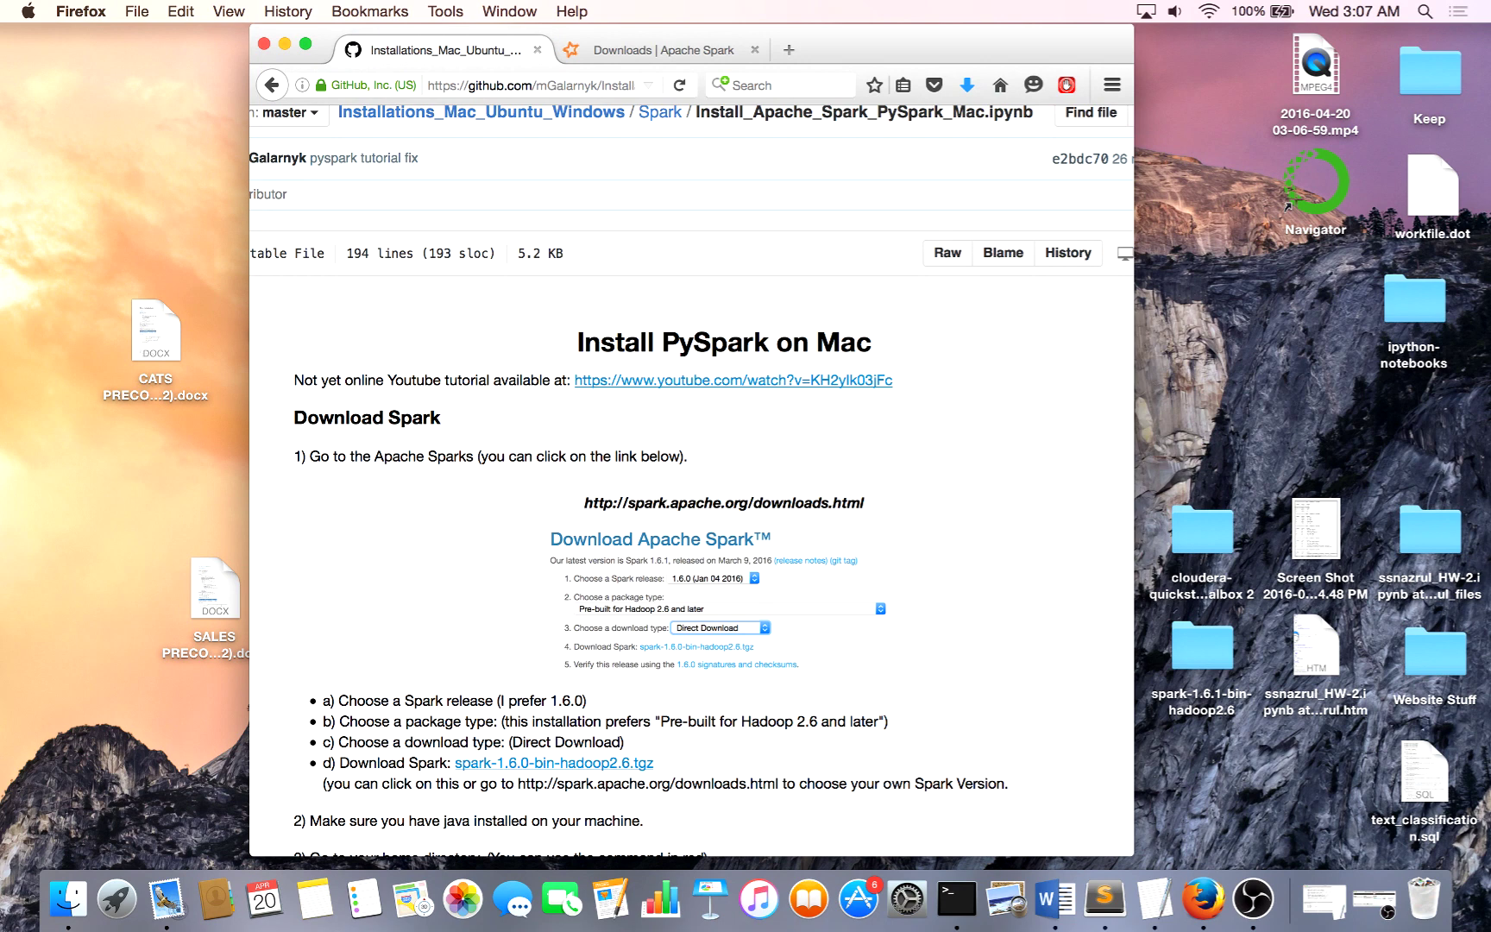
pyautogui.moveTo(911, 330)
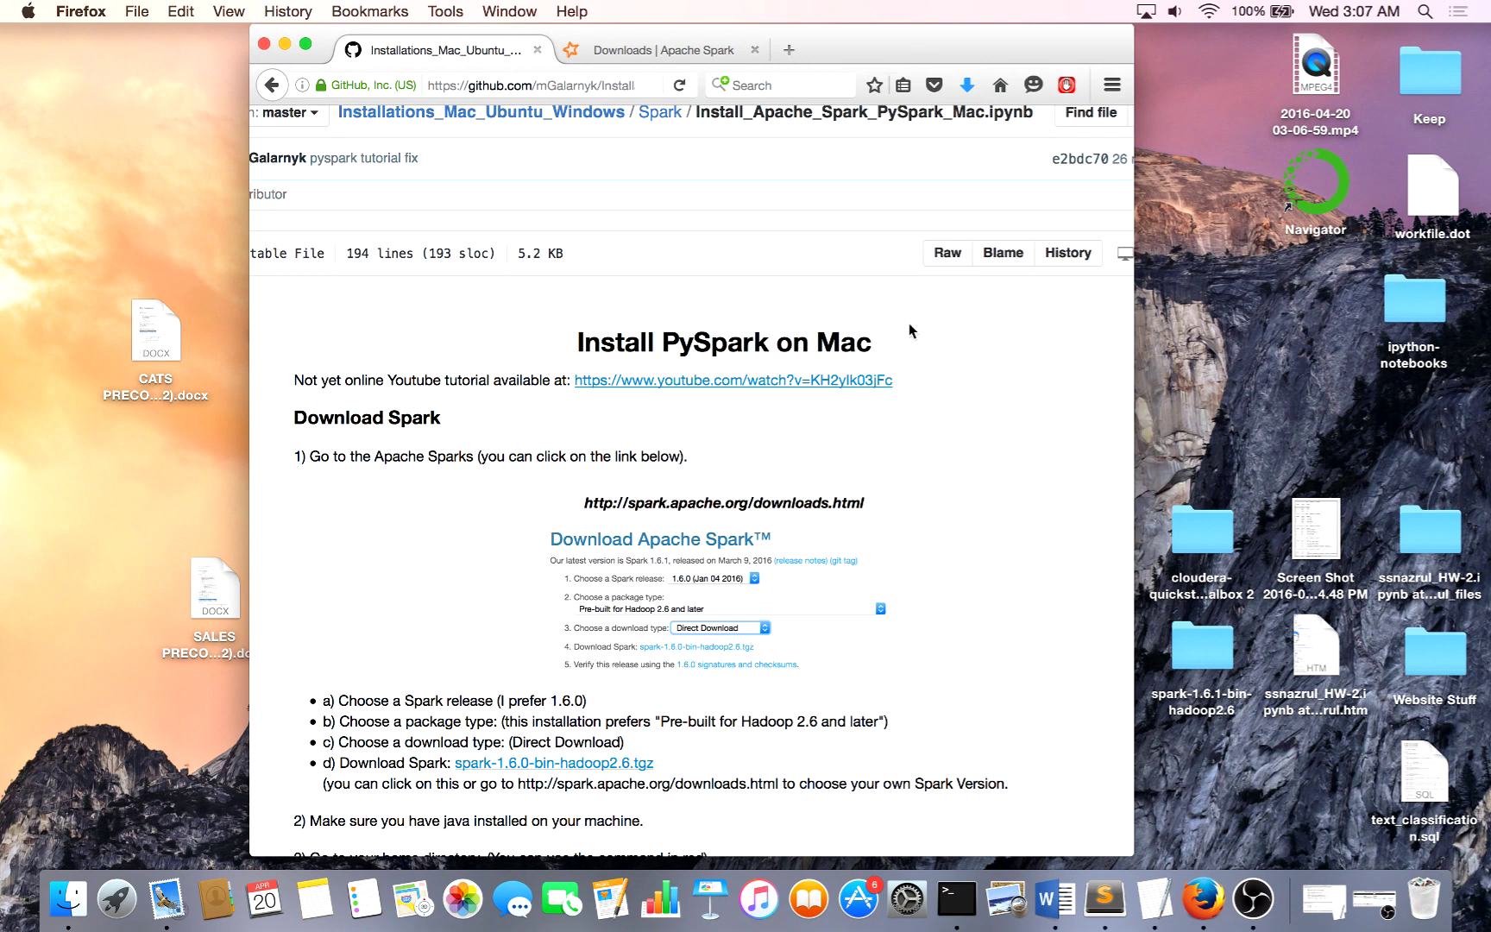
pyautogui.moveTo(911, 459)
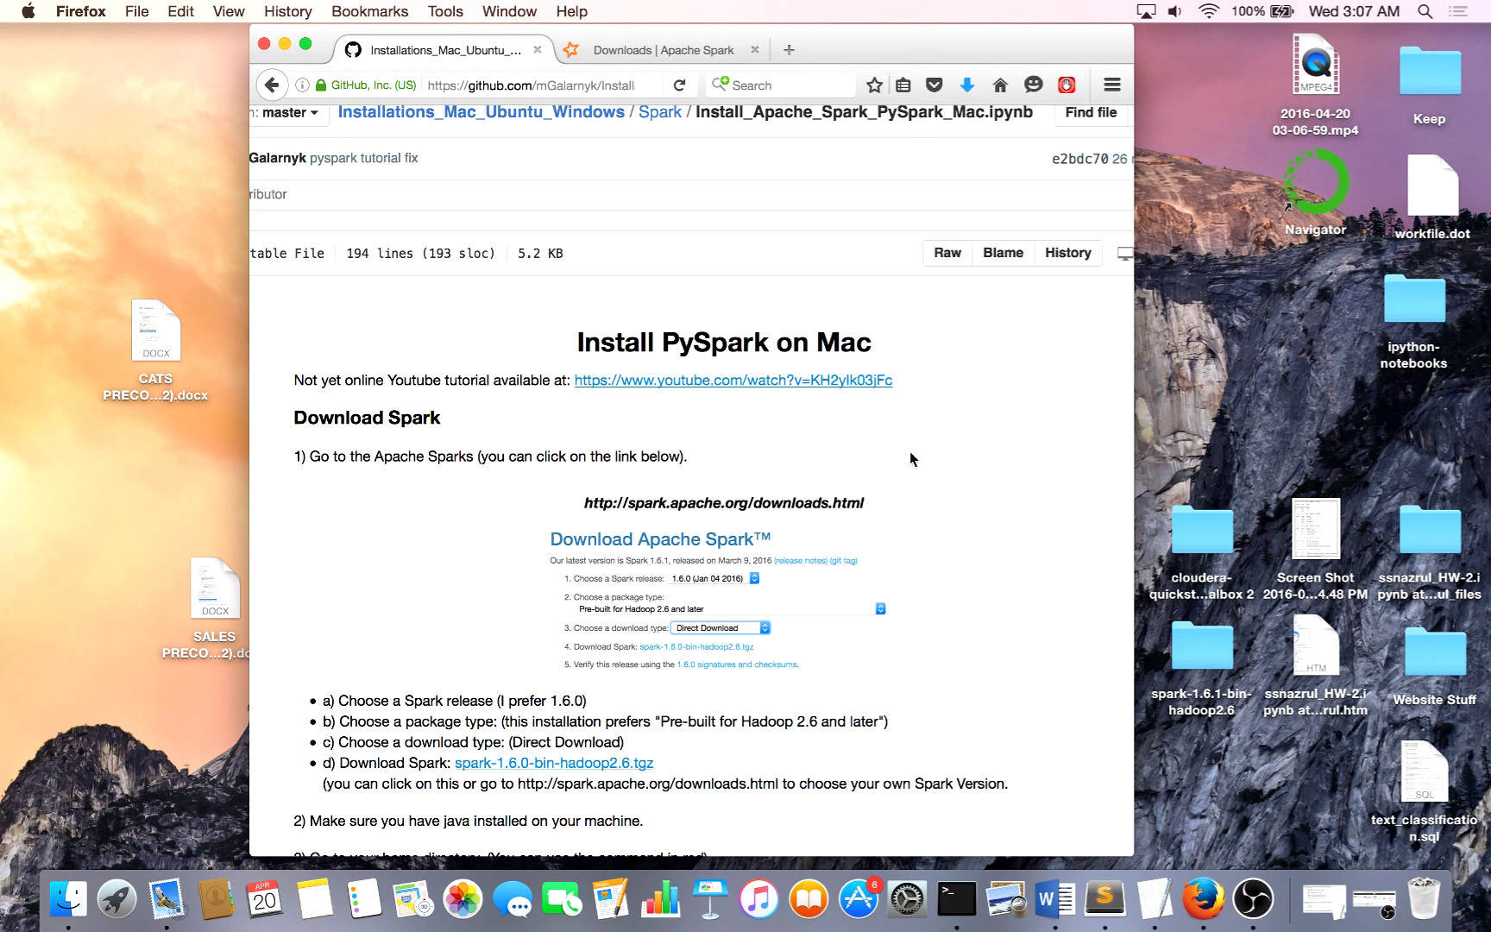
# Scroll through the PySpark install guide, select the spark.apache.org/downloads.html link text, and switch to the Apache Spark downloads tab.
pyautogui.scroll(-3)
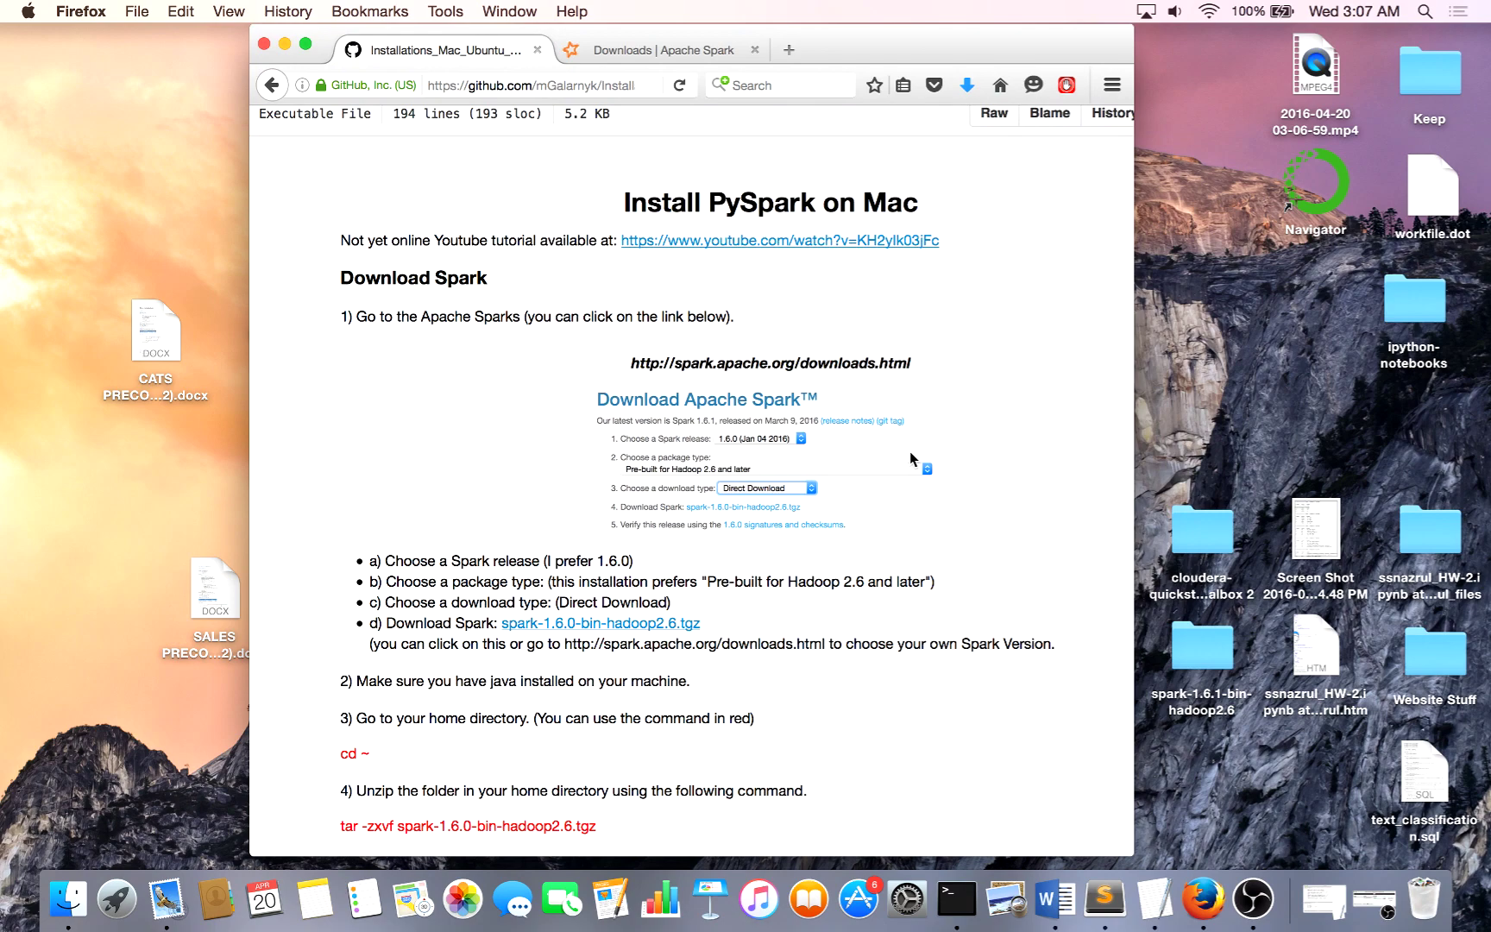
pyautogui.scroll(-3)
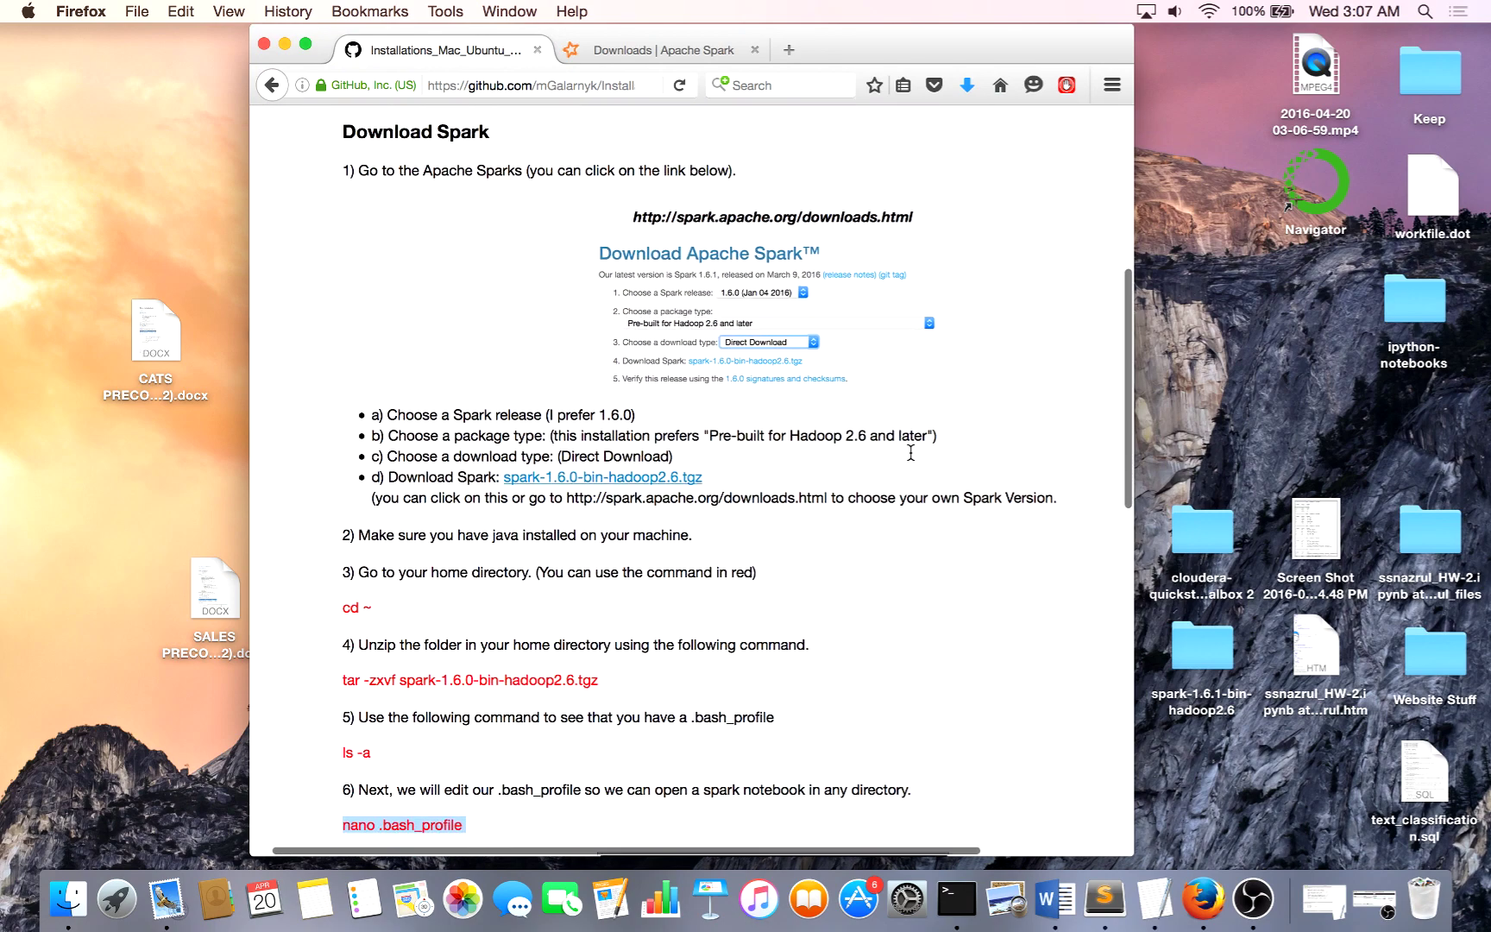
pyautogui.scroll(-3)
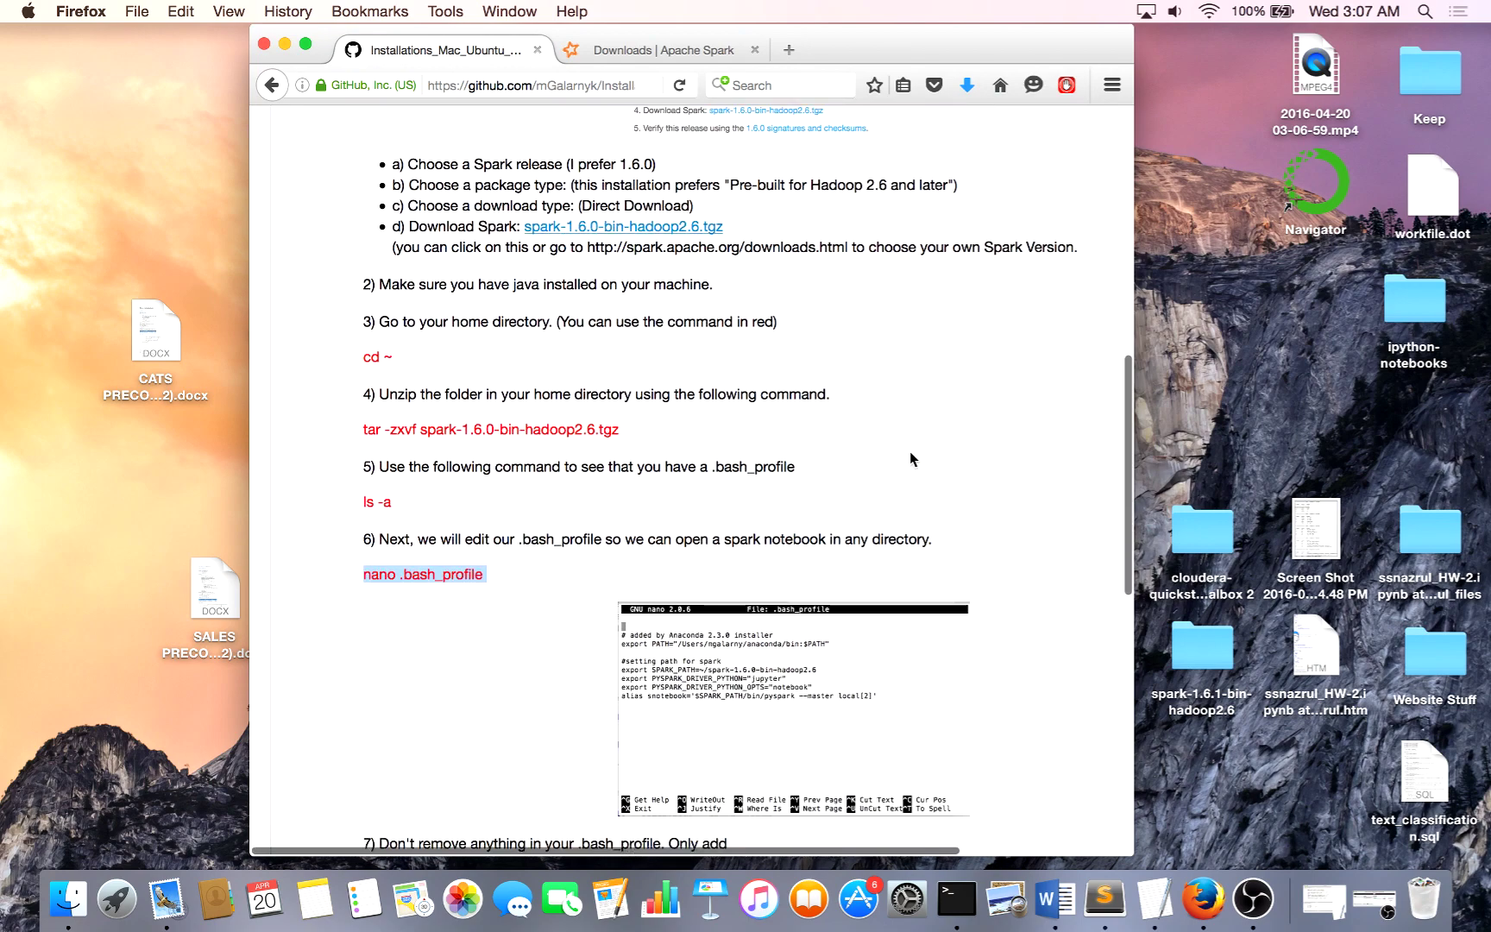
pyautogui.scroll(-3)
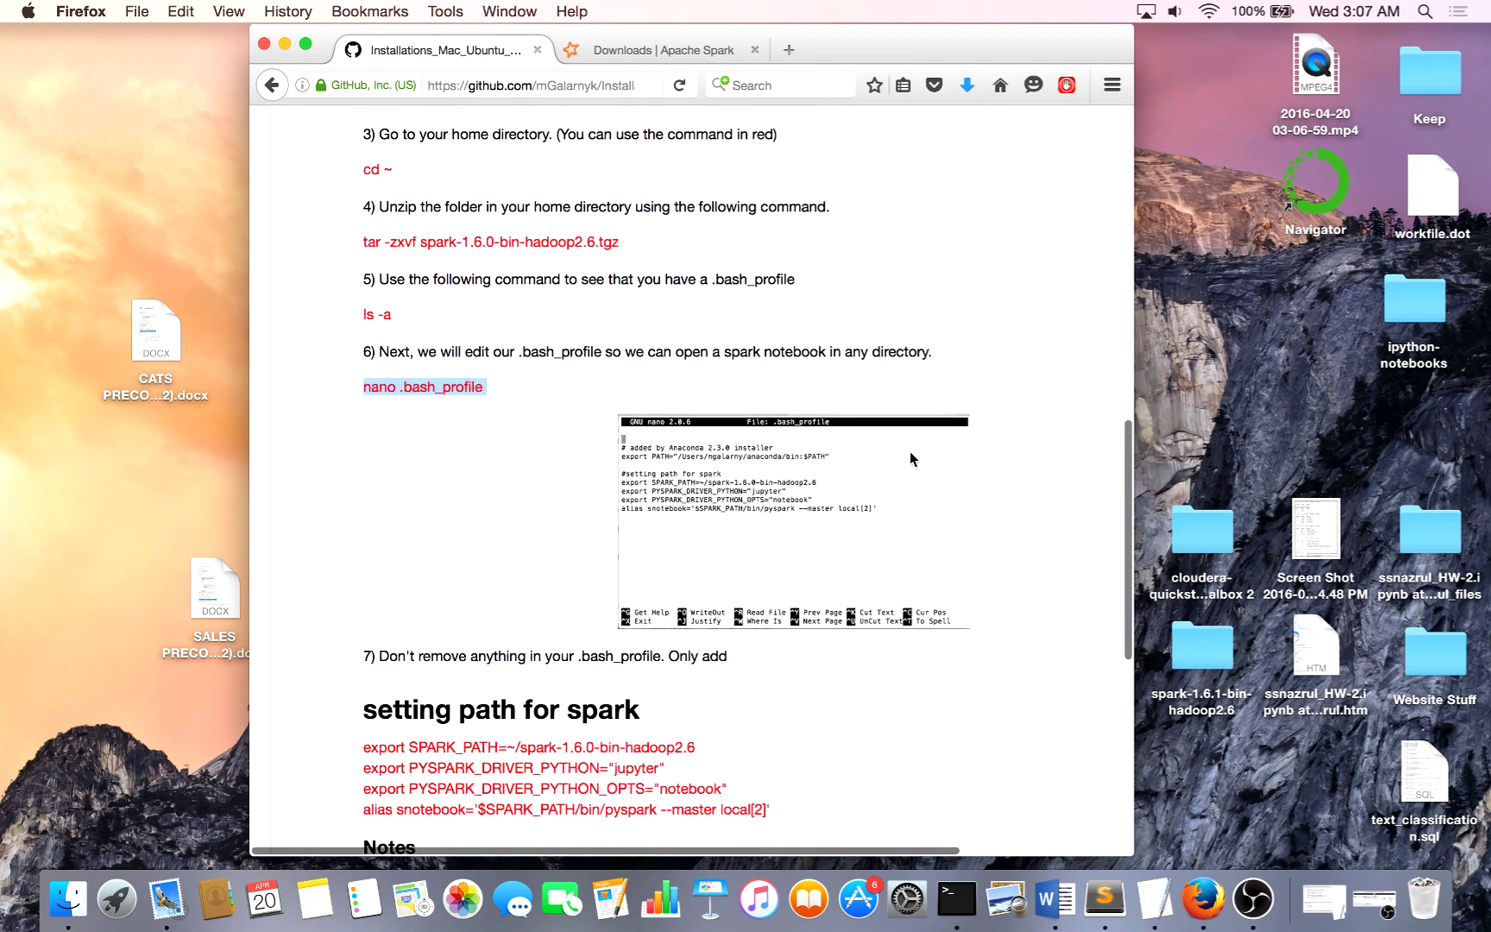
pyautogui.scroll(-3)
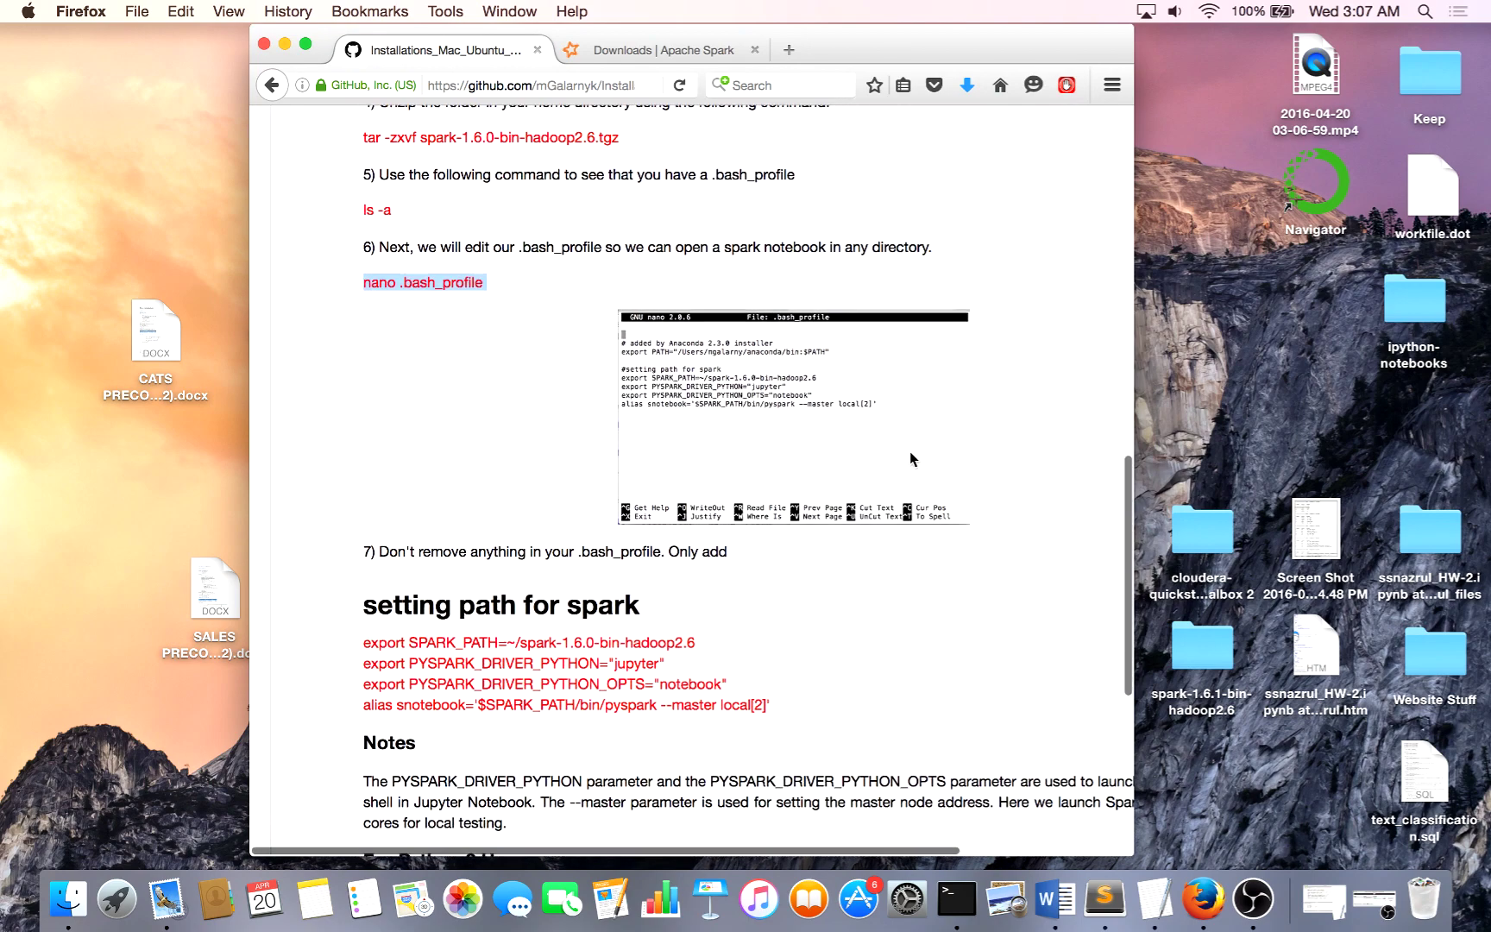
pyautogui.scroll(-3)
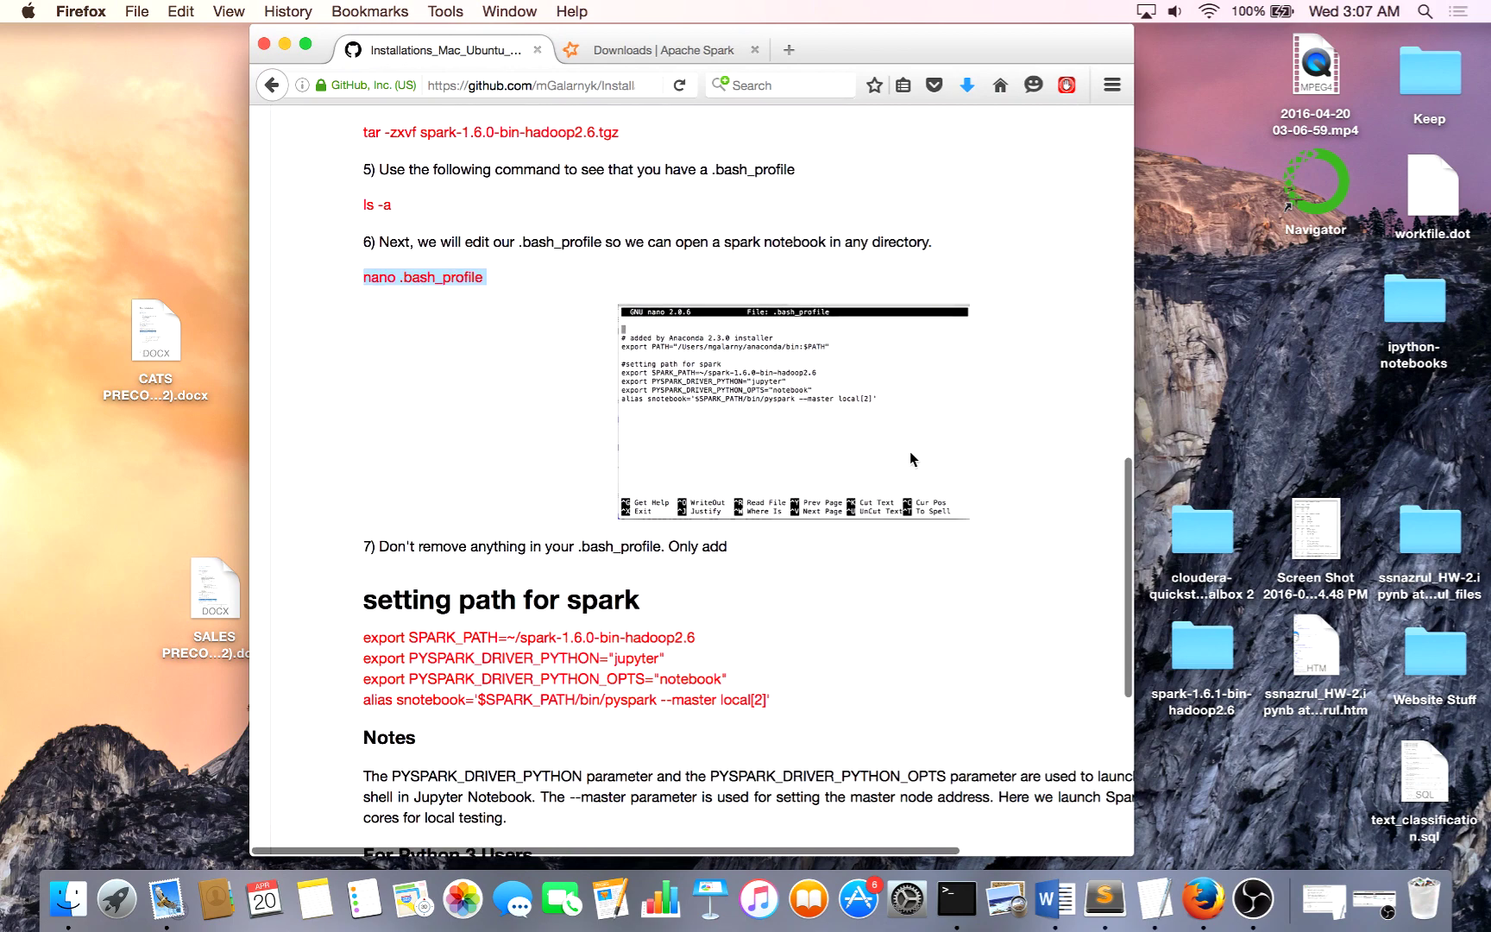
pyautogui.scroll(-3)
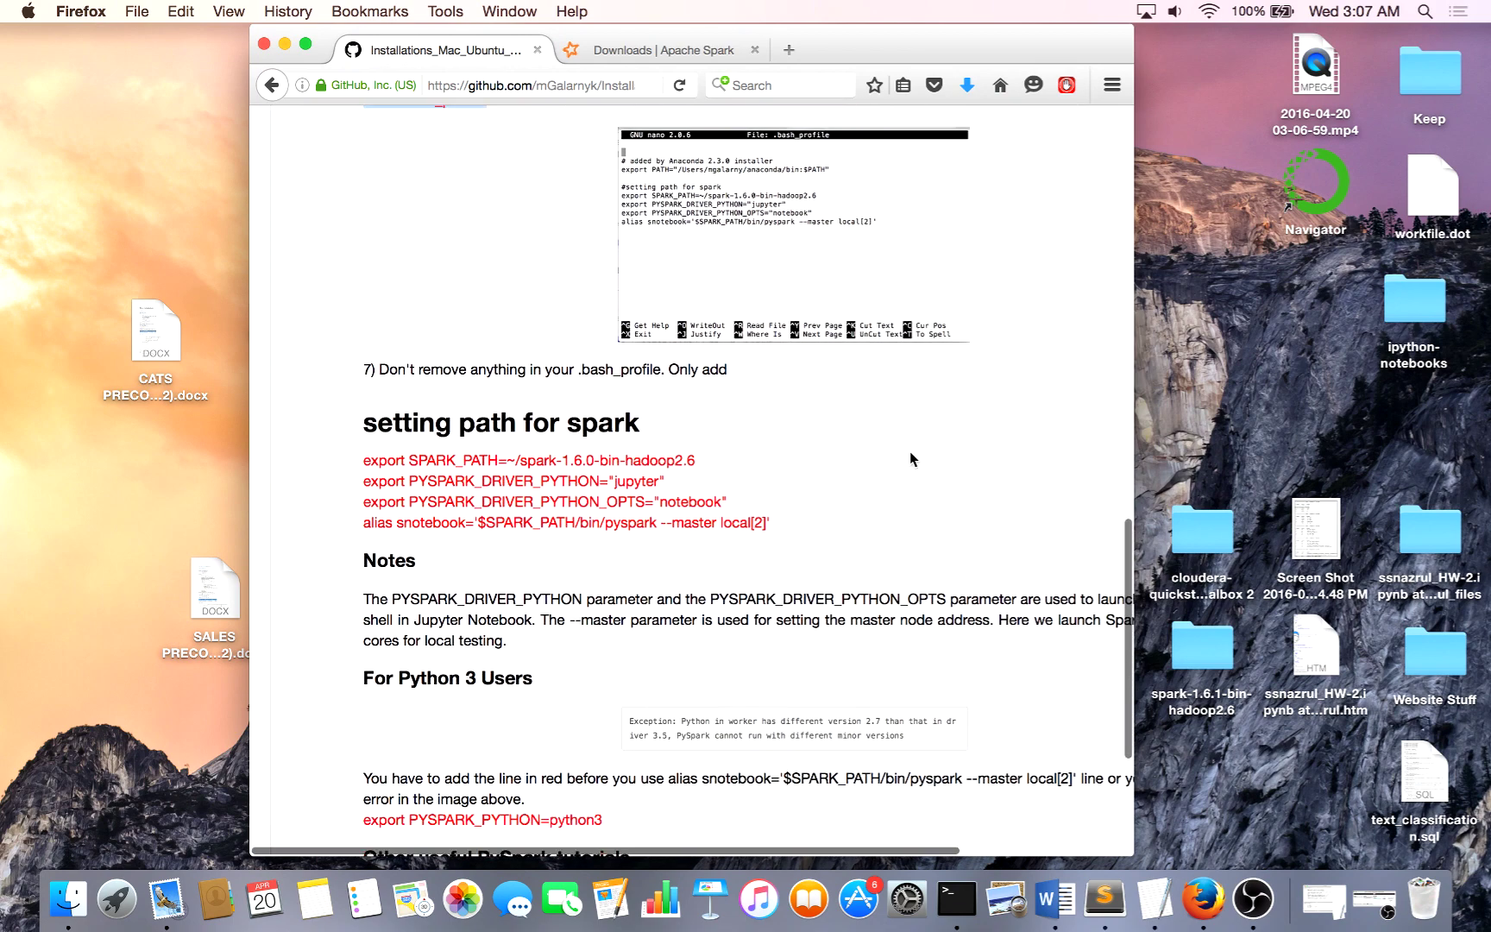
pyautogui.scroll(-3)
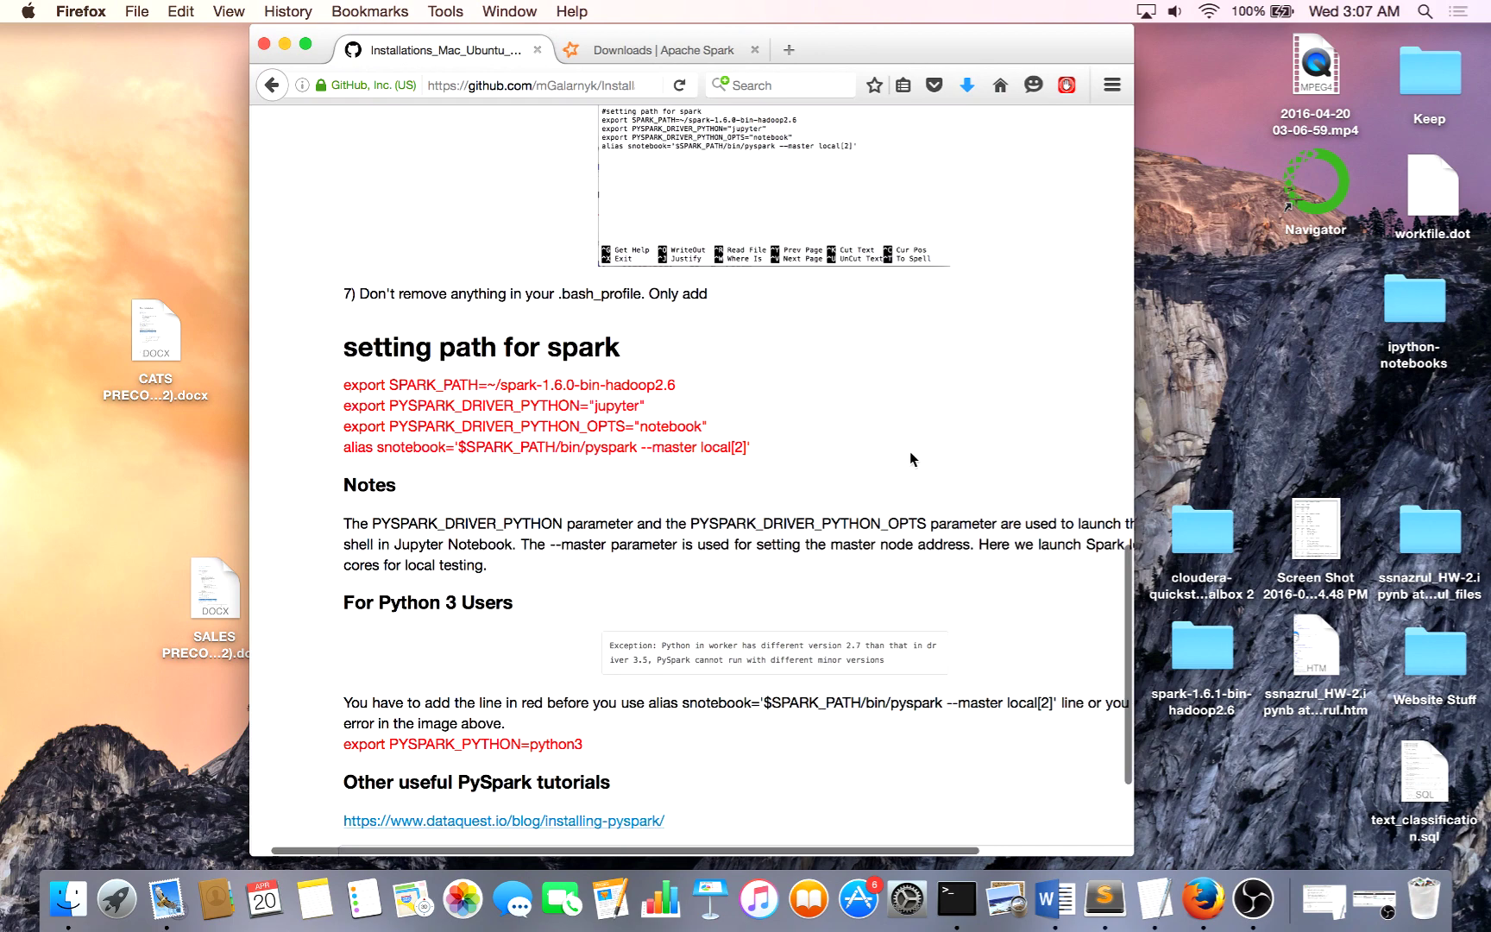
pyautogui.scroll(-3)
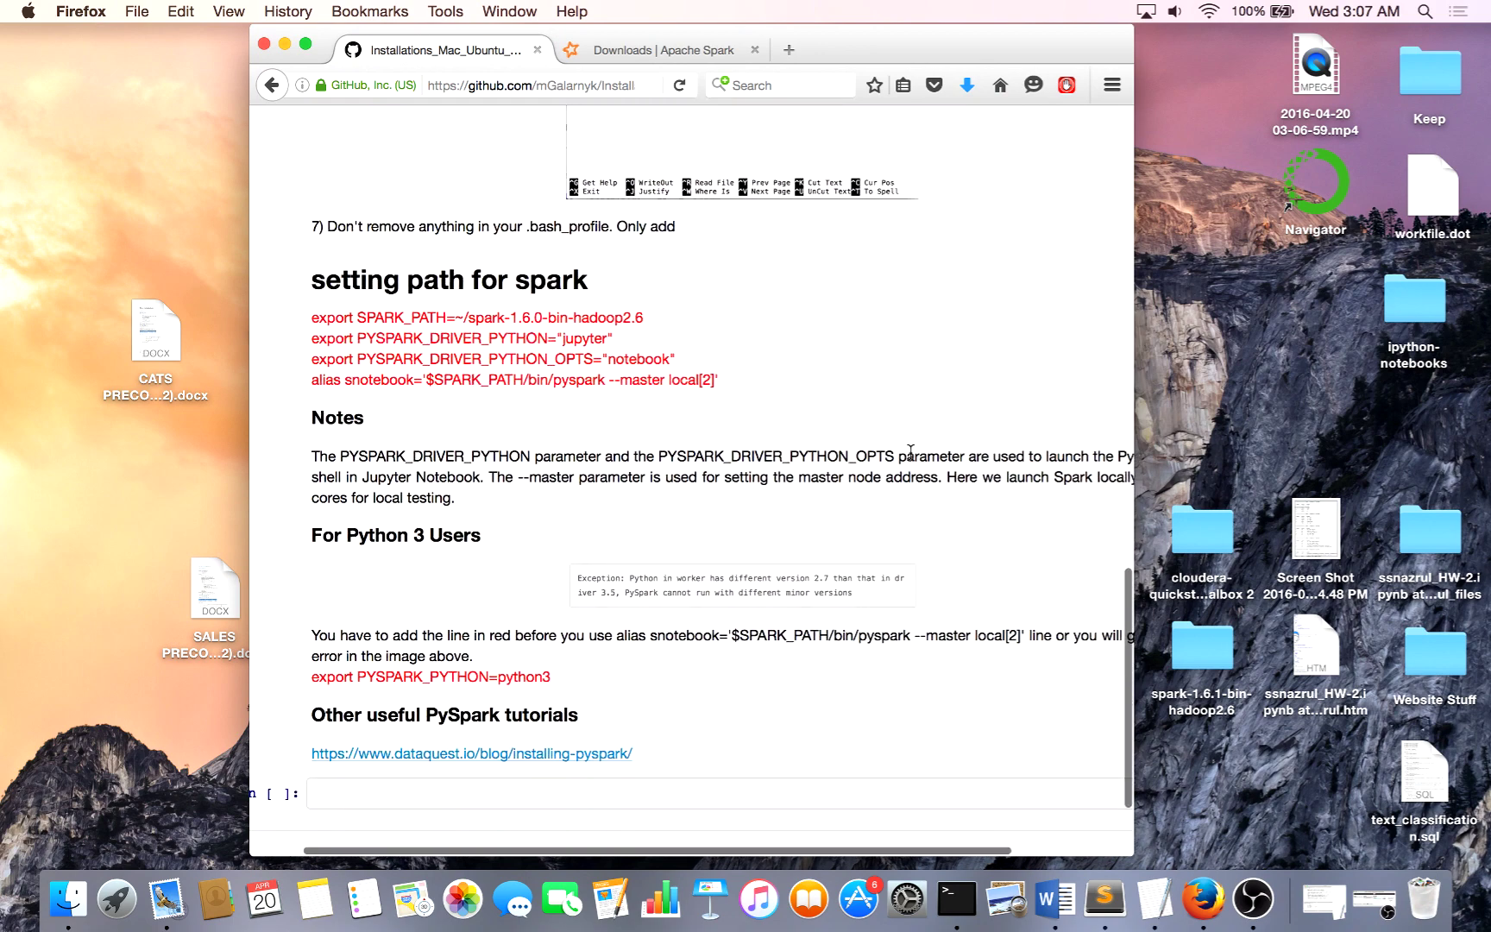
pyautogui.moveTo(554, 678)
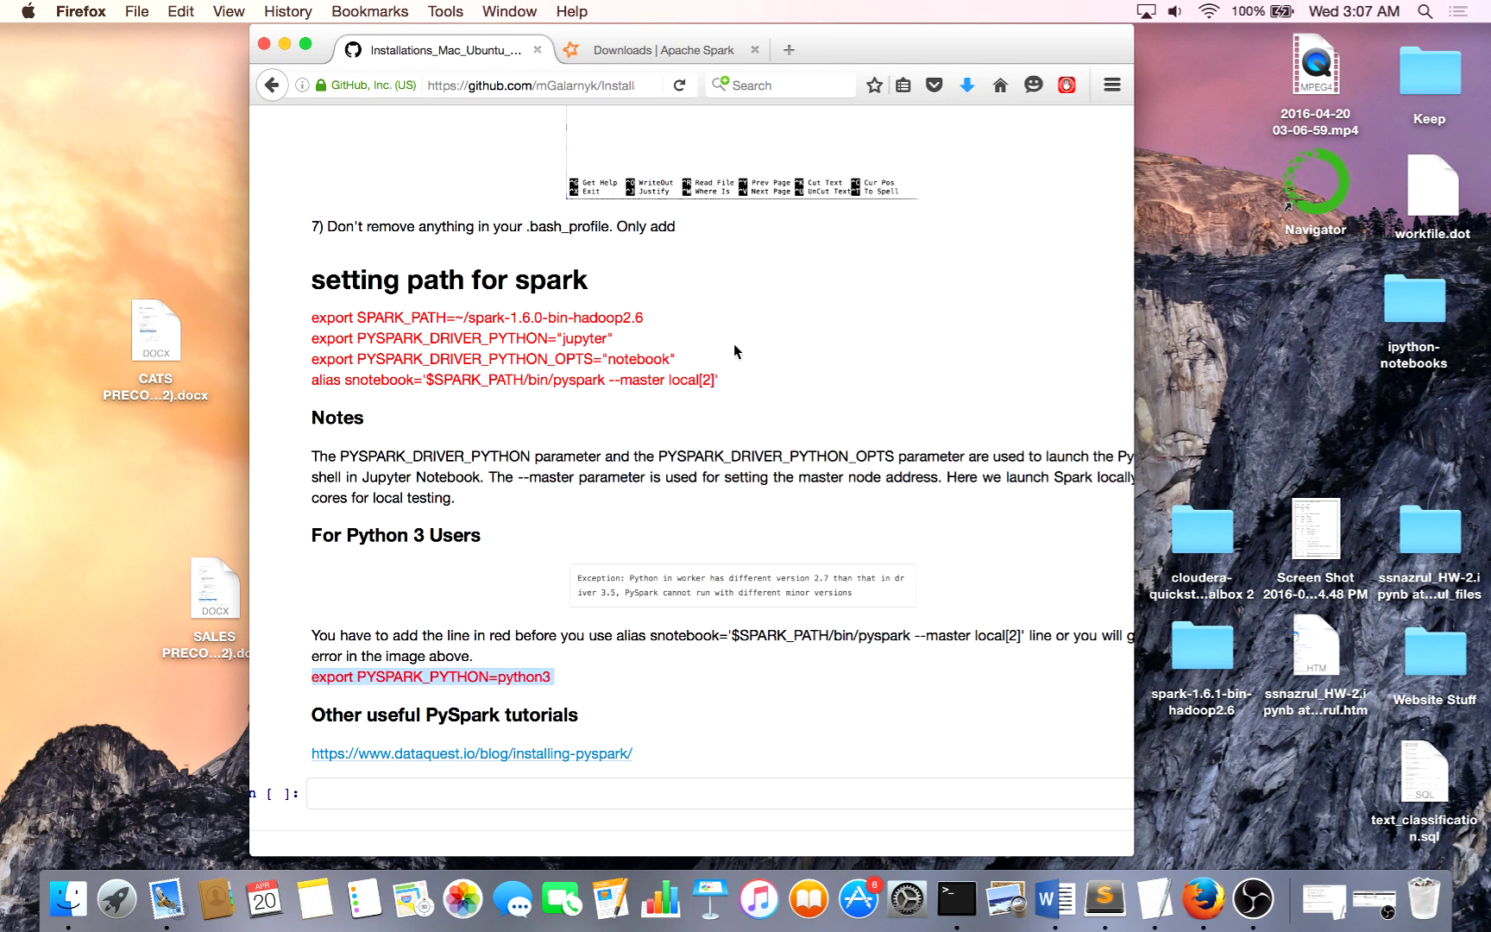
pyautogui.moveTo(687, 368)
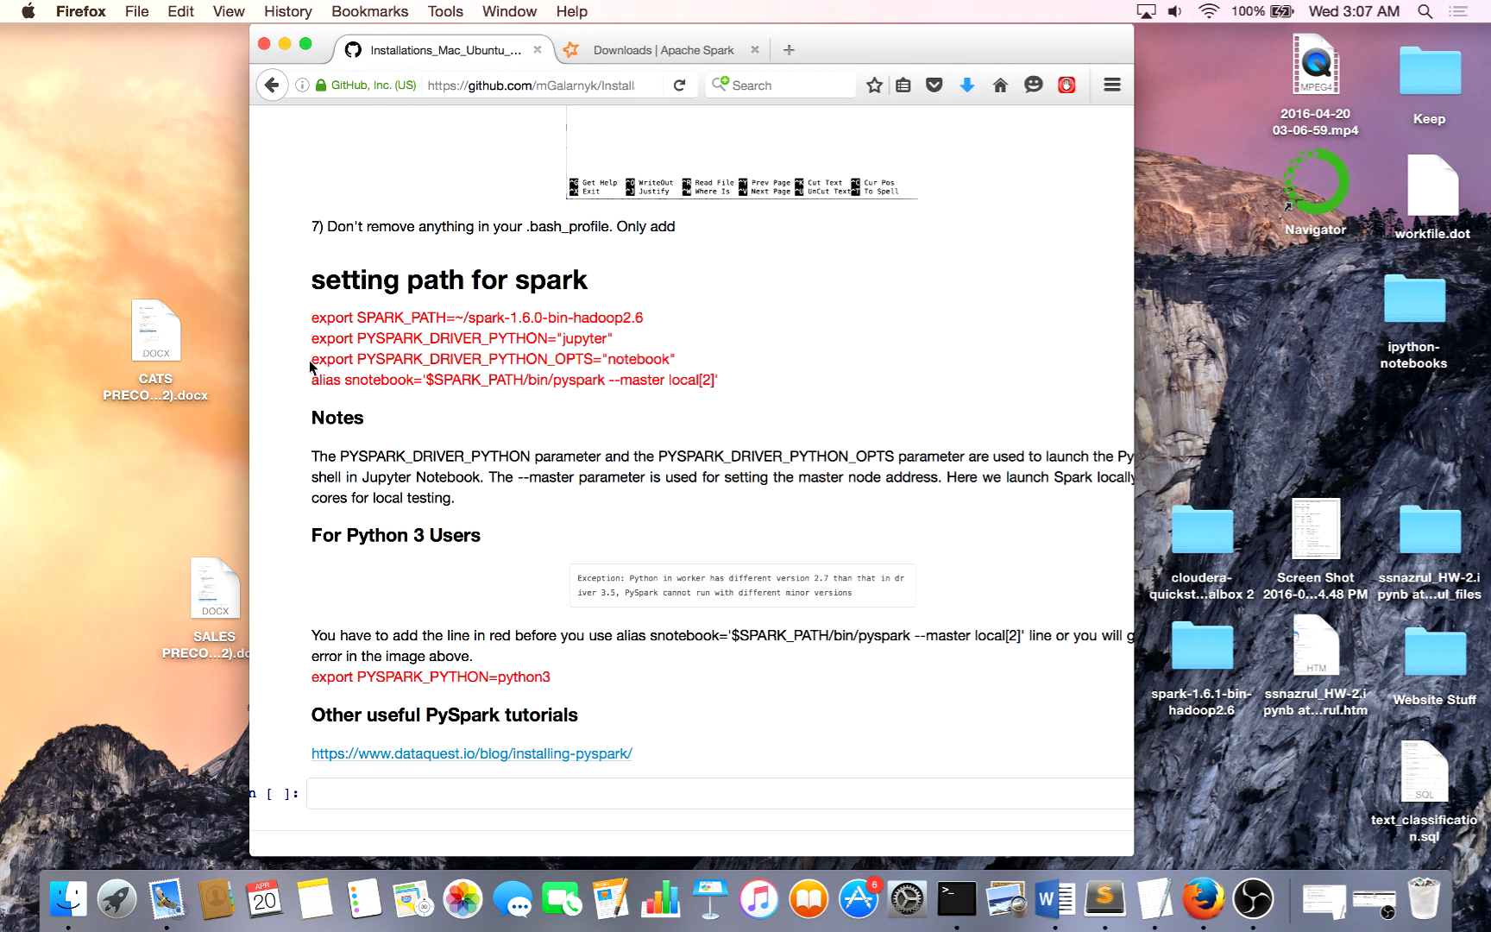
pyautogui.moveTo(737, 355)
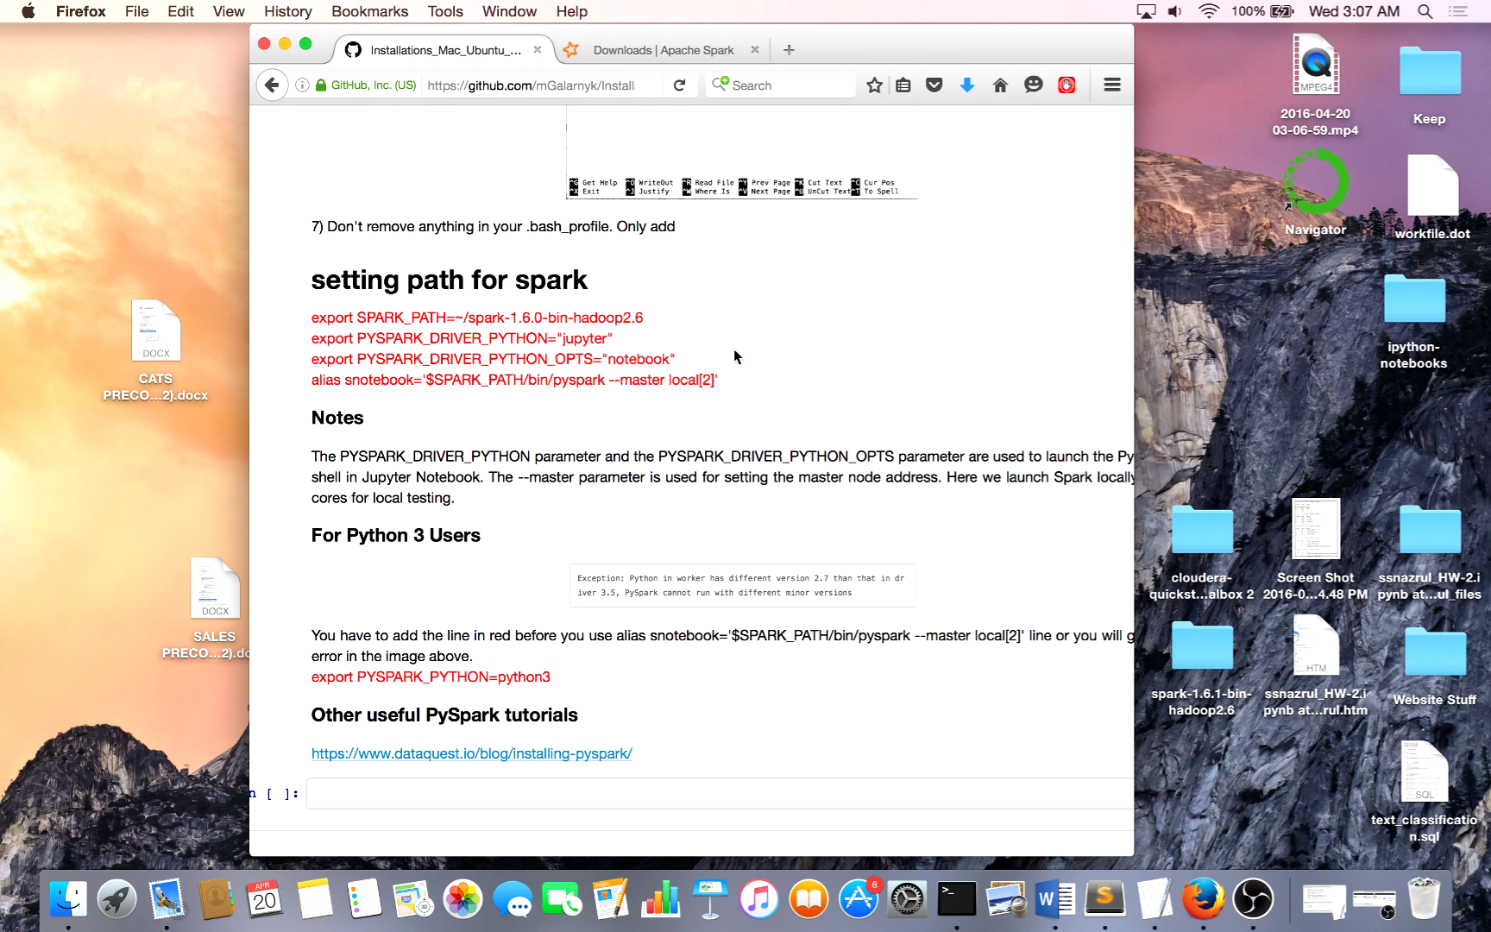
pyautogui.moveTo(844, 341)
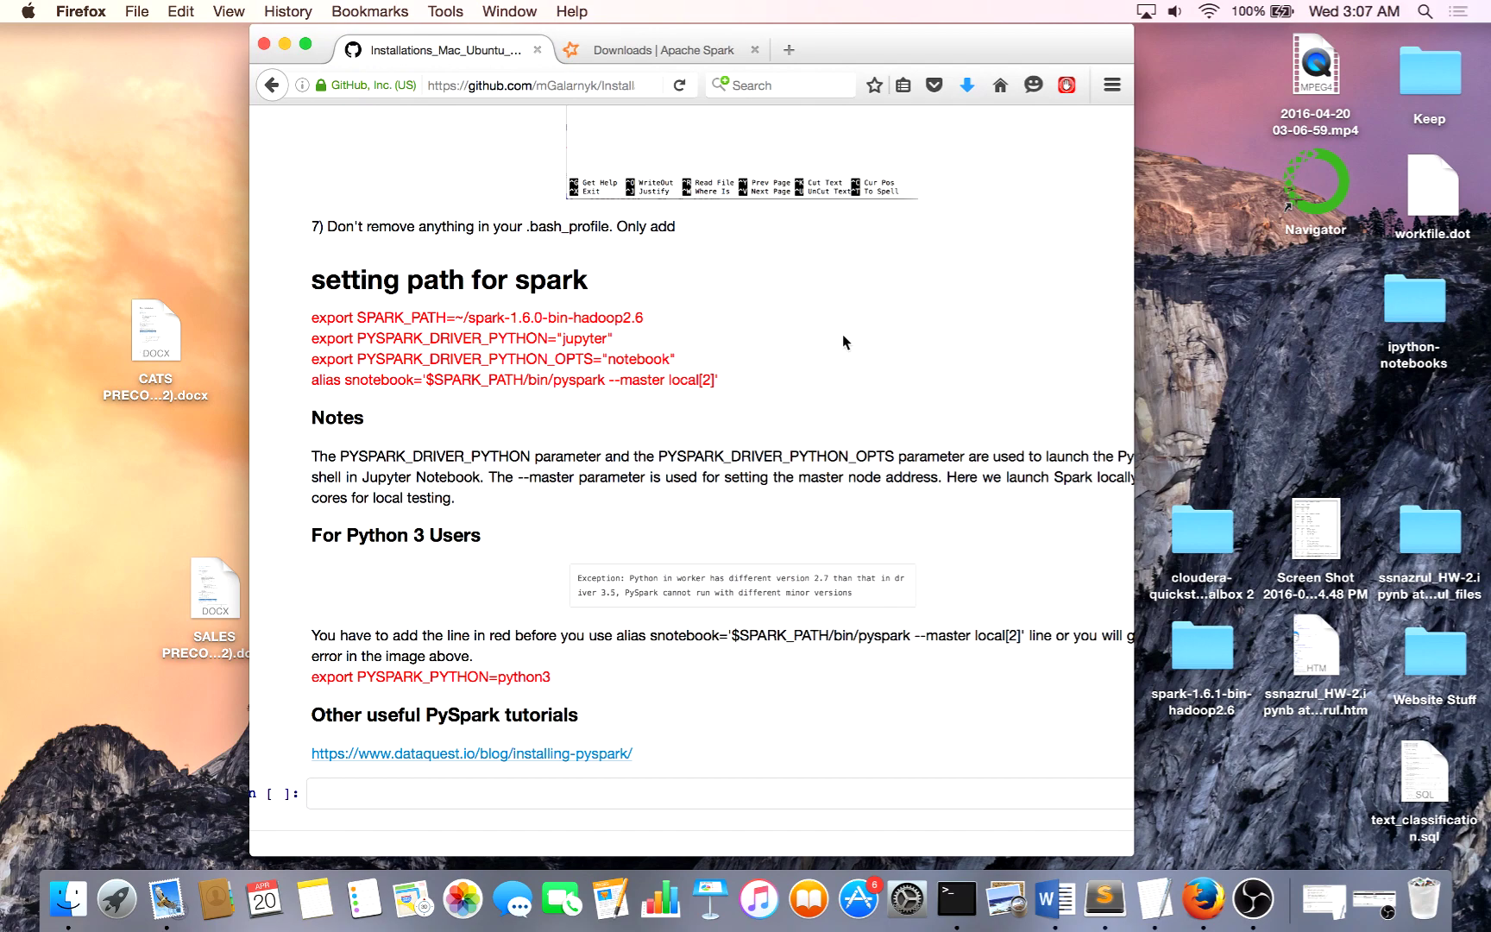
pyautogui.scroll(3)
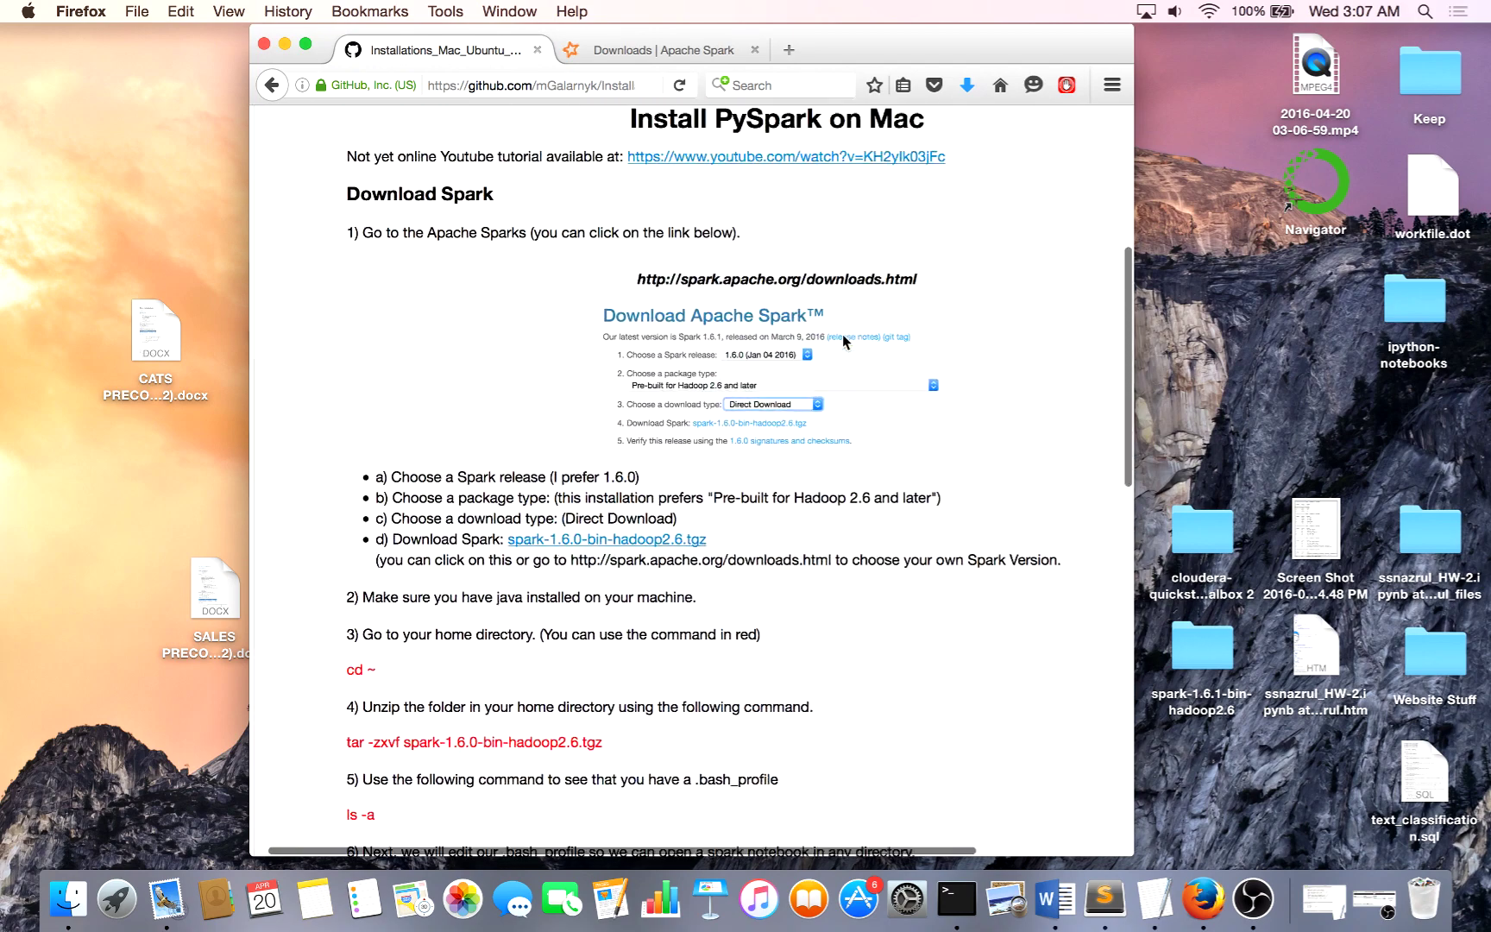
pyautogui.scroll(3)
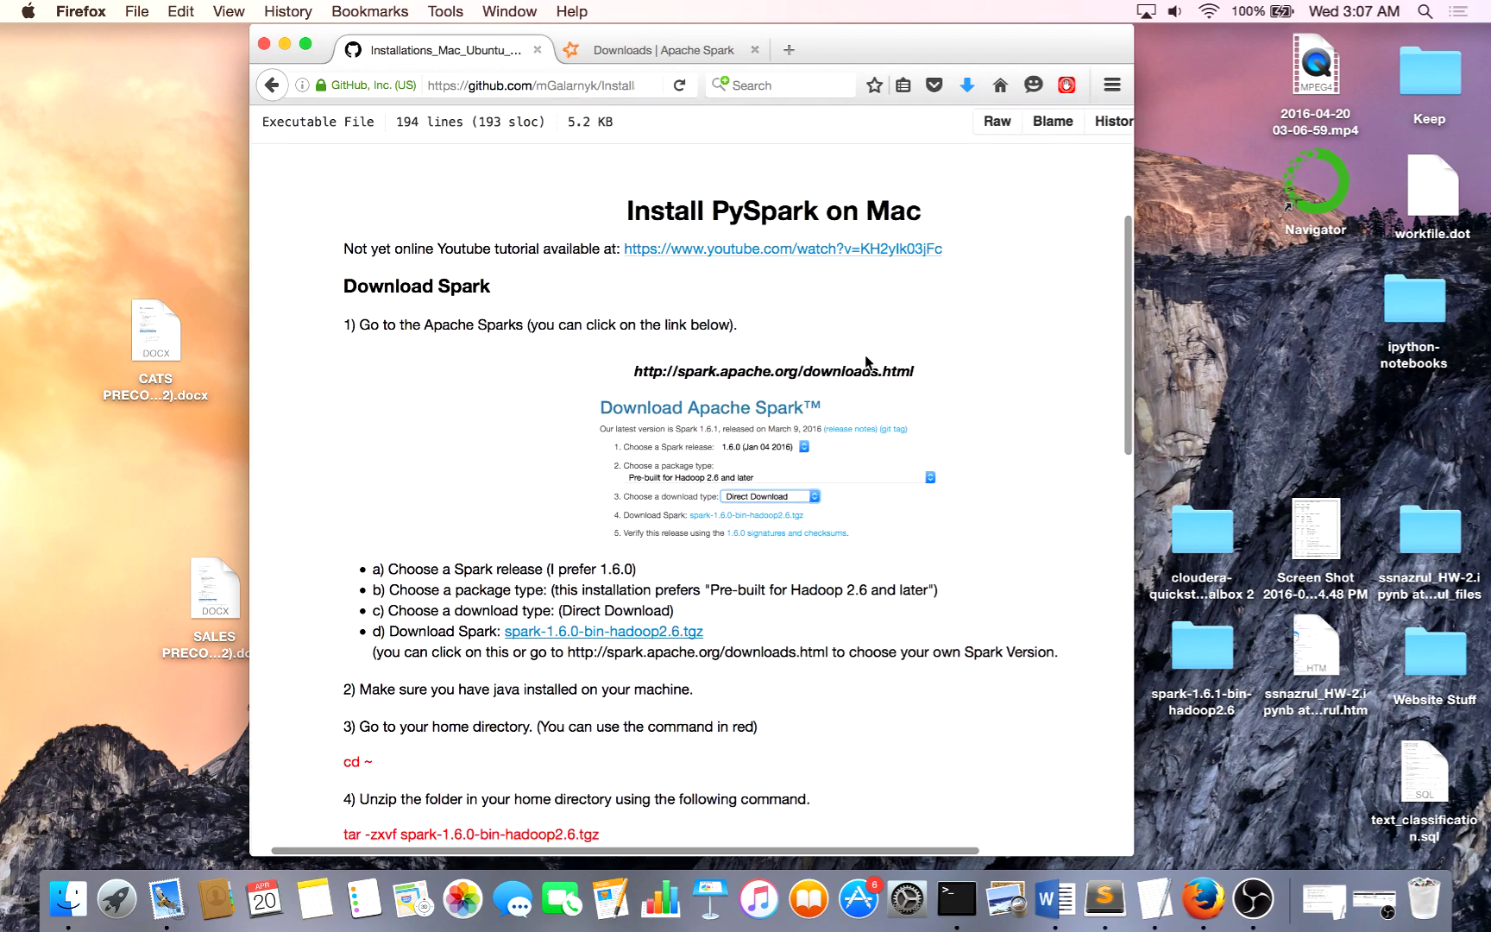
pyautogui.doubleClick(773, 371)
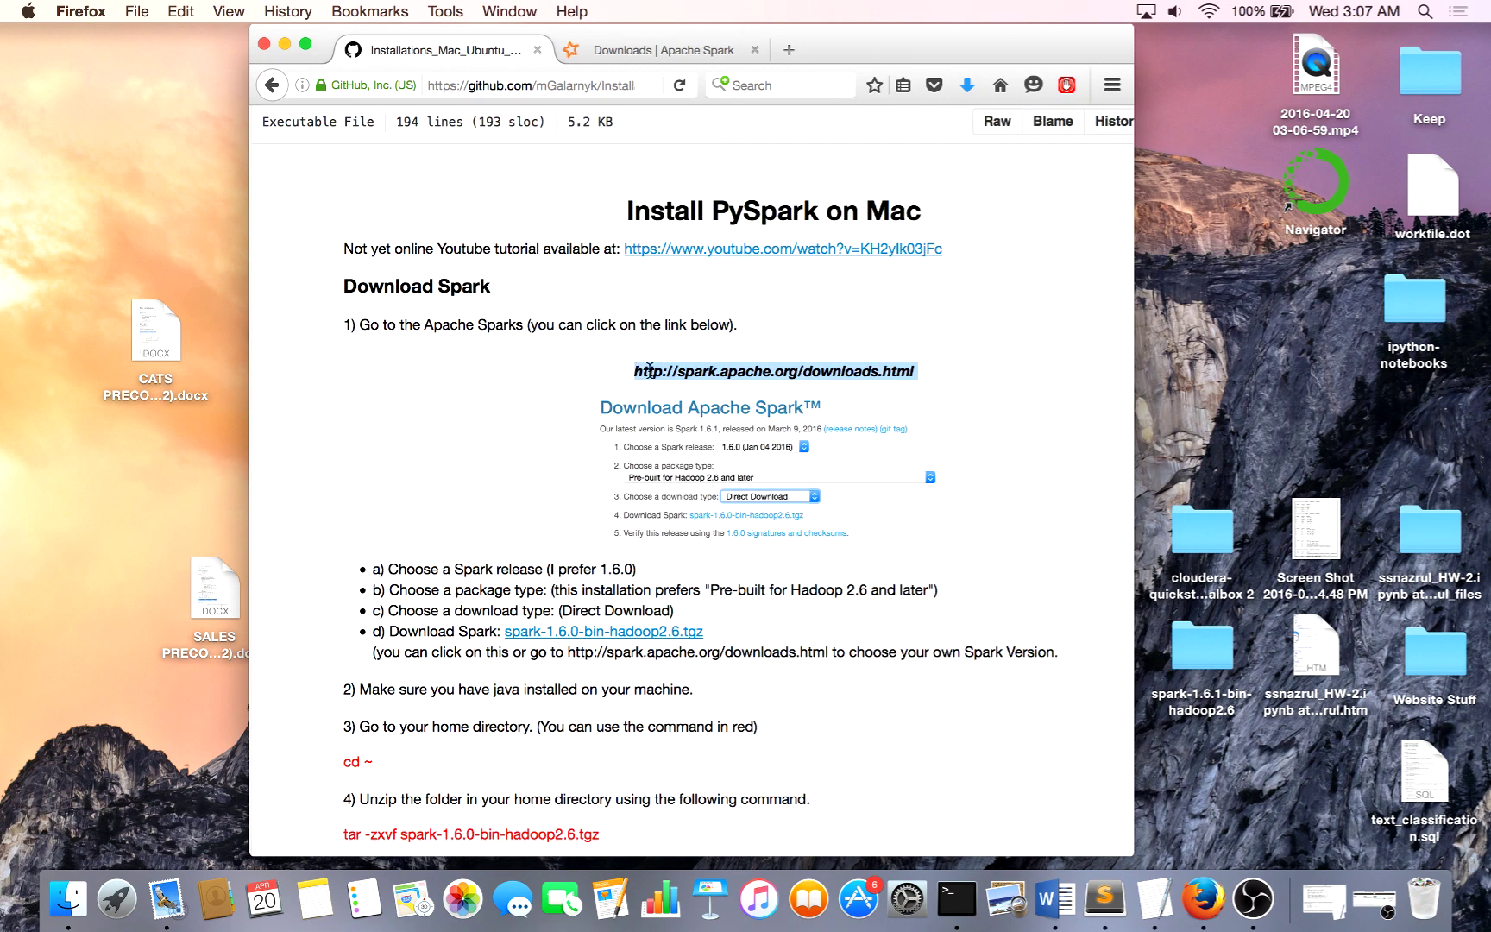
pyautogui.moveTo(689, 127)
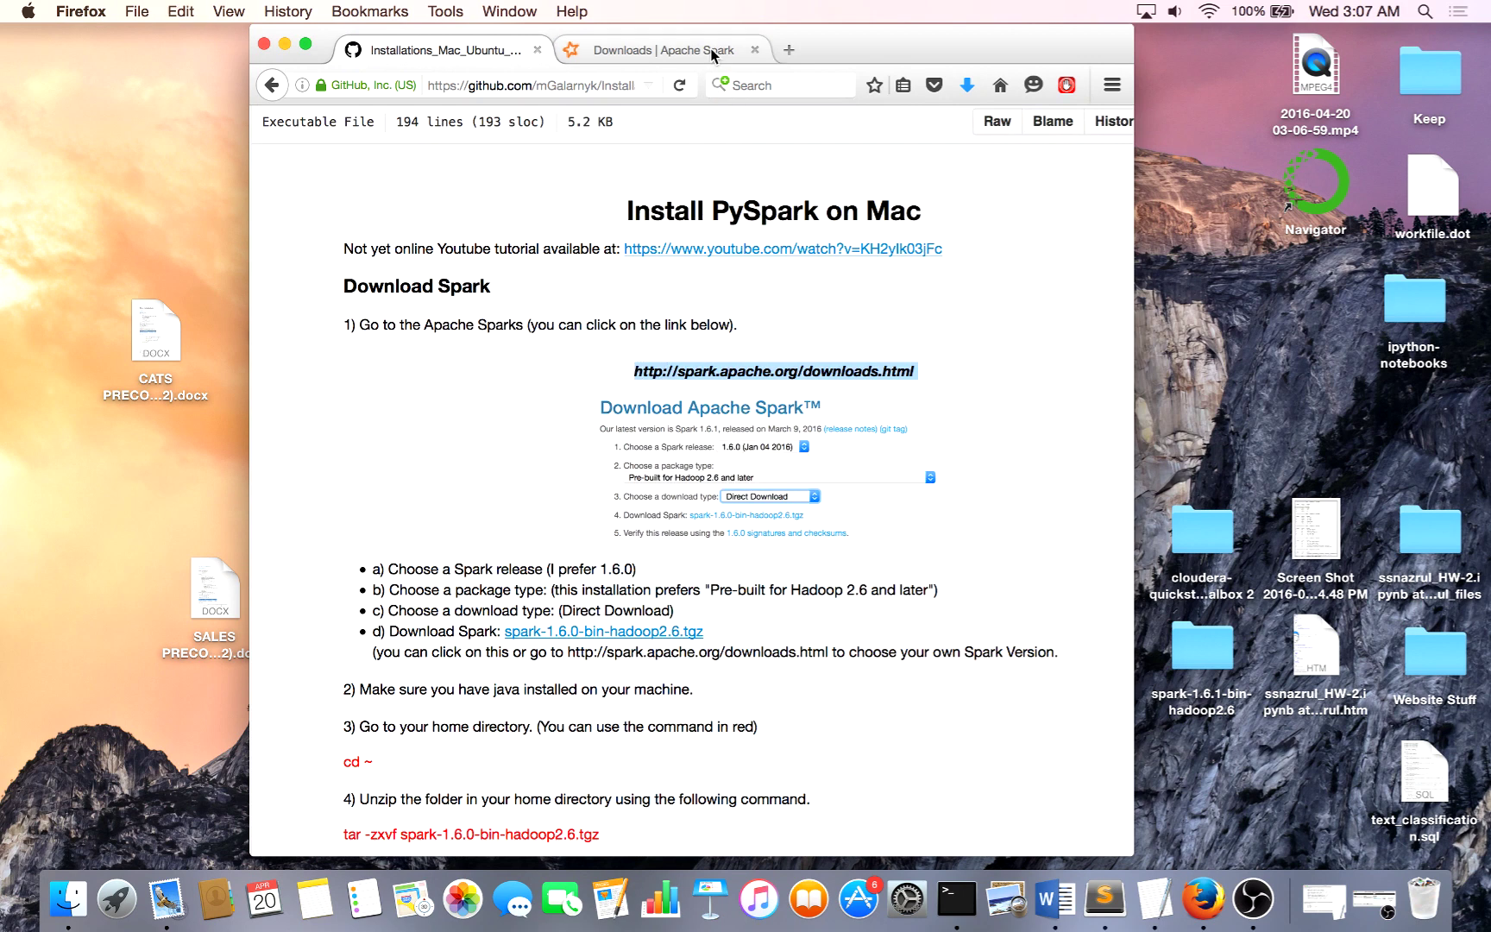
pyautogui.click(662, 50)
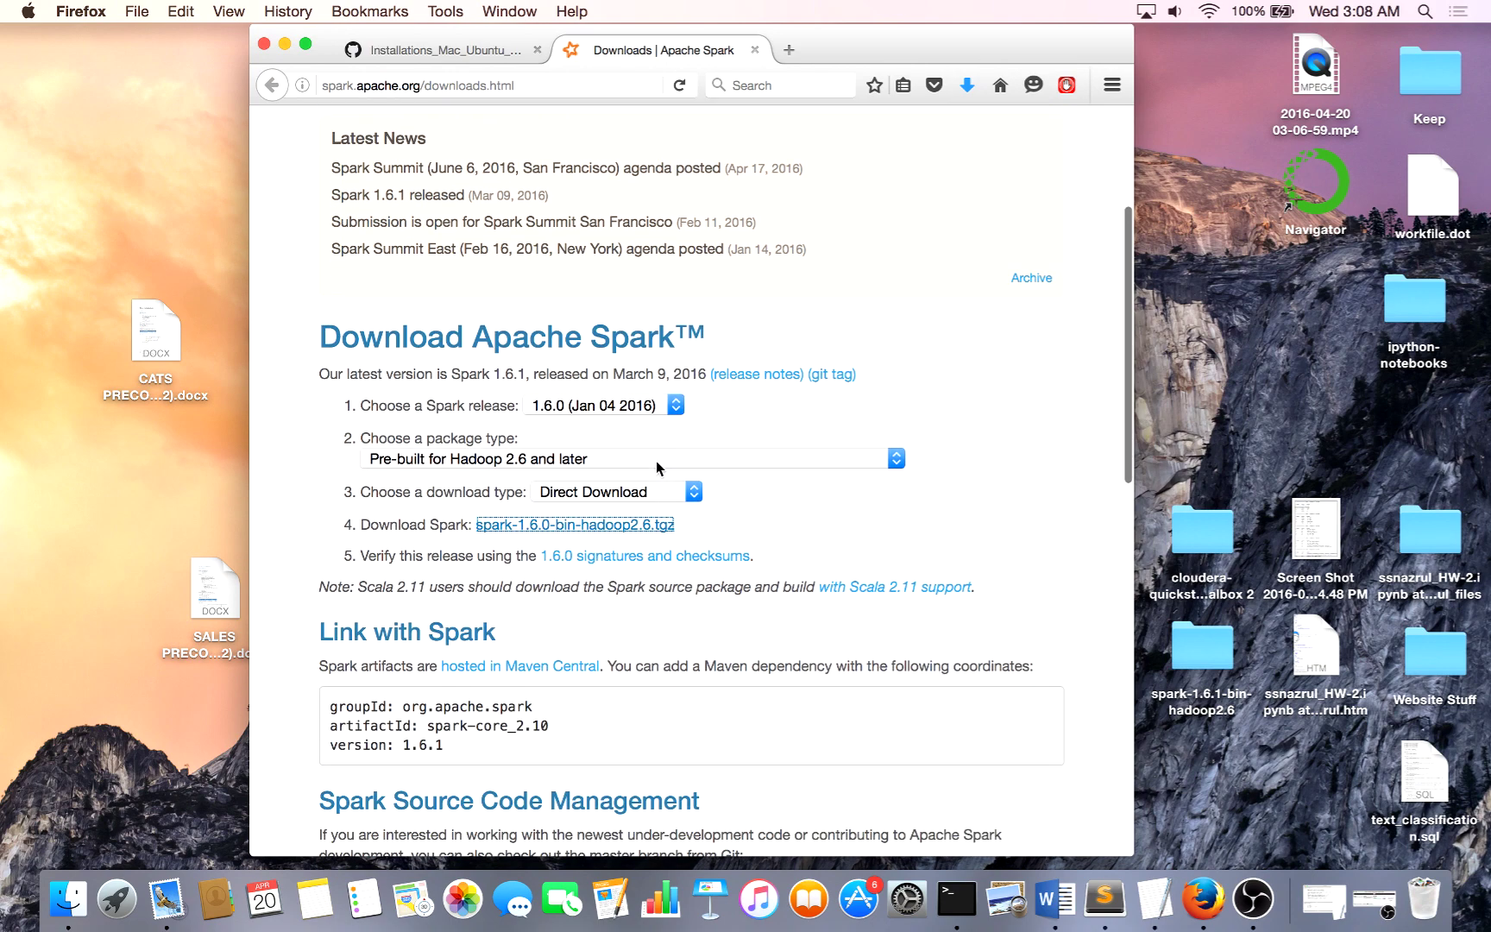
pyautogui.moveTo(305, 48)
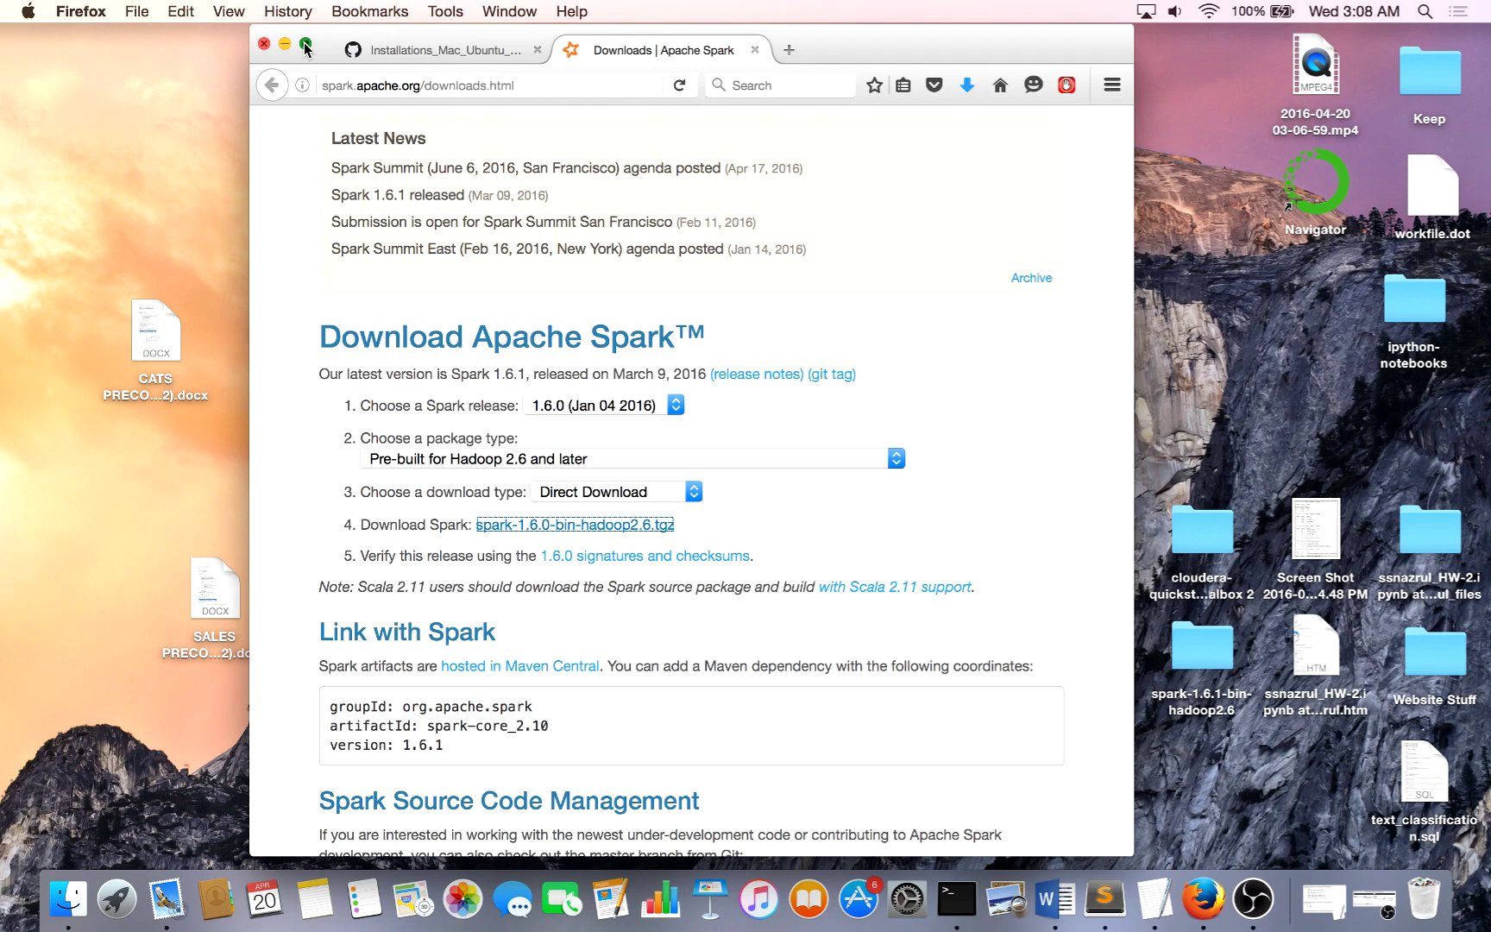
# Fill the screen with the browser and choose release 1.6.0 (Jan 04 2016), pre-built for Hadoop 2.6 and later.
pyautogui.click(306, 48)
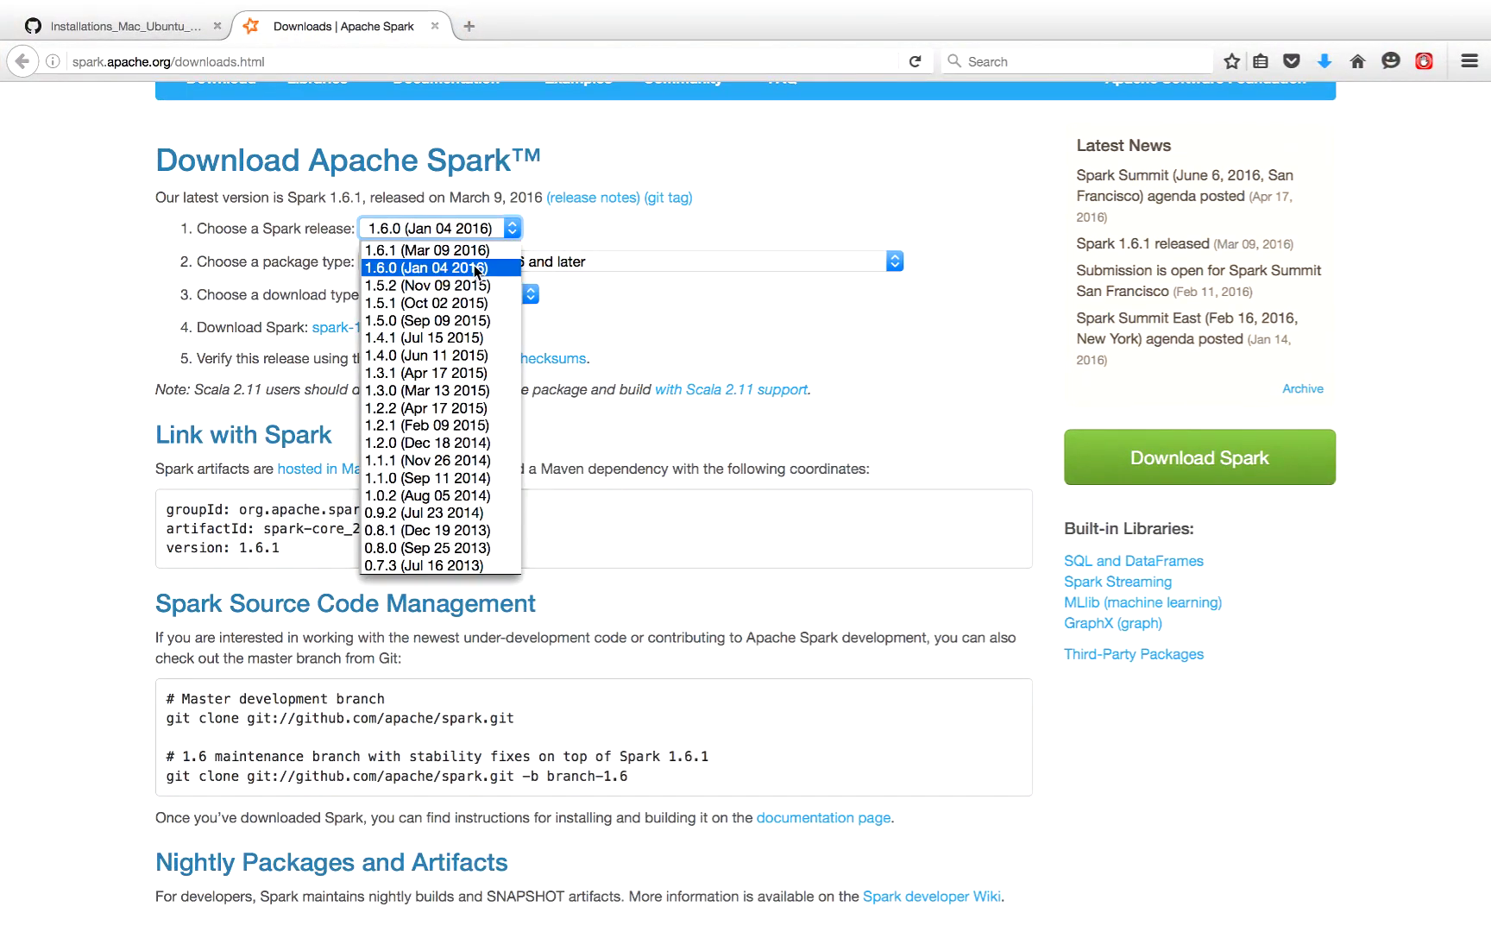
pyautogui.click(439, 267)
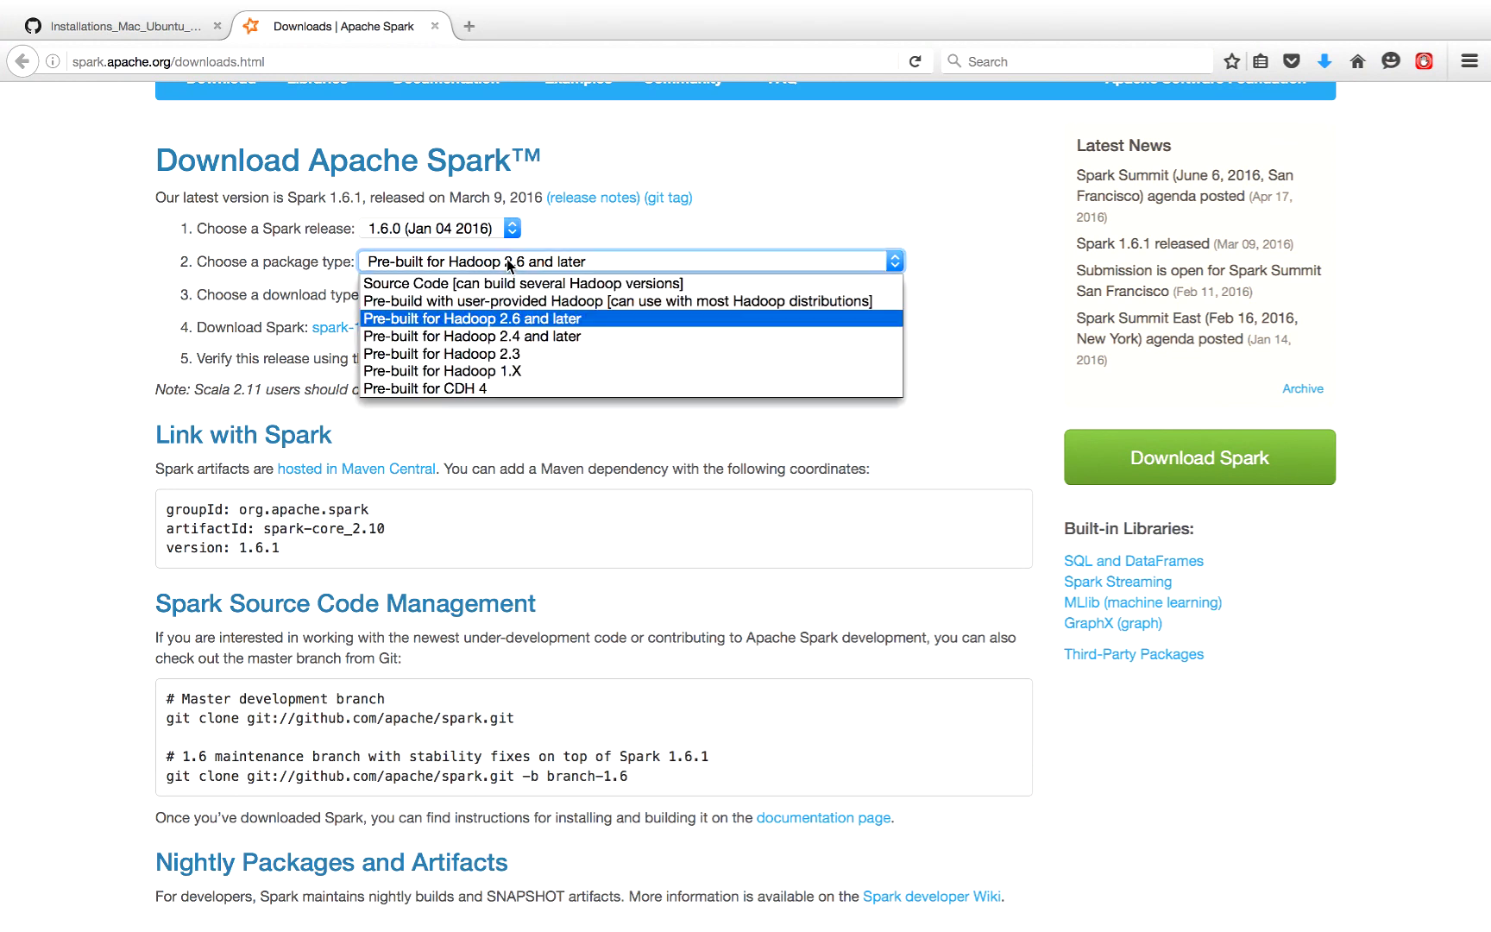
pyautogui.moveTo(509, 323)
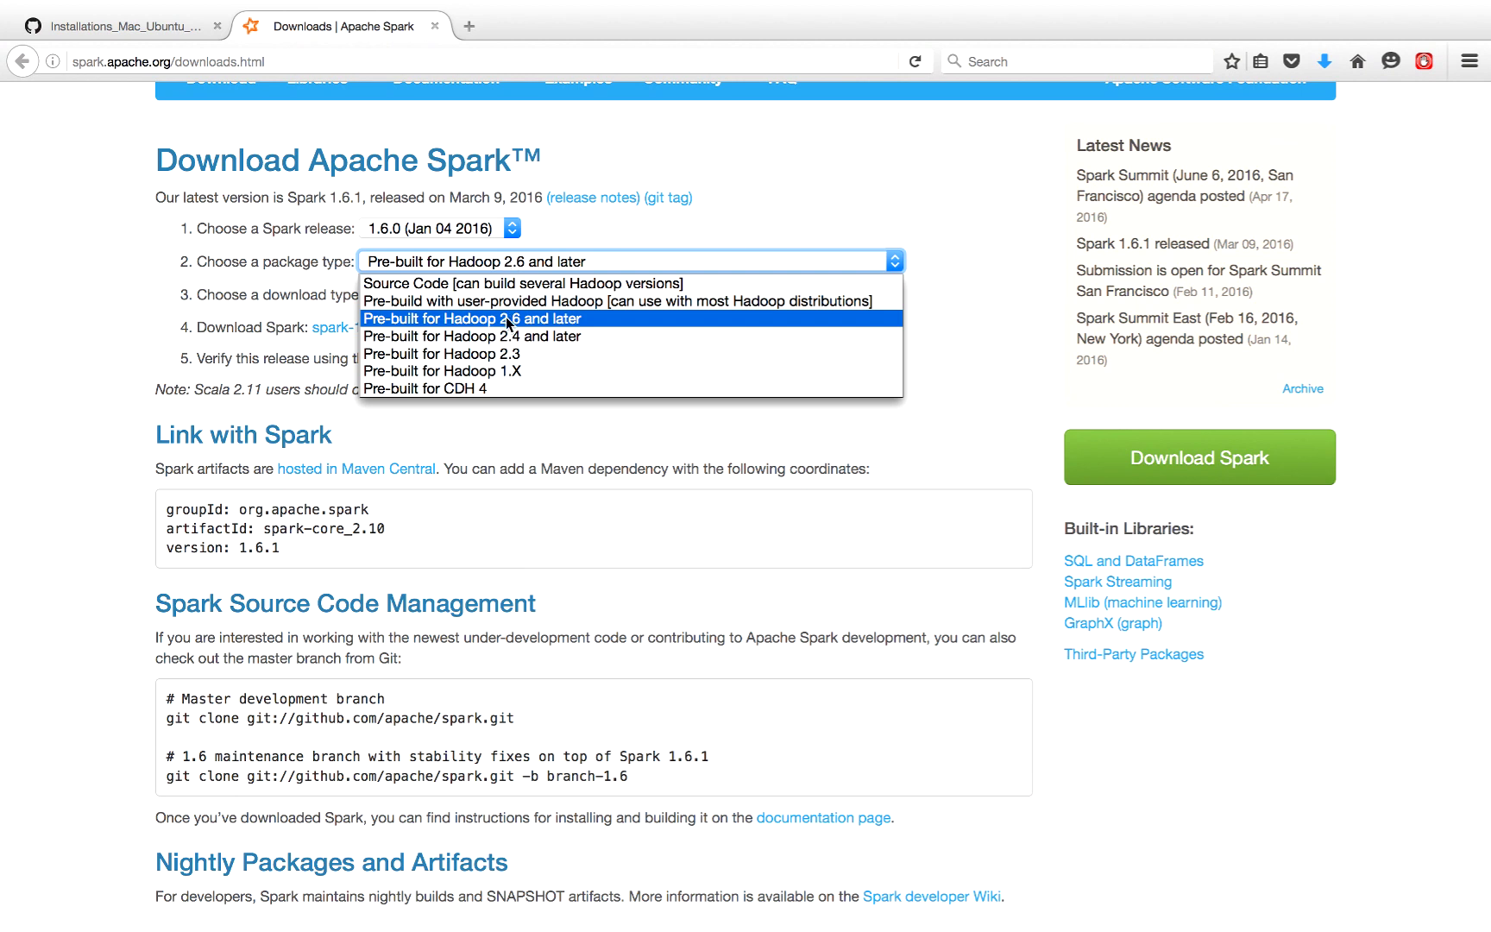
pyautogui.click(471, 319)
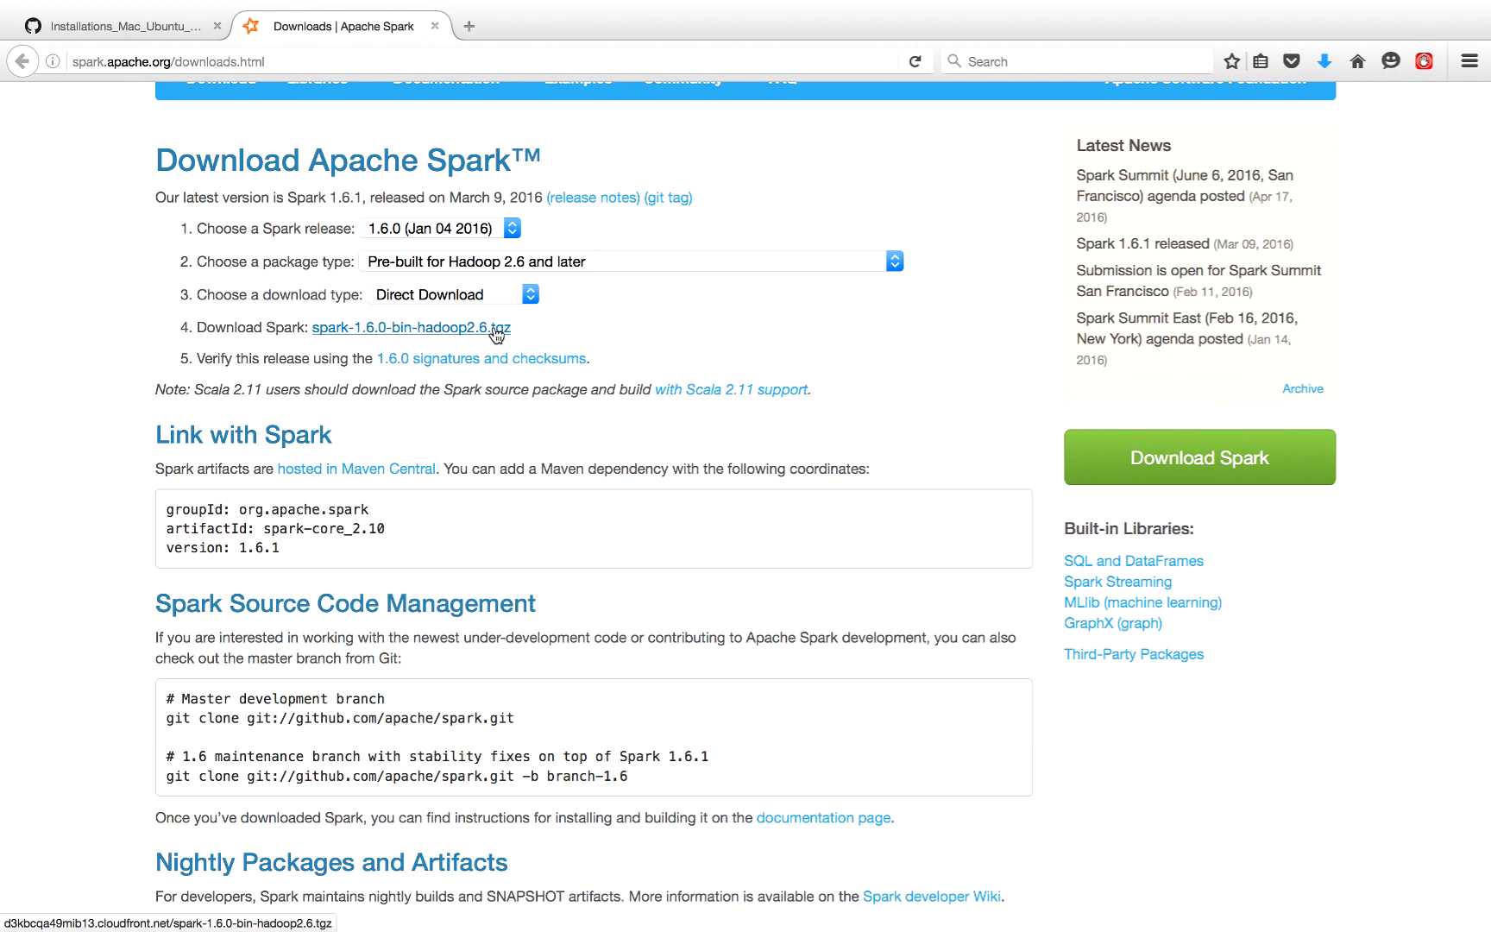
# Download spark-1.6.0-bin-hadoop2.6.tgz, save it to disk, and check its progress in the downloads panel.
pyautogui.click(409, 328)
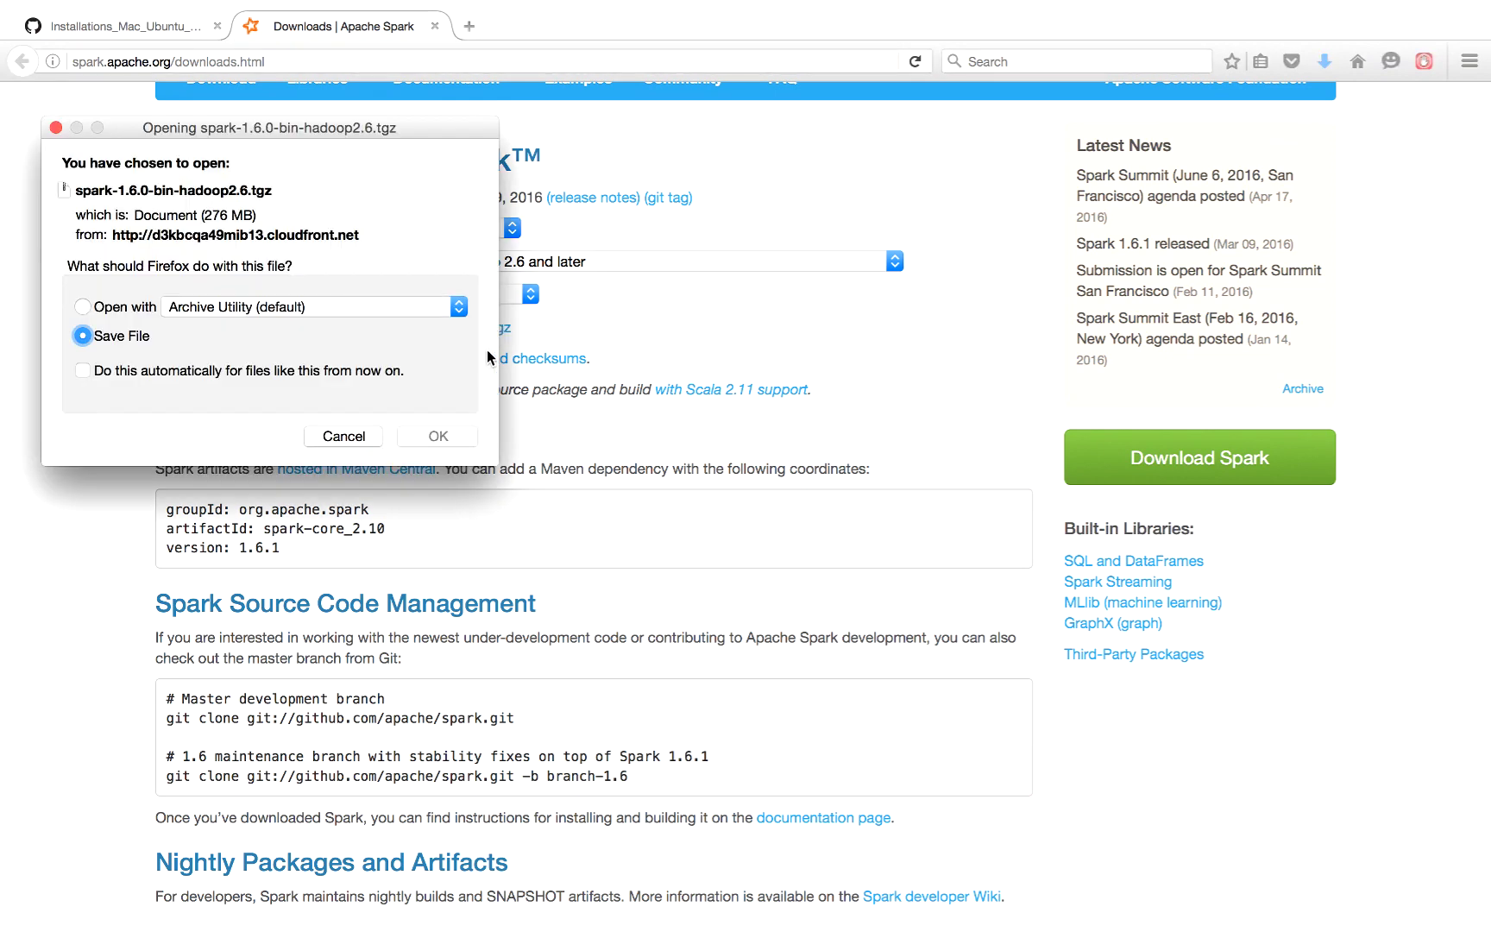
pyautogui.moveTo(437, 435)
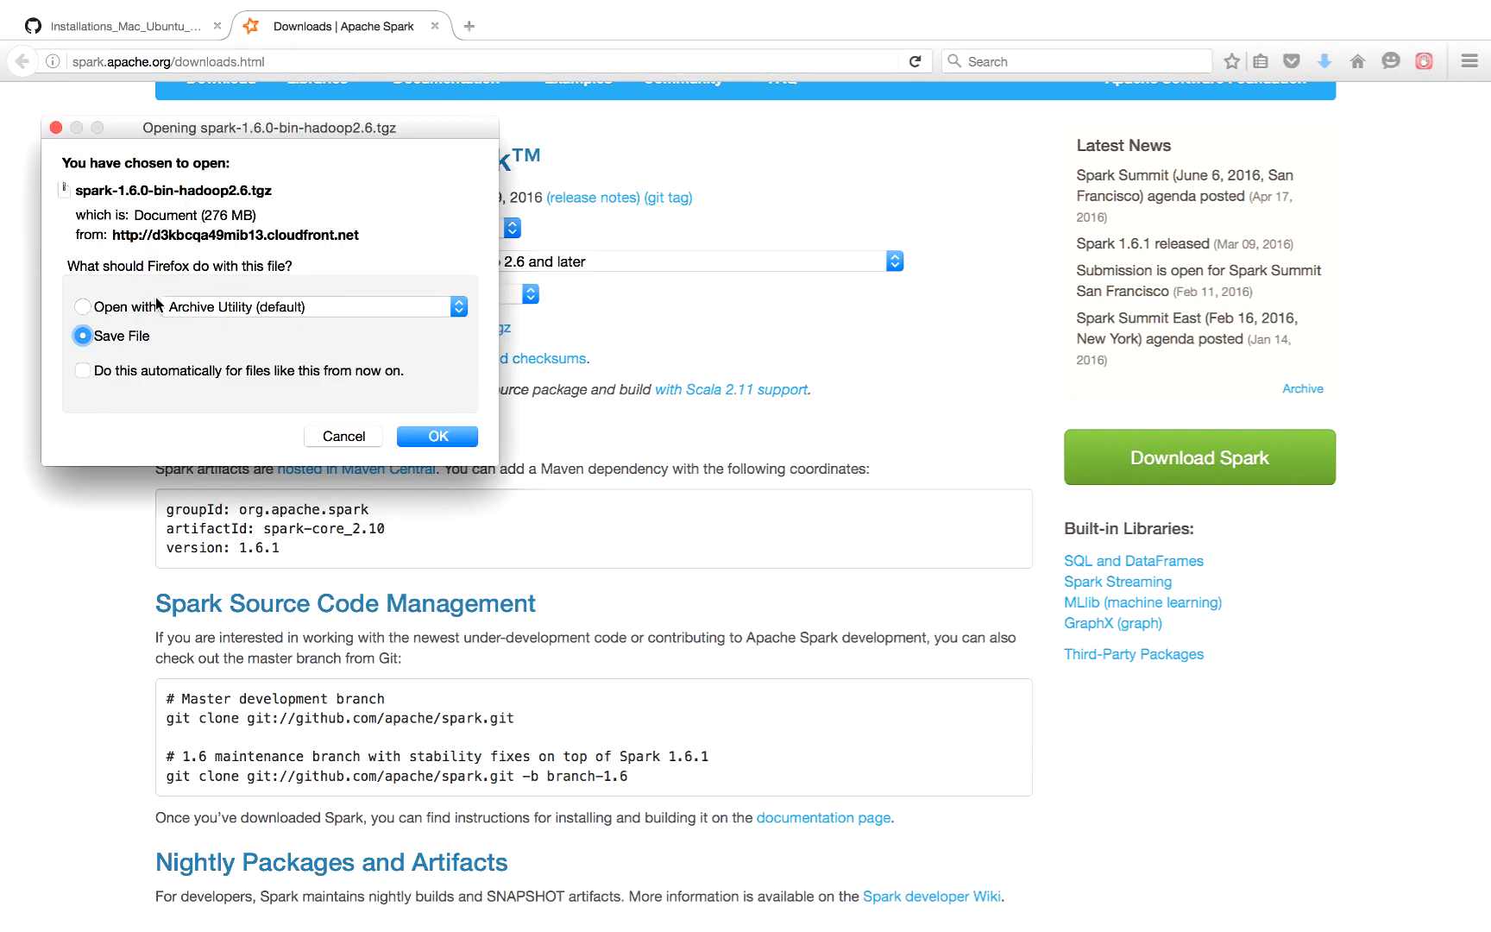
pyautogui.click(437, 435)
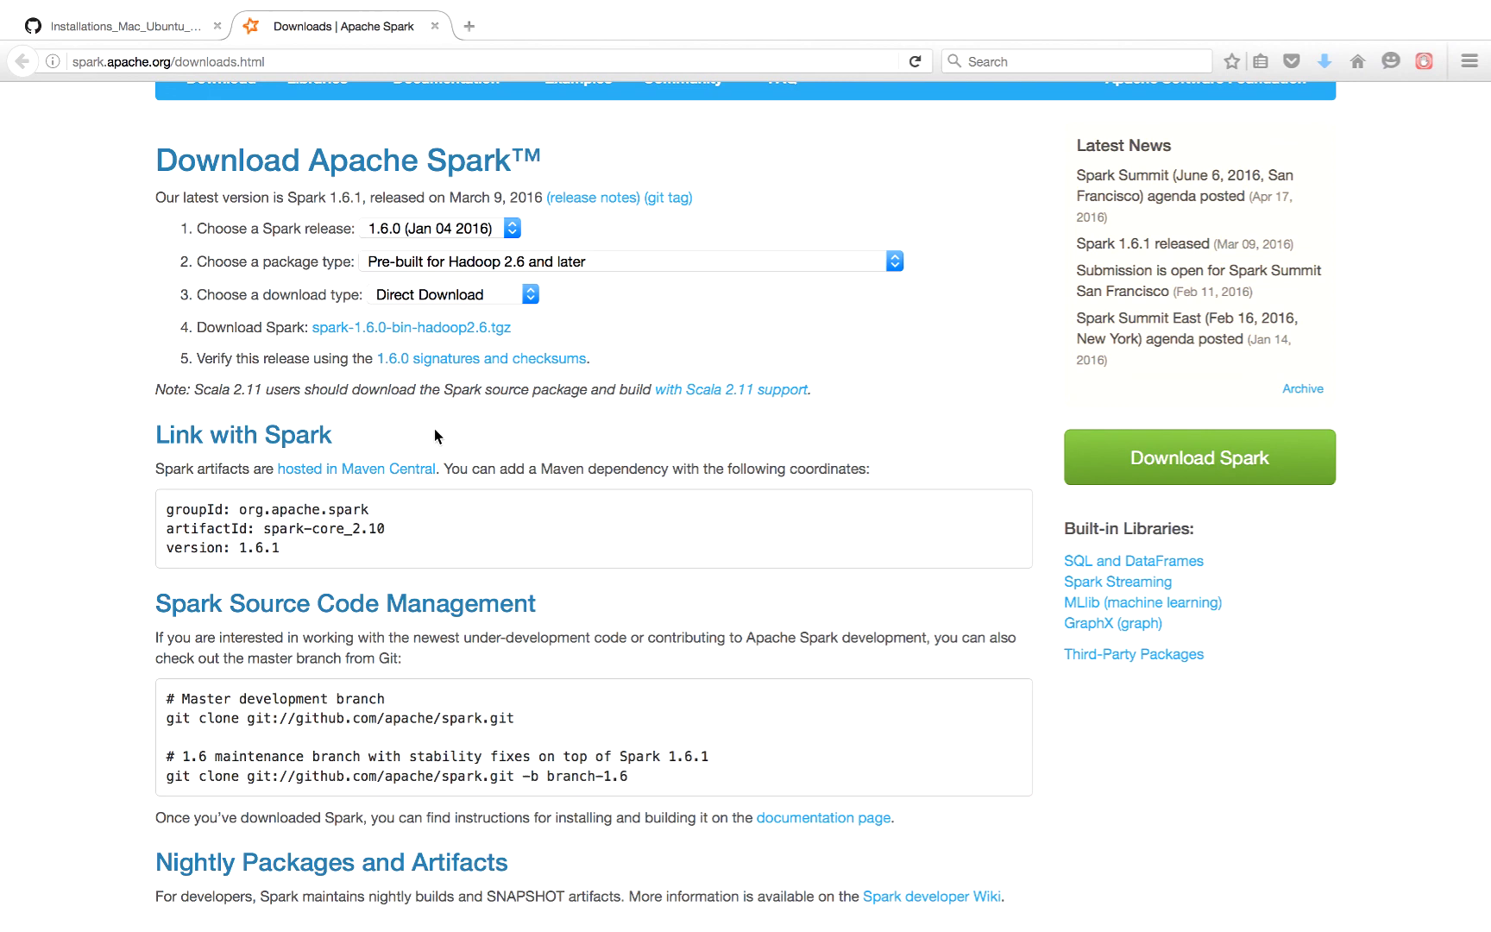
pyautogui.click(1324, 60)
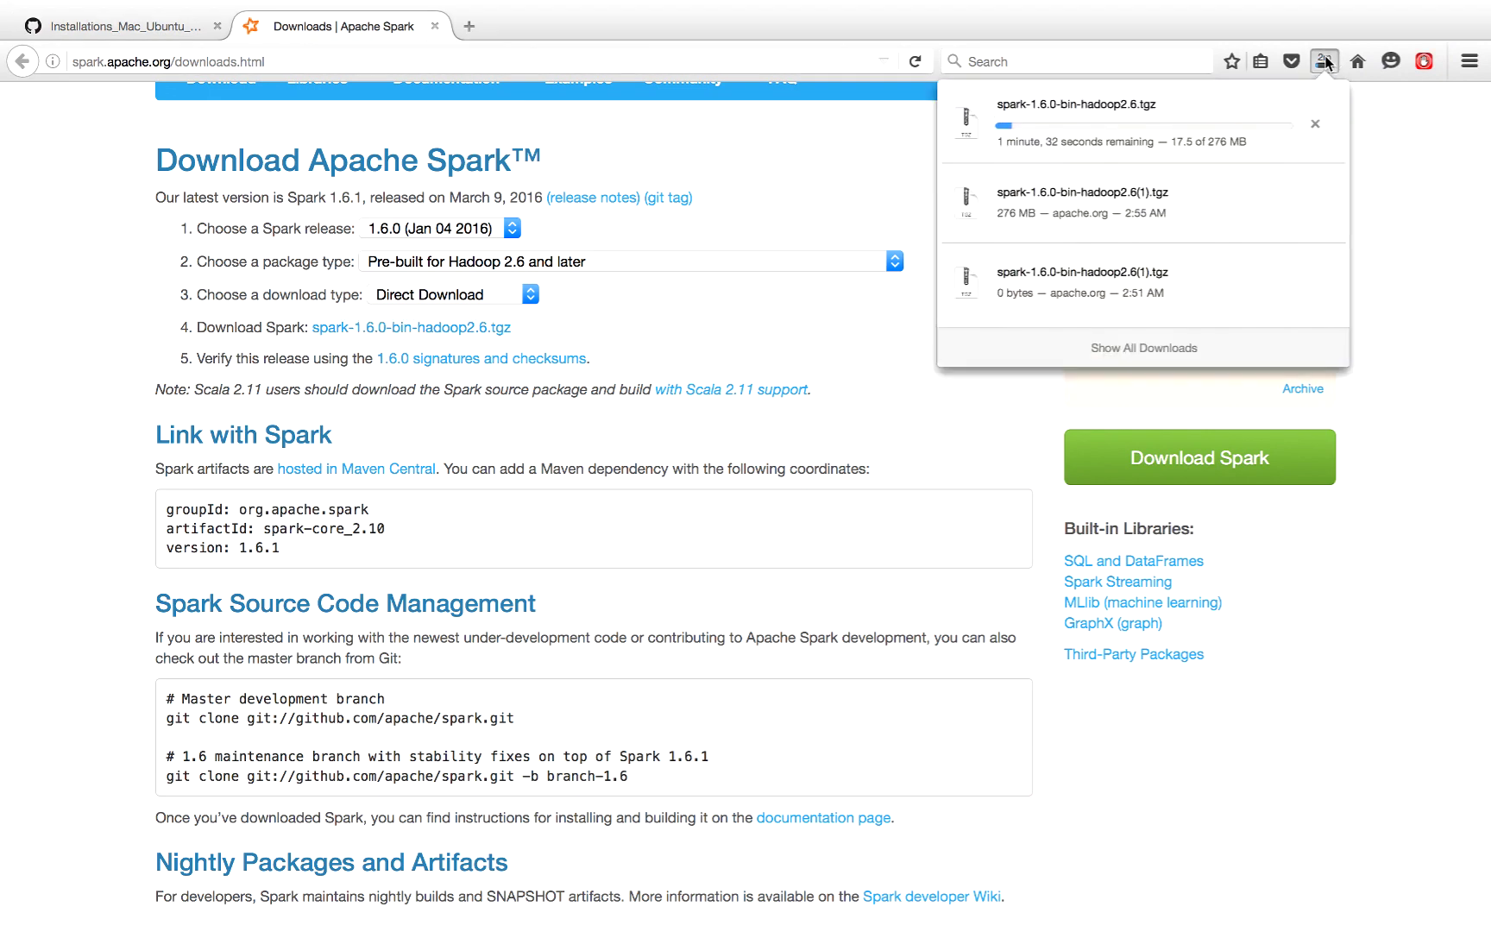
pyautogui.moveTo(594, 198)
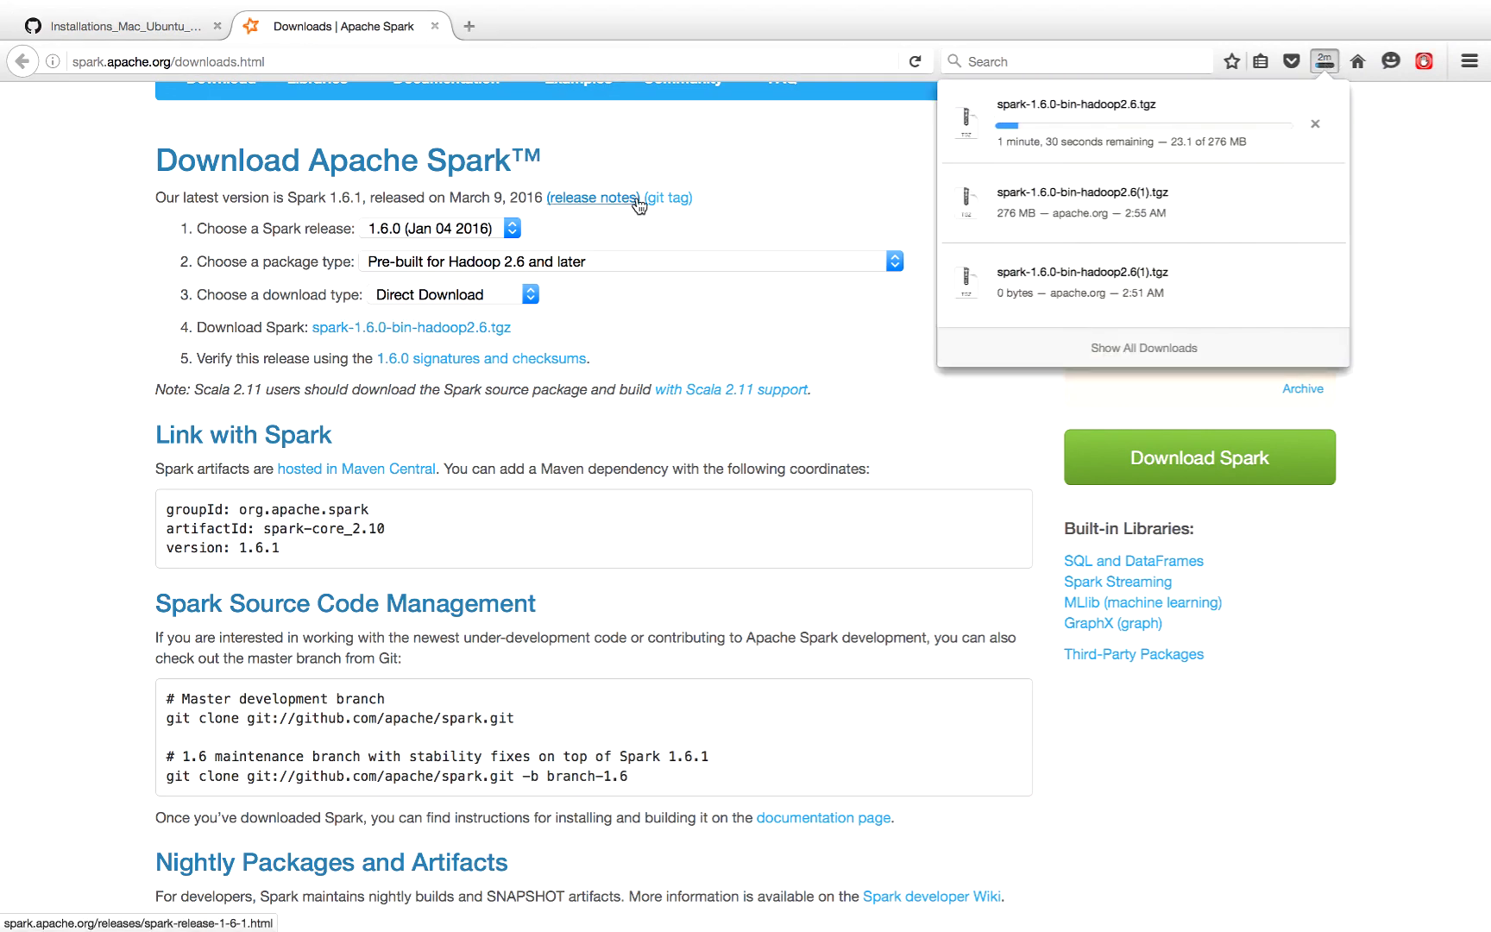
pyautogui.moveTo(119, 26)
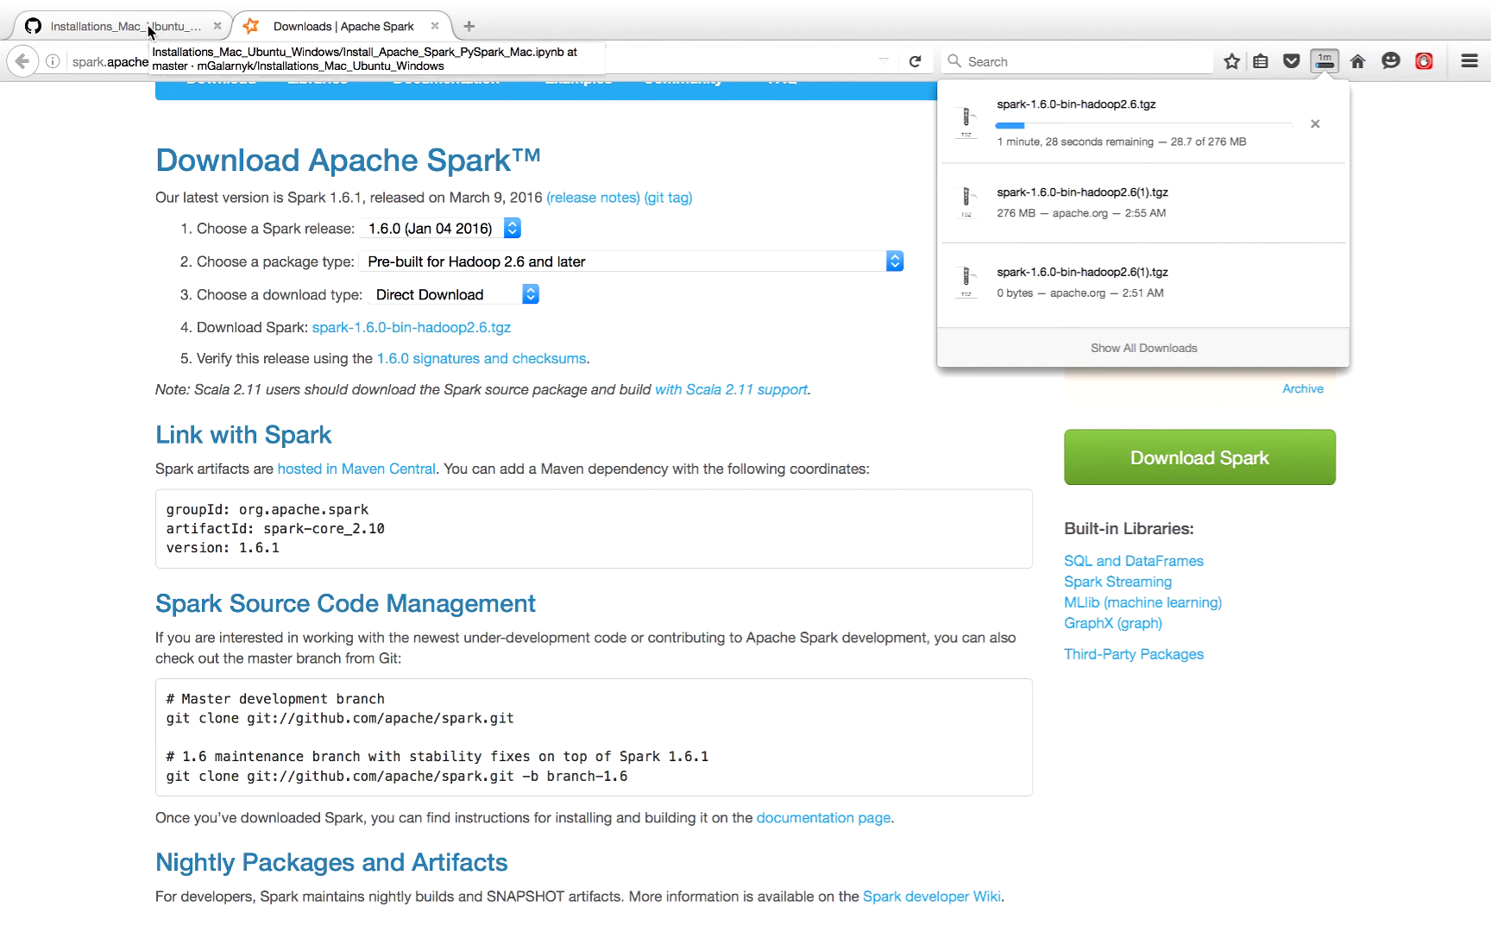
# Return to the GitHub Install PySpark on Mac guide tab.
pyautogui.click(114, 25)
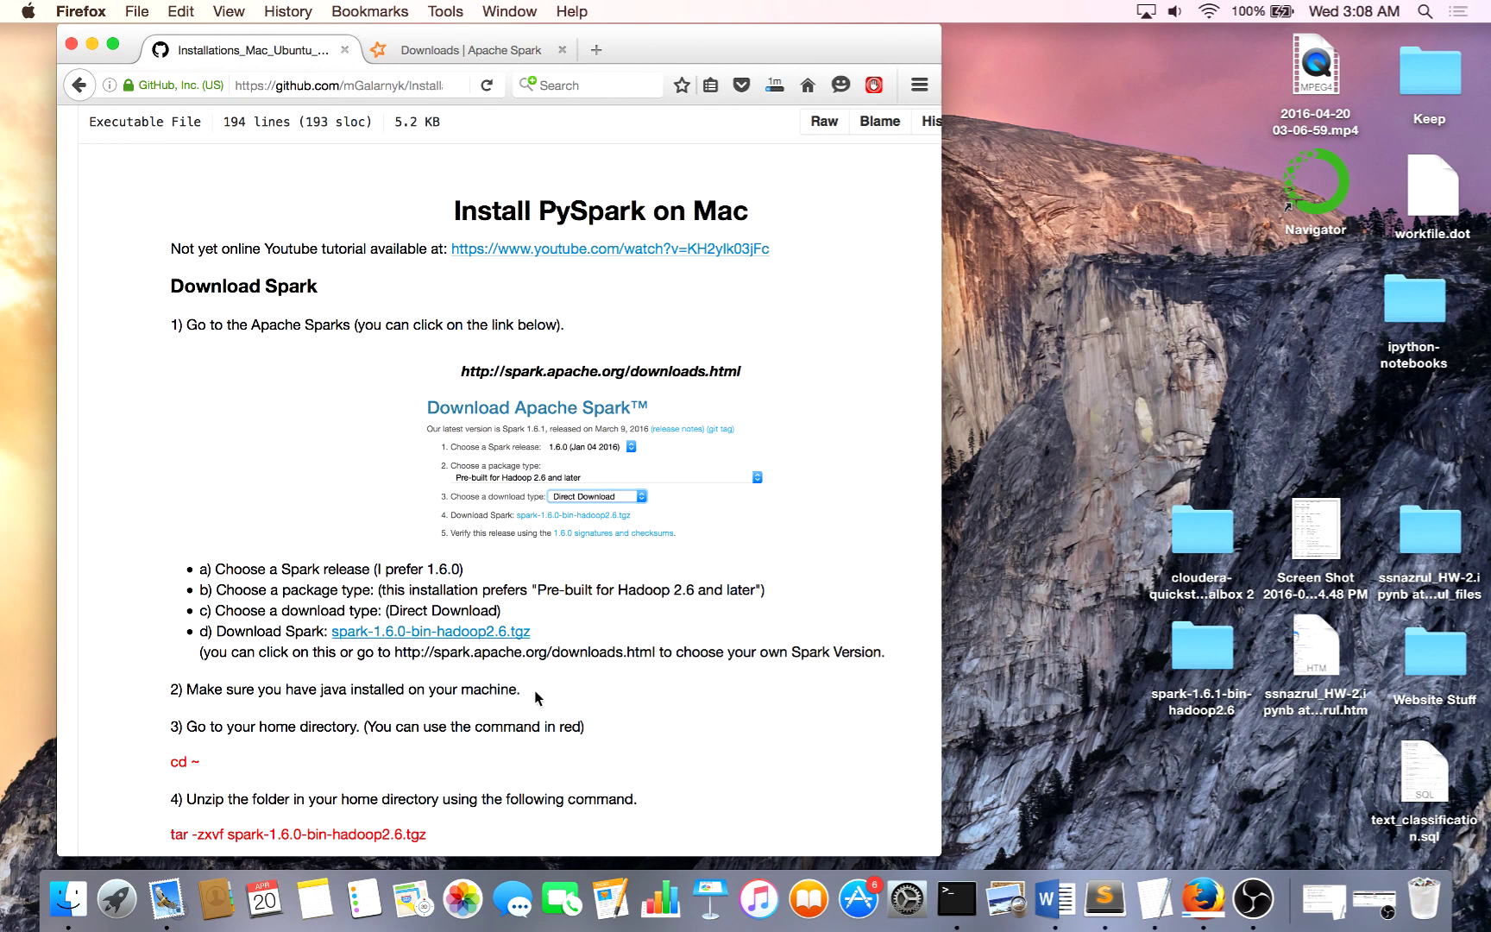
pyautogui.moveTo(195, 704)
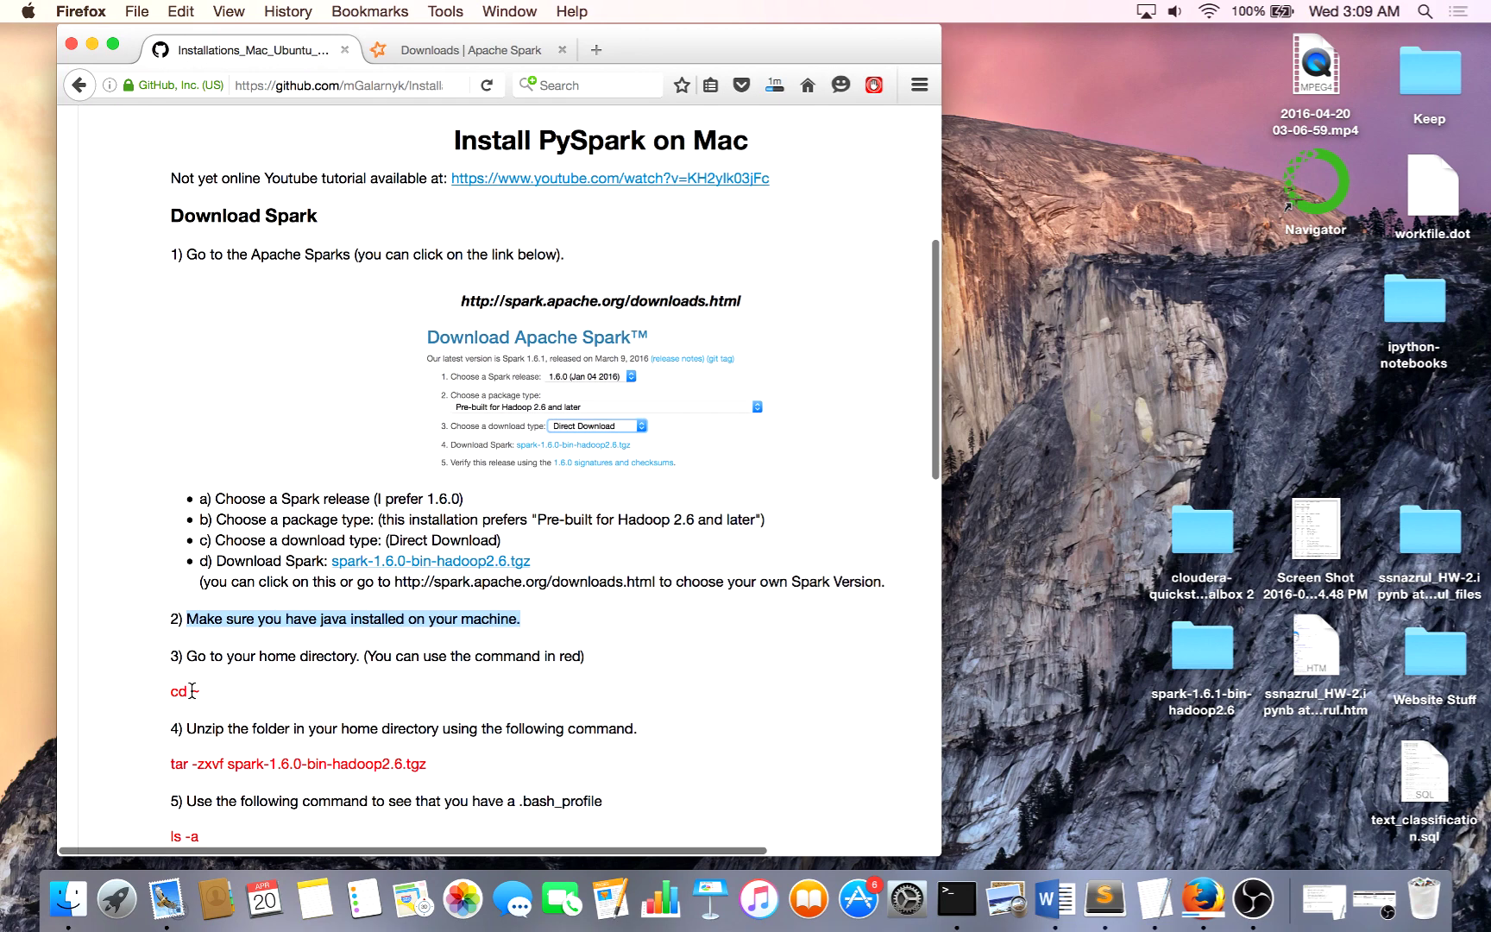
# Launch Terminal, run cd ~ to go home, then pwd to confirm the home directory path.
pyautogui.click(955, 897)
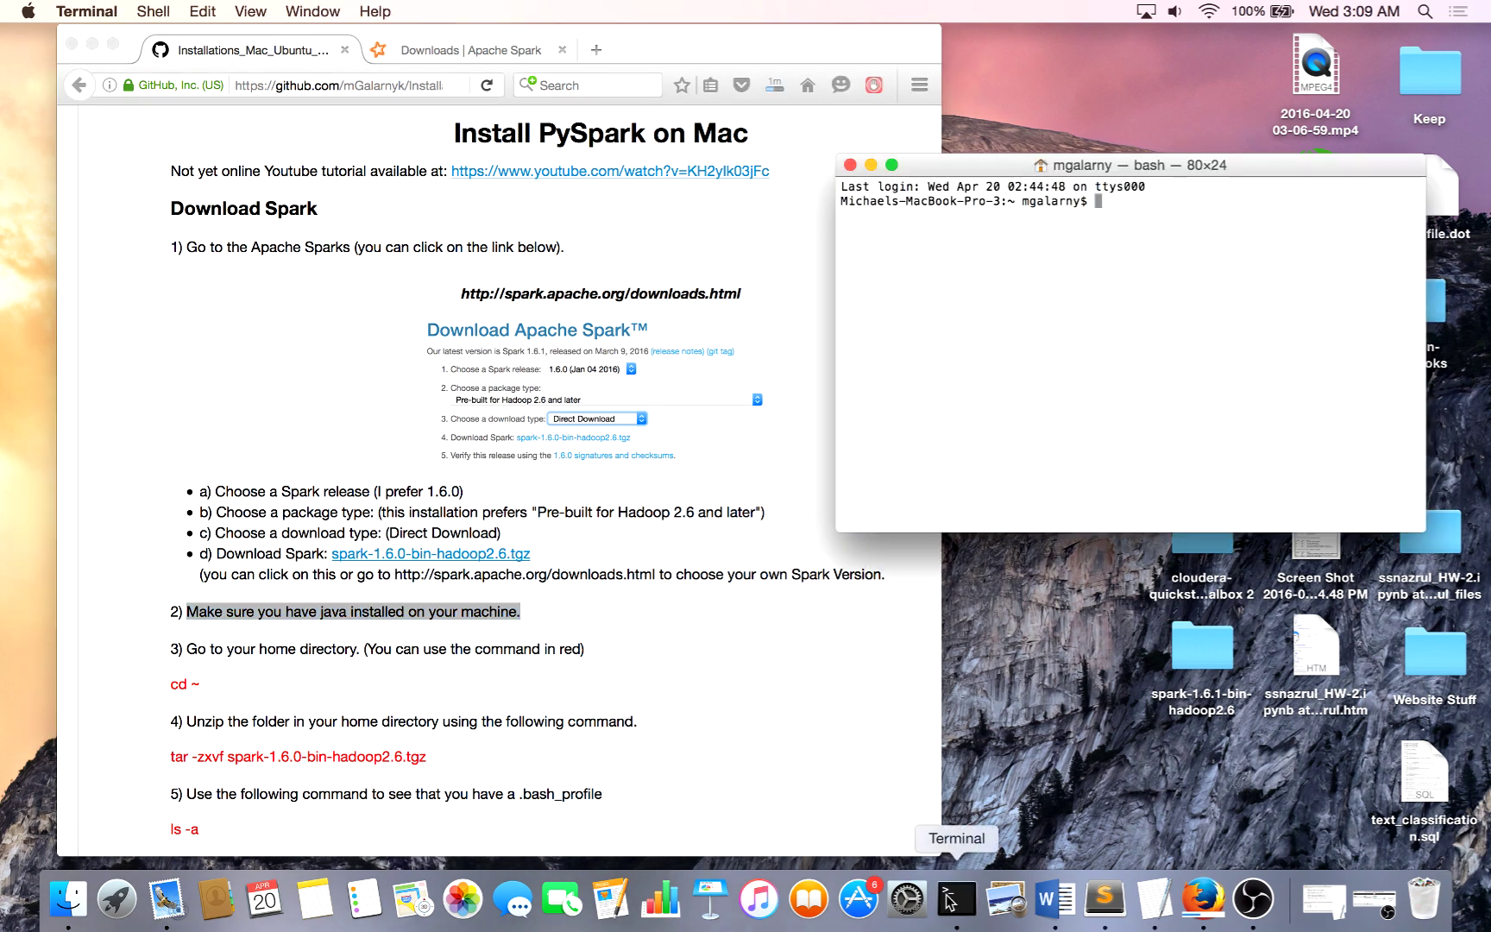
pyautogui.moveTo(1196, 353)
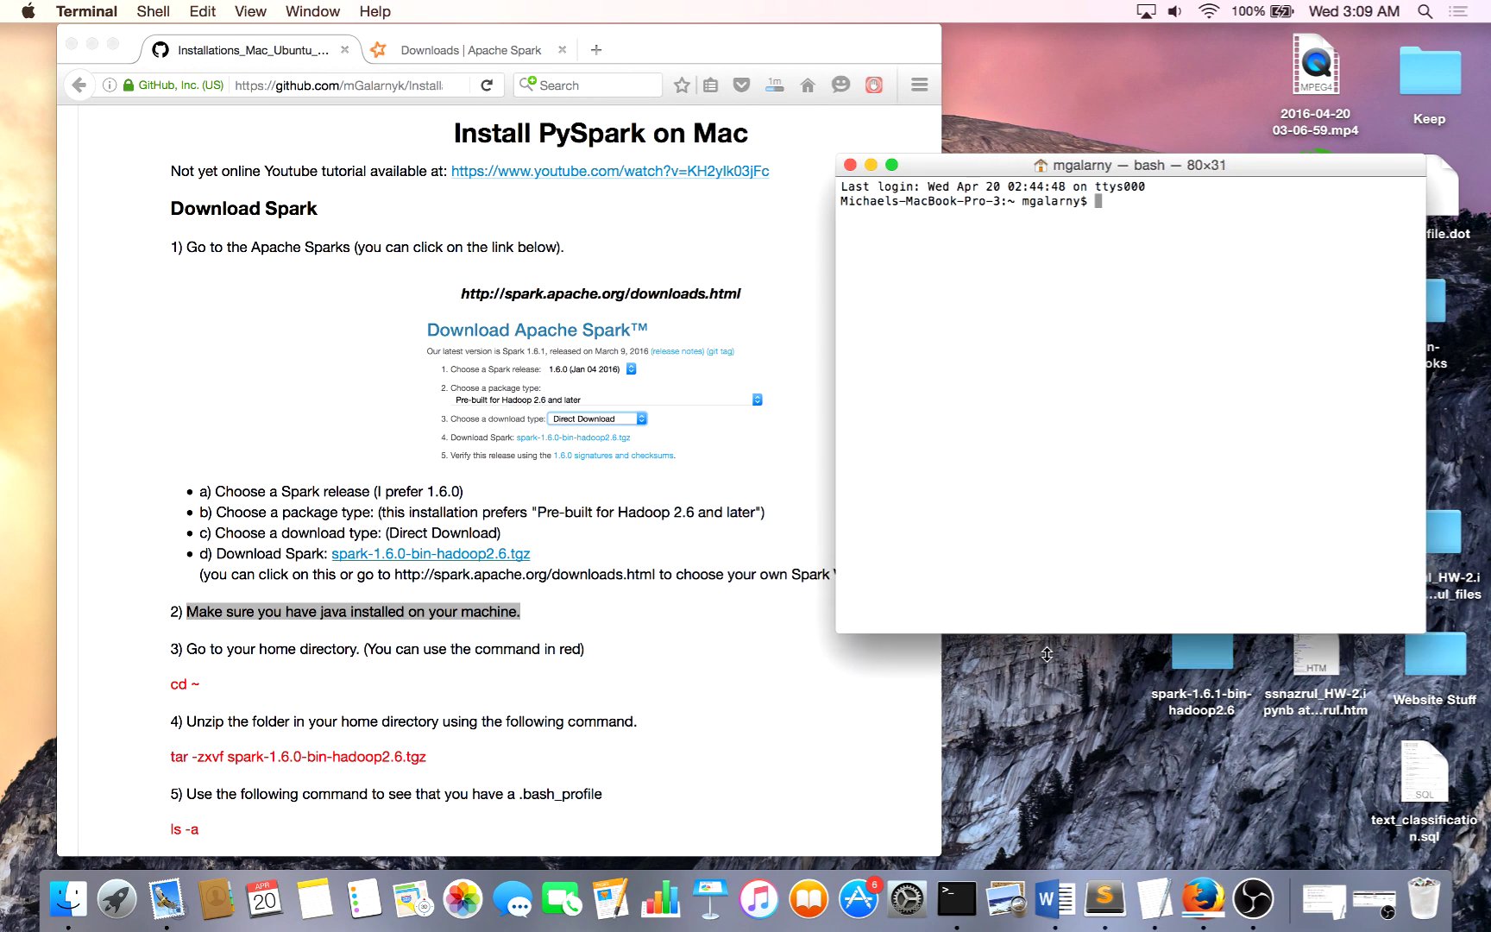
pyautogui.write('cd')
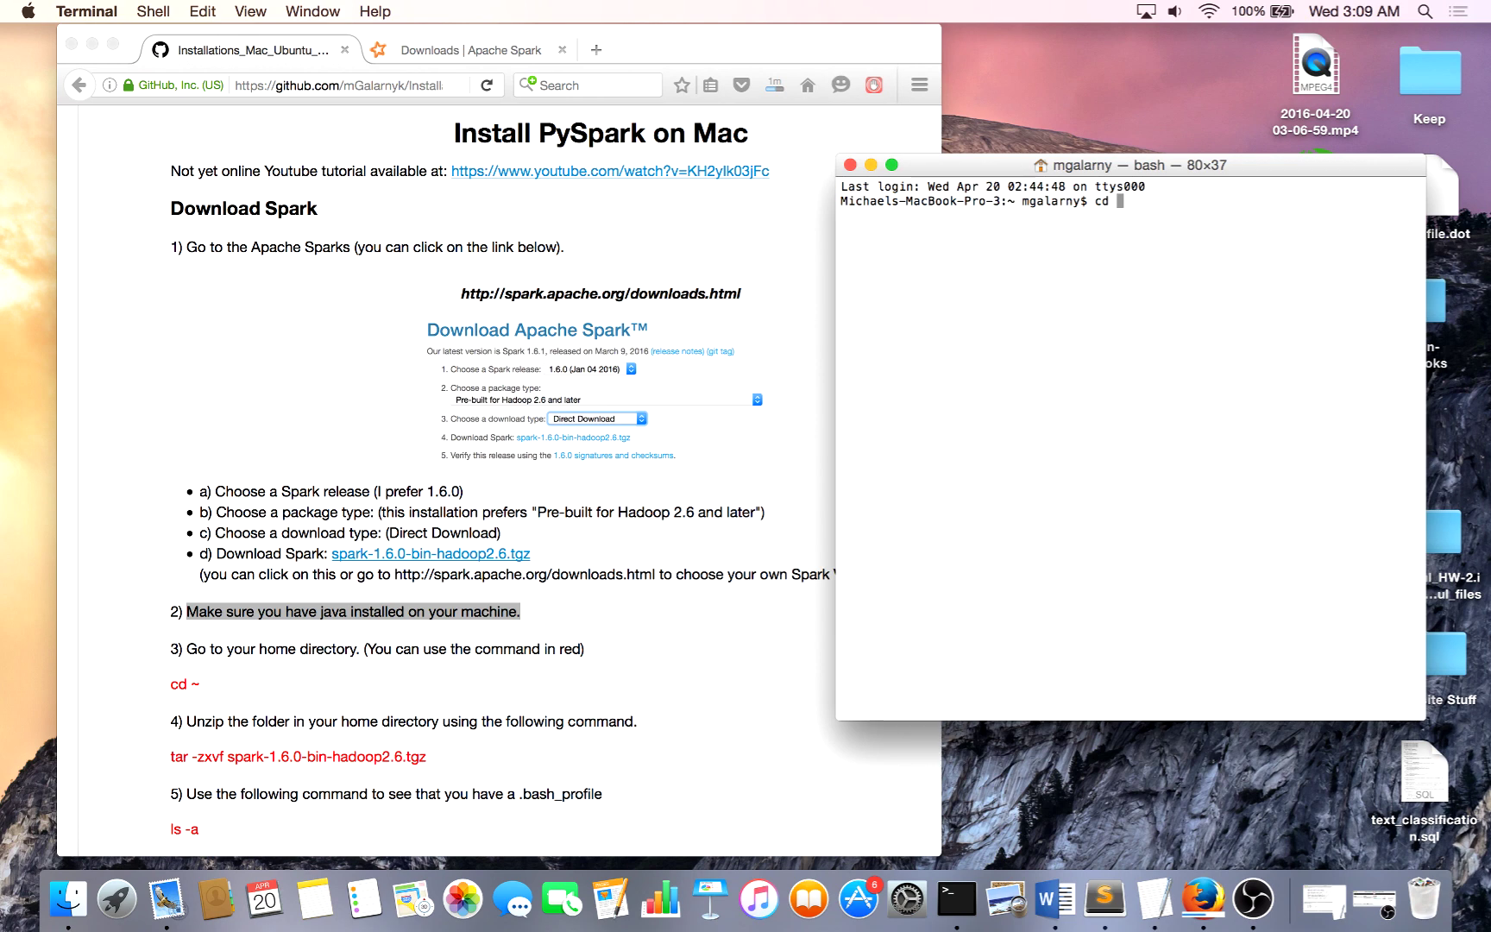
pyautogui.write('~')
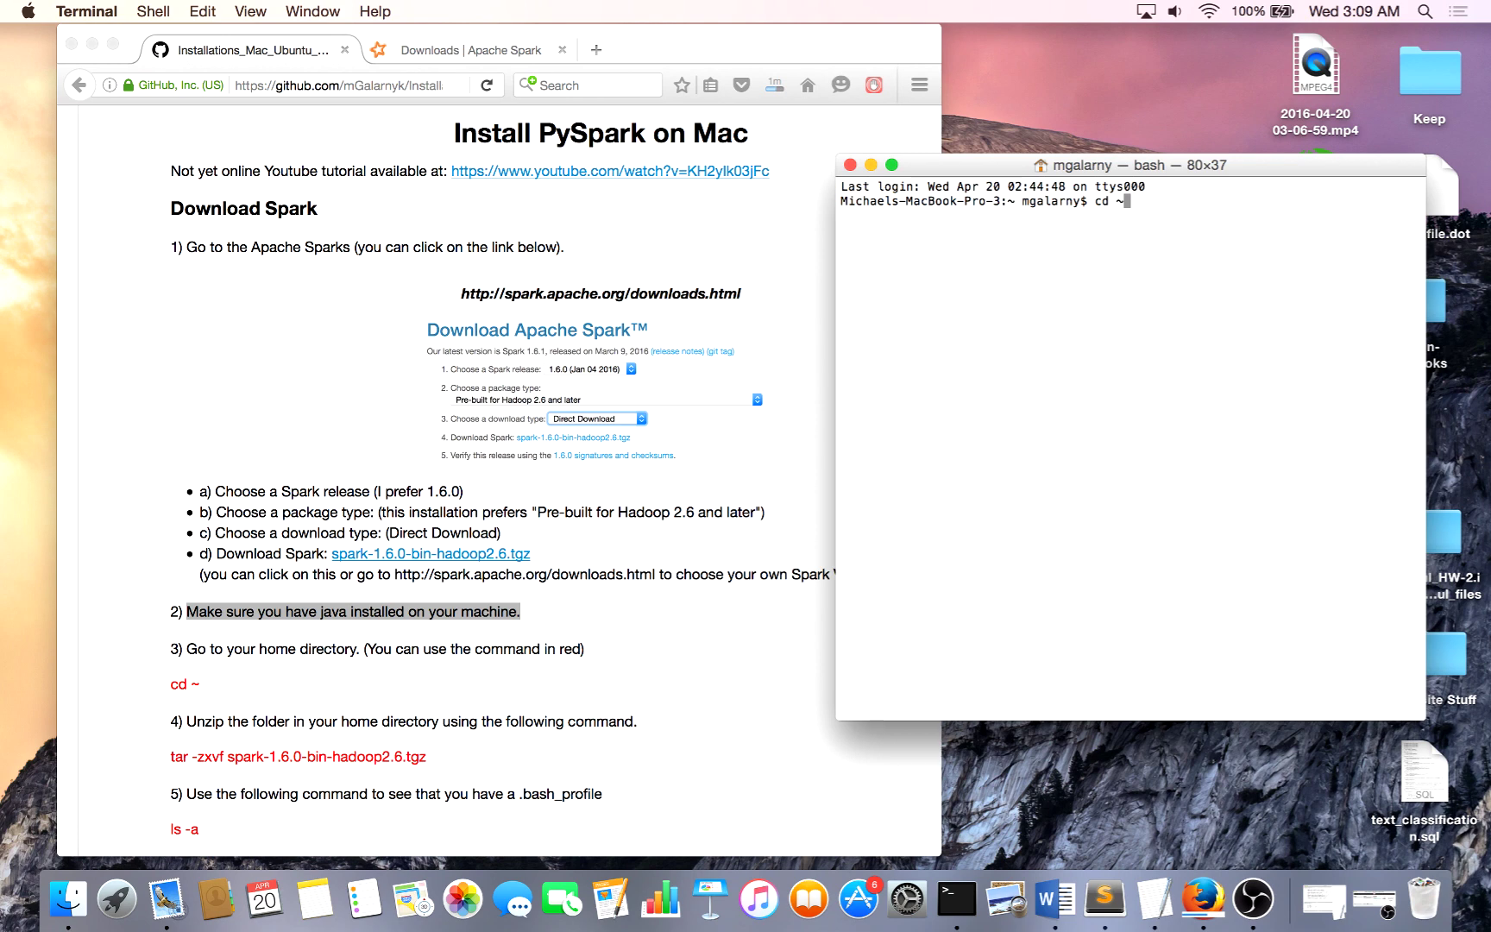
pyautogui.press('Return')
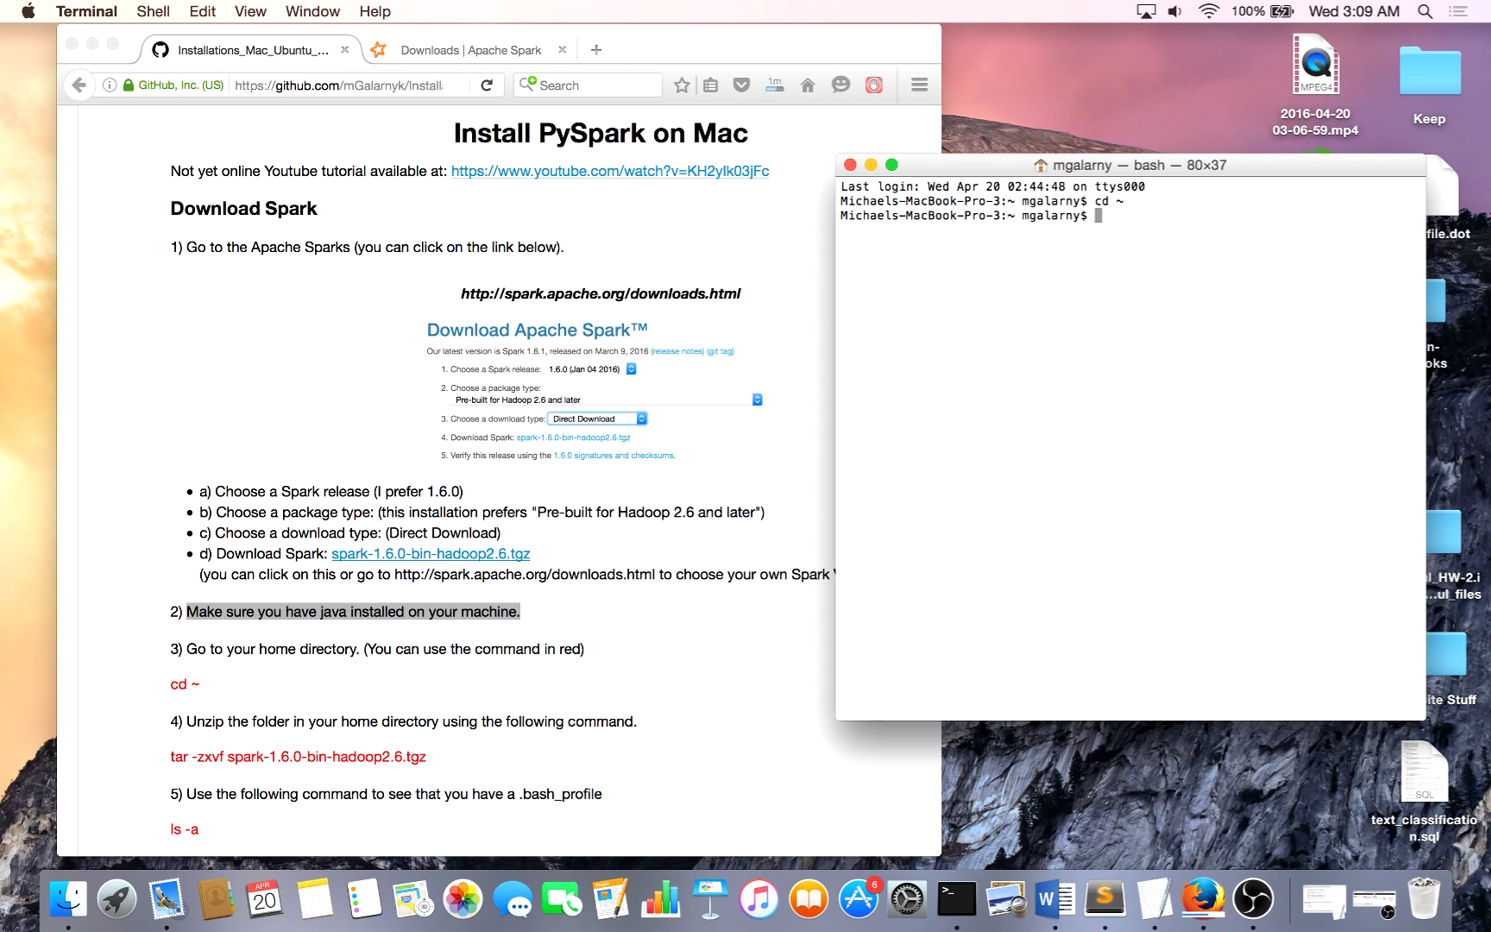
pyautogui.write('p')
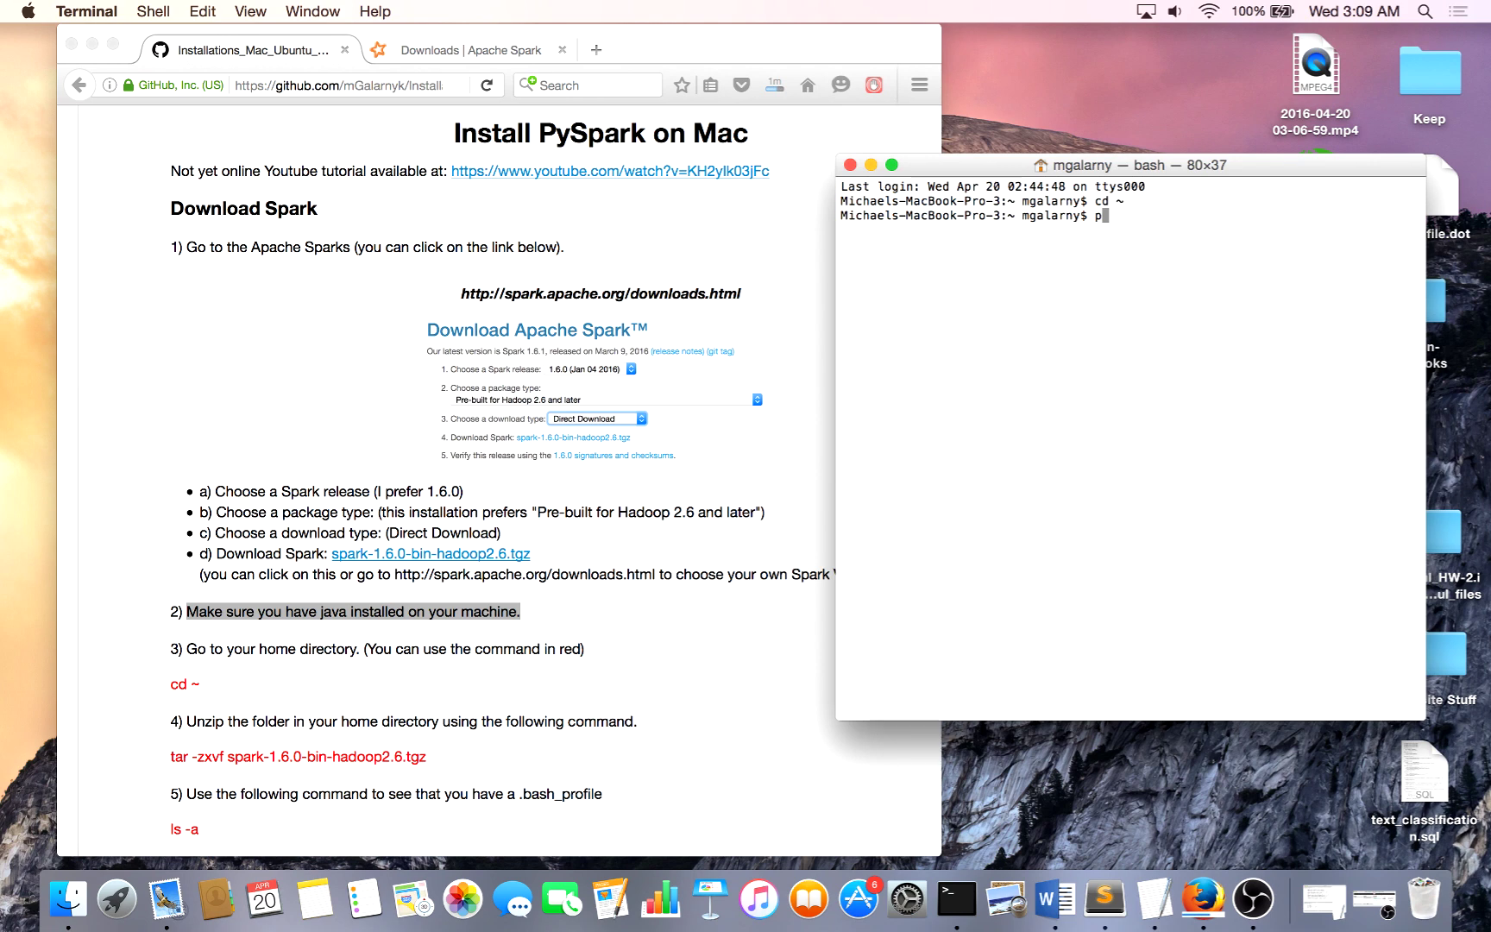
pyautogui.press('Return')
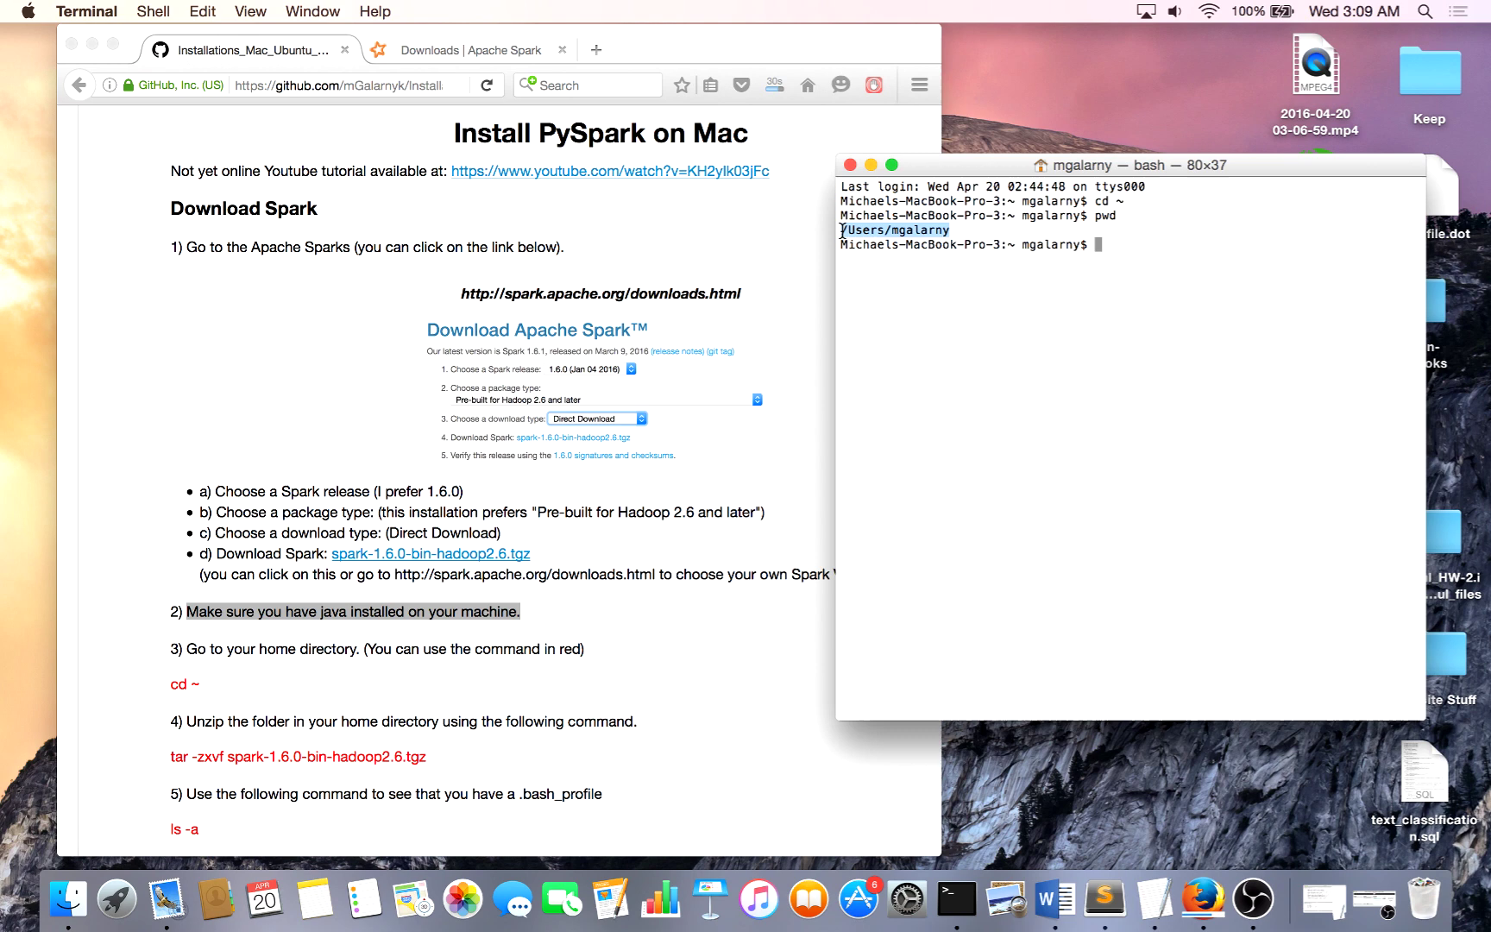
pyautogui.moveTo(1010, 233)
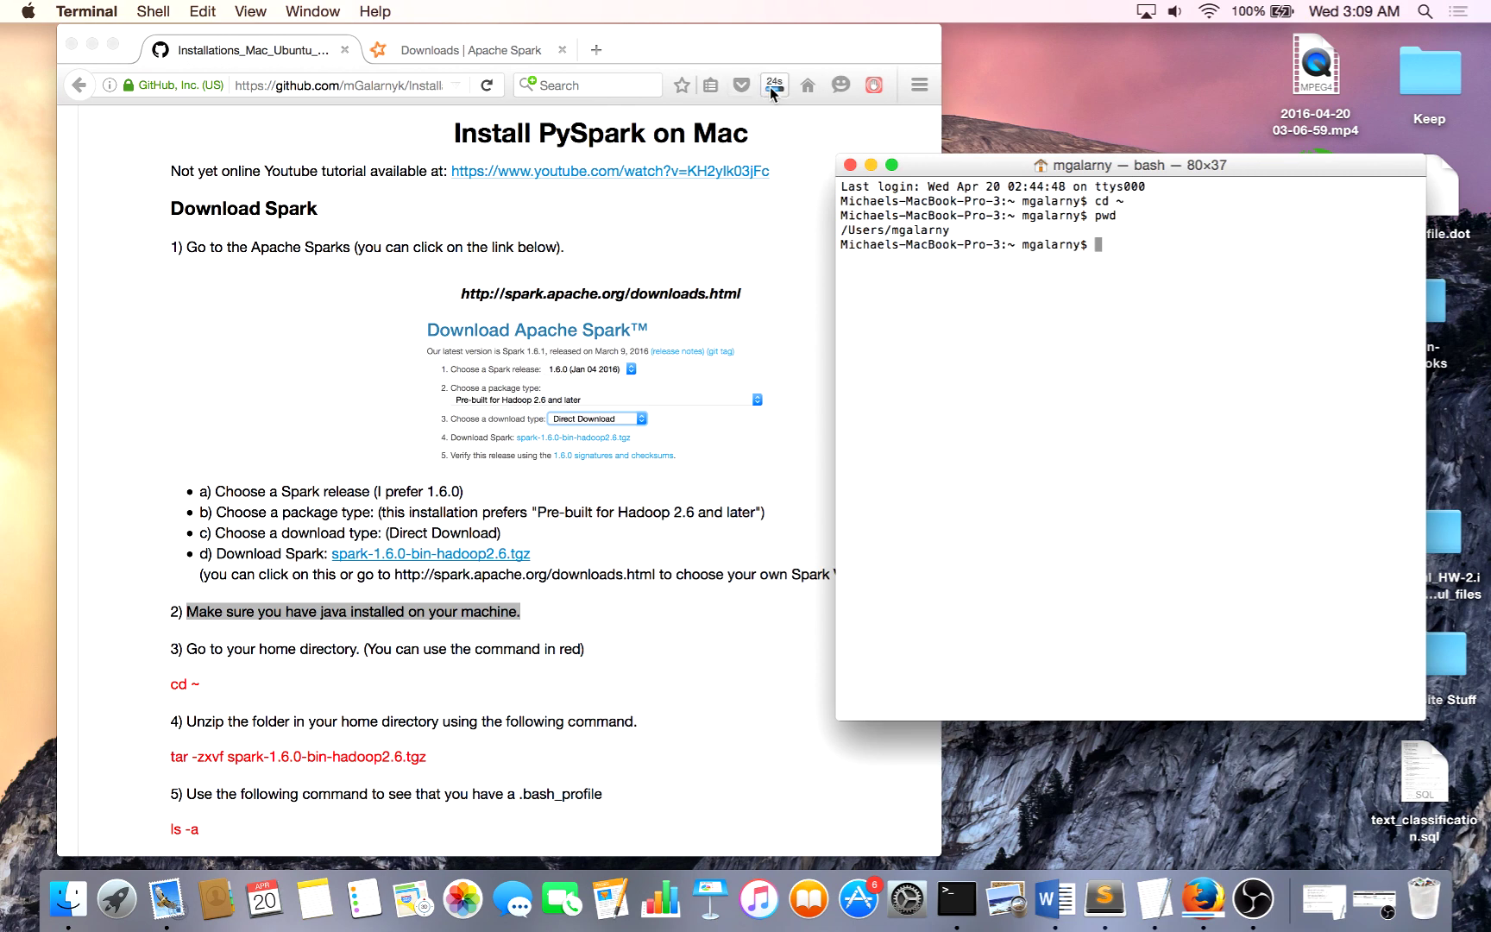
# Check the Firefox downloads panel to confirm spark-1.6.0-bin-hadoop2.6.tgz finished at 276 MB.
pyautogui.click(775, 85)
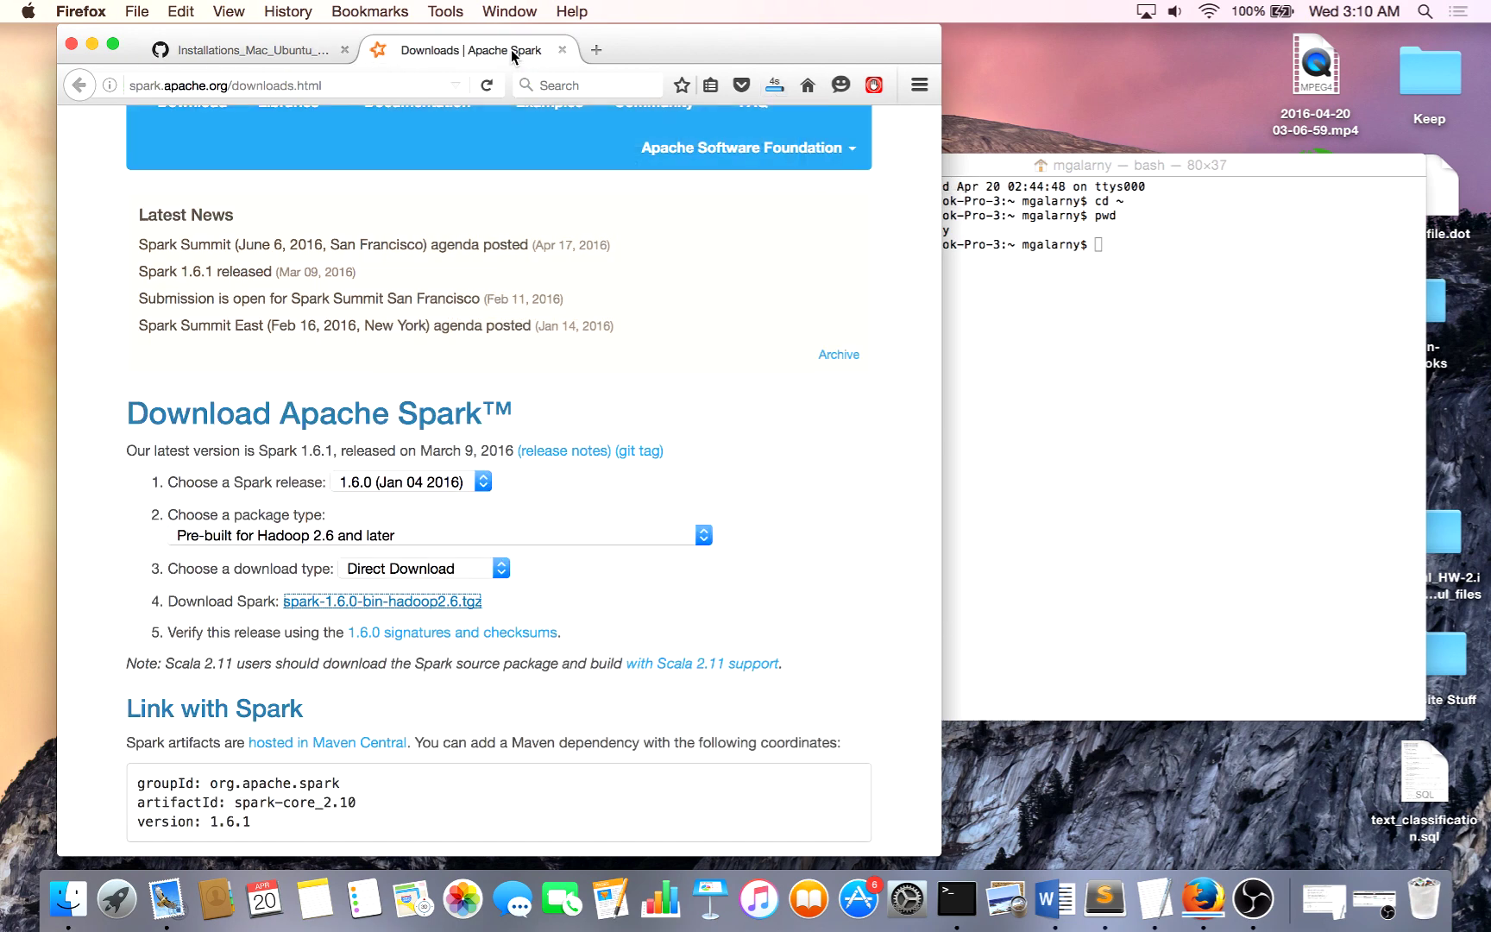
pyautogui.click(249, 50)
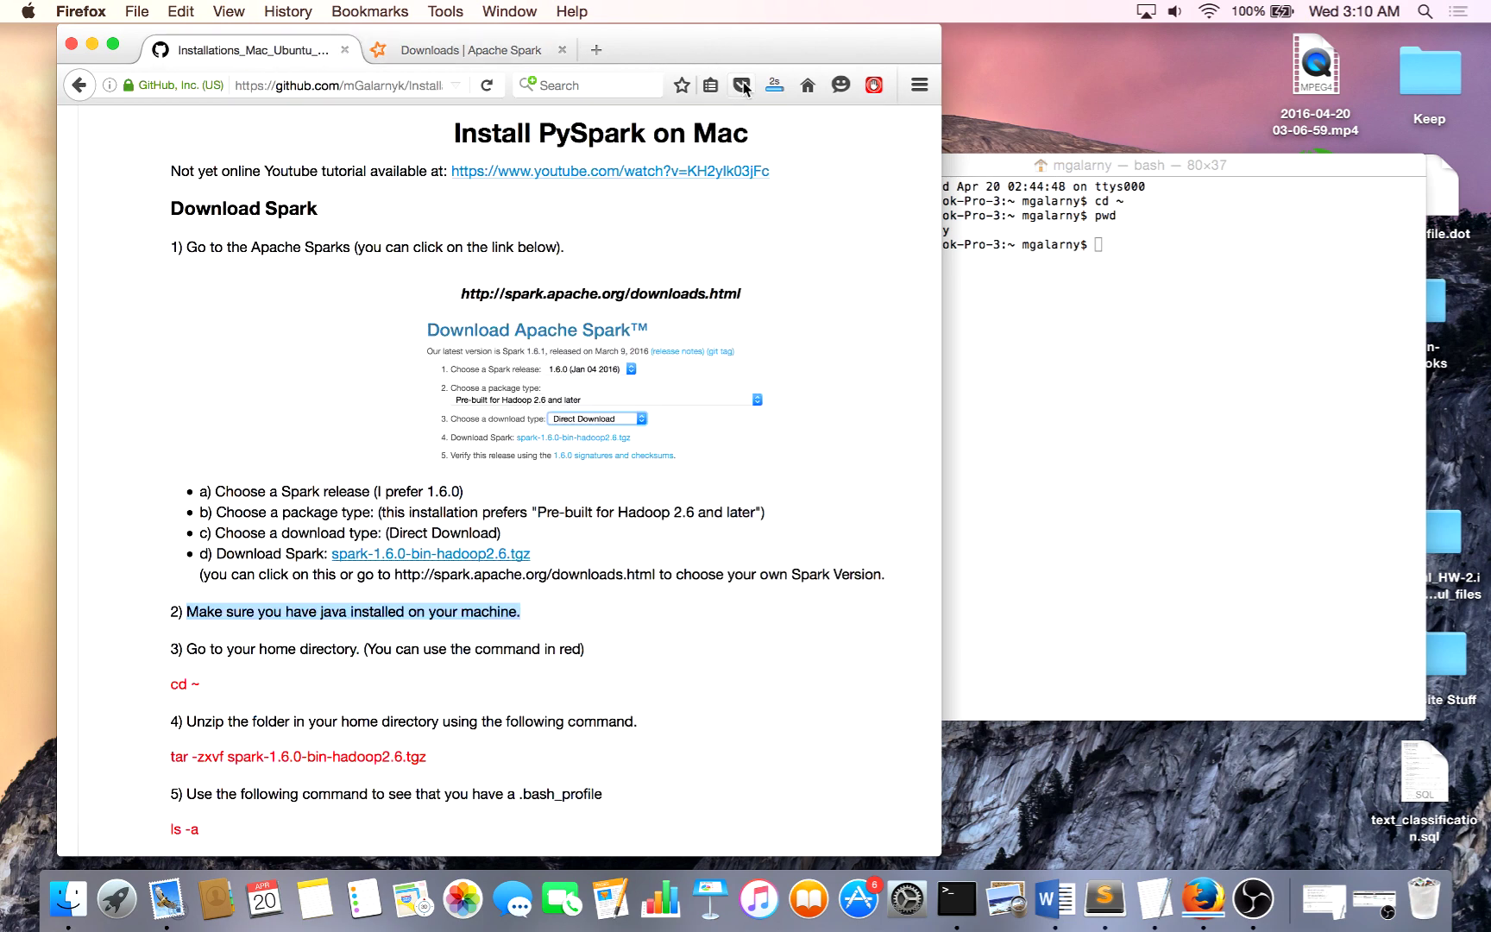
pyautogui.click(775, 85)
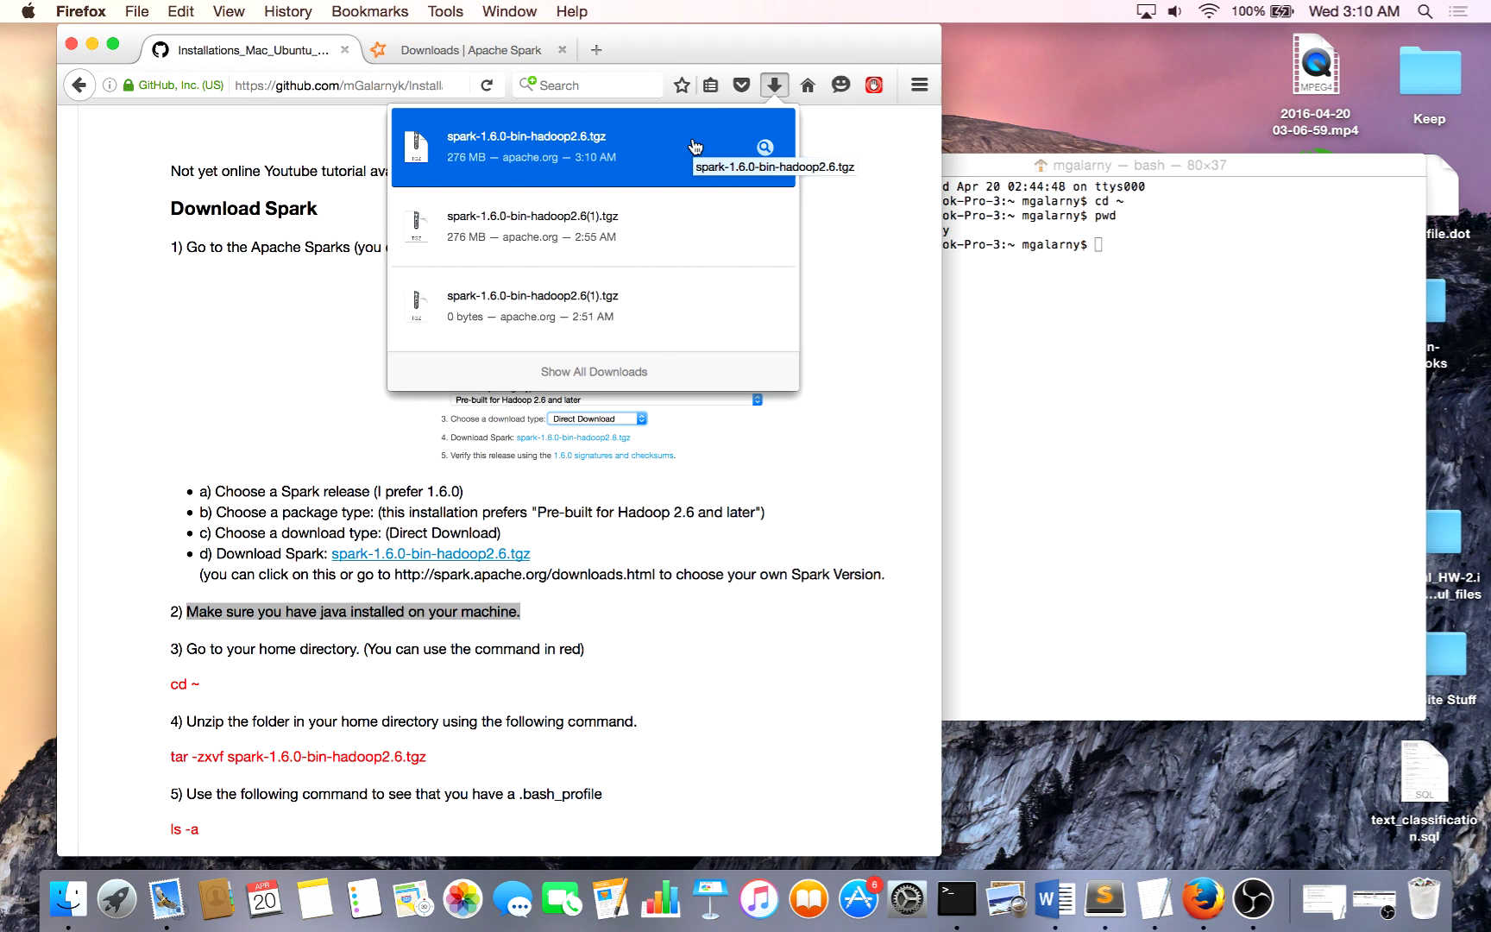
pyautogui.moveTo(1102, 271)
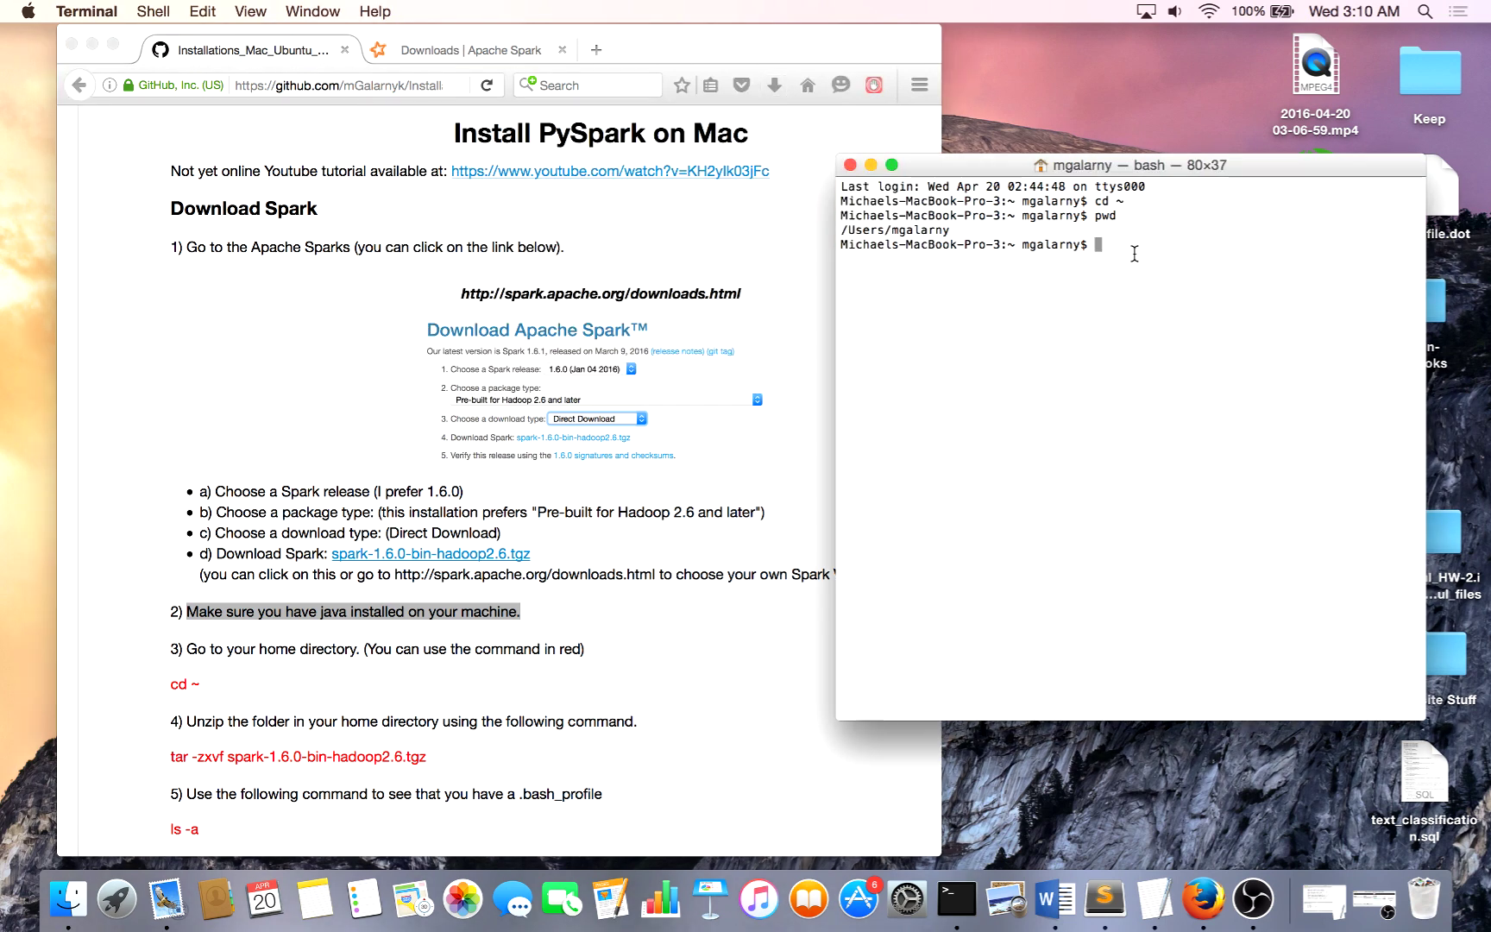
# Run cd Downloads to move Terminal into the Downloads folder.
pyautogui.write('cd Do')
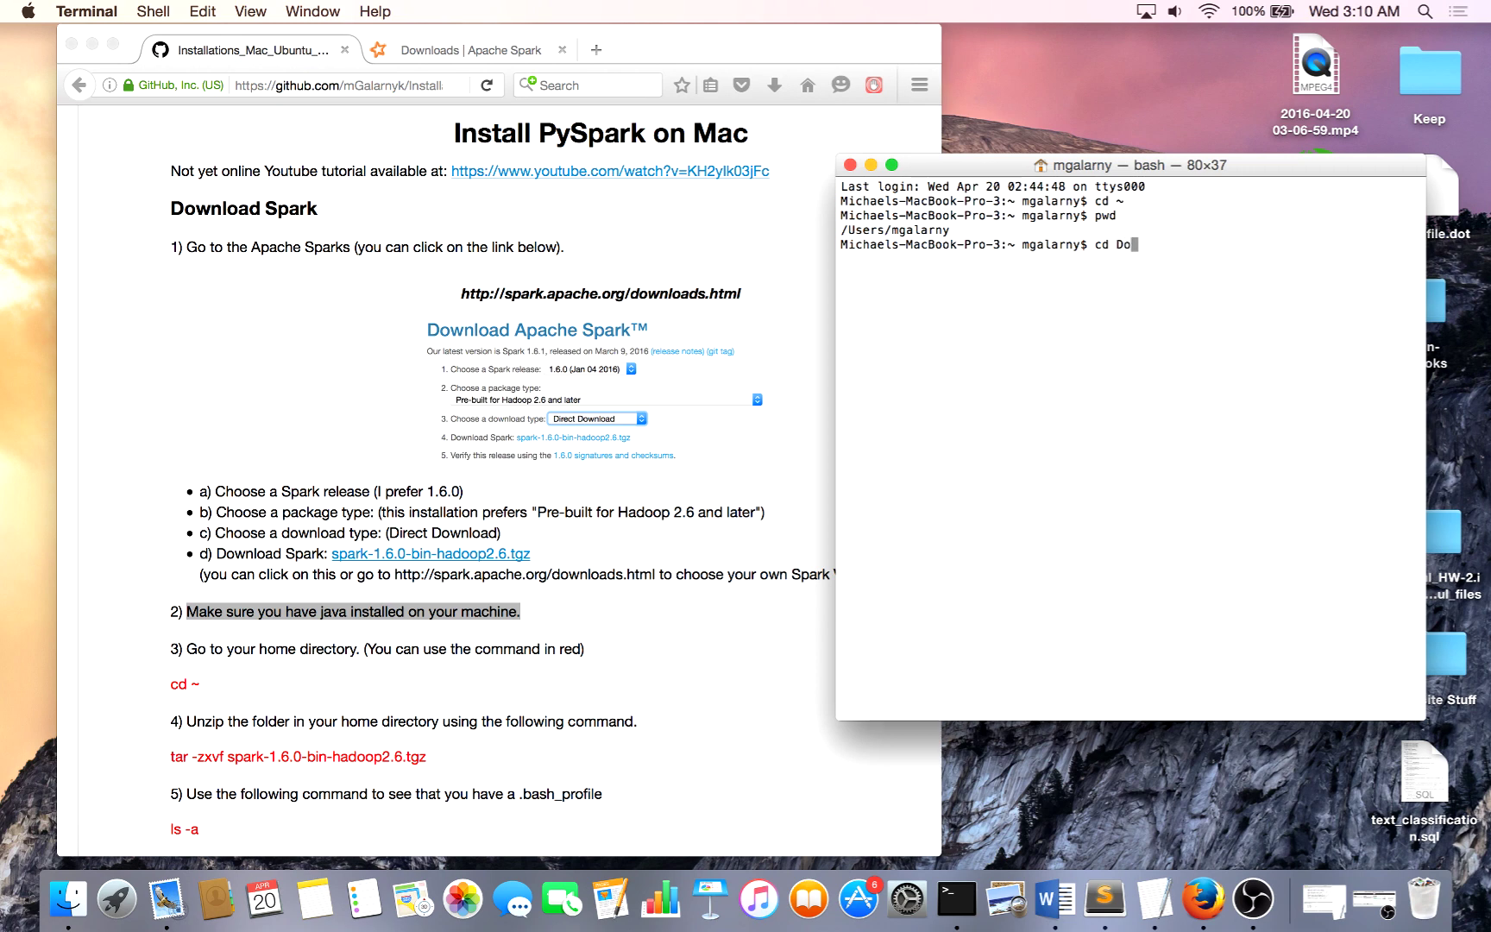
pyautogui.write('wnloads')
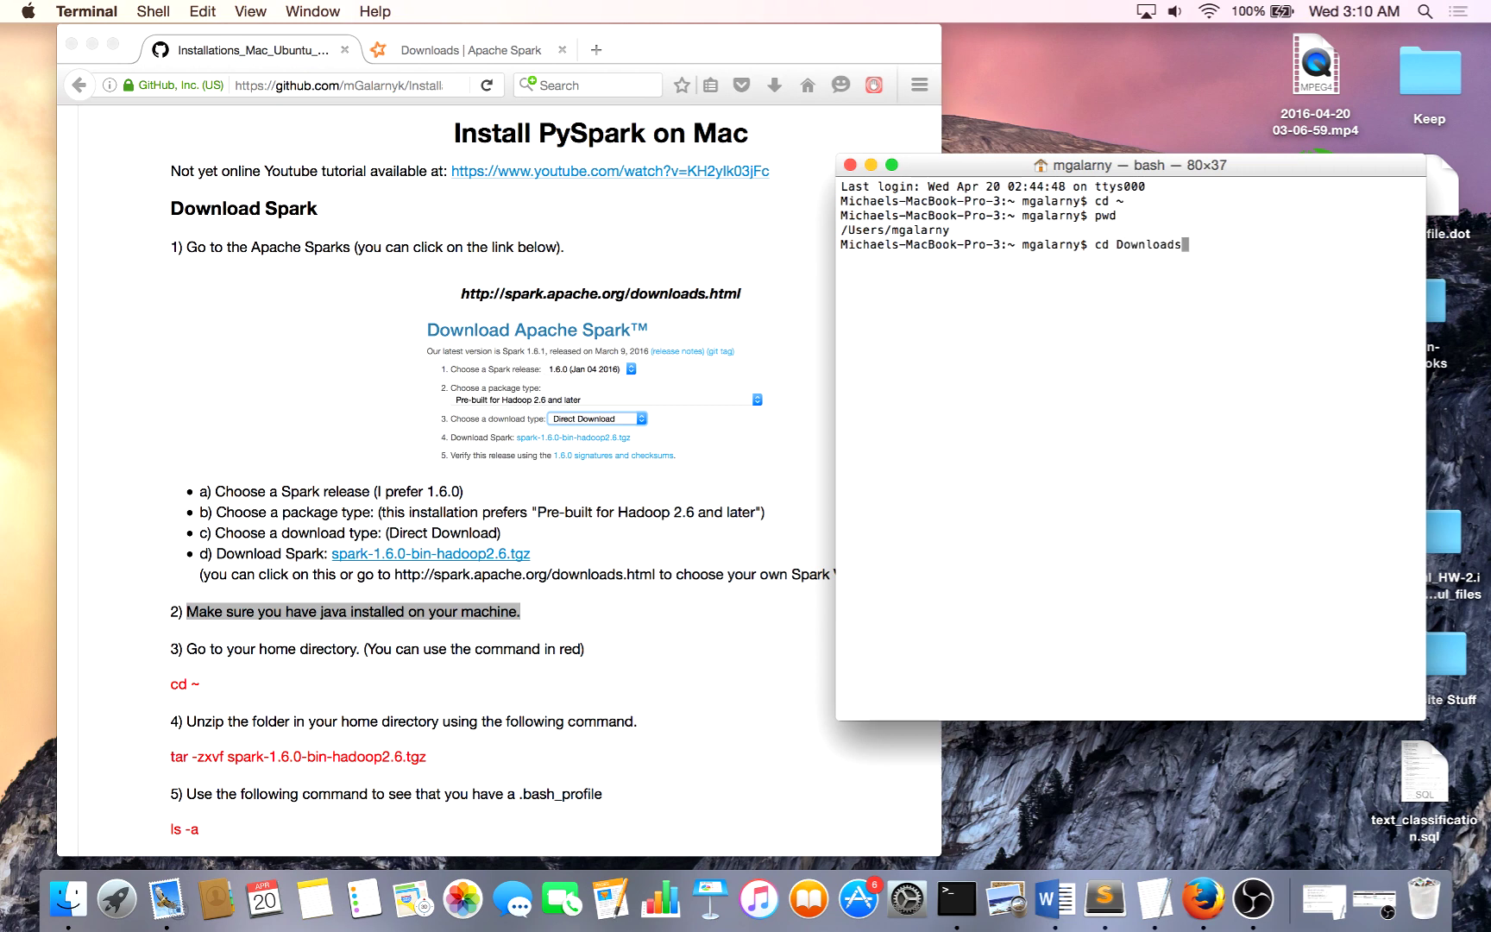
pyautogui.press('Return')
pyautogui.write('ls')
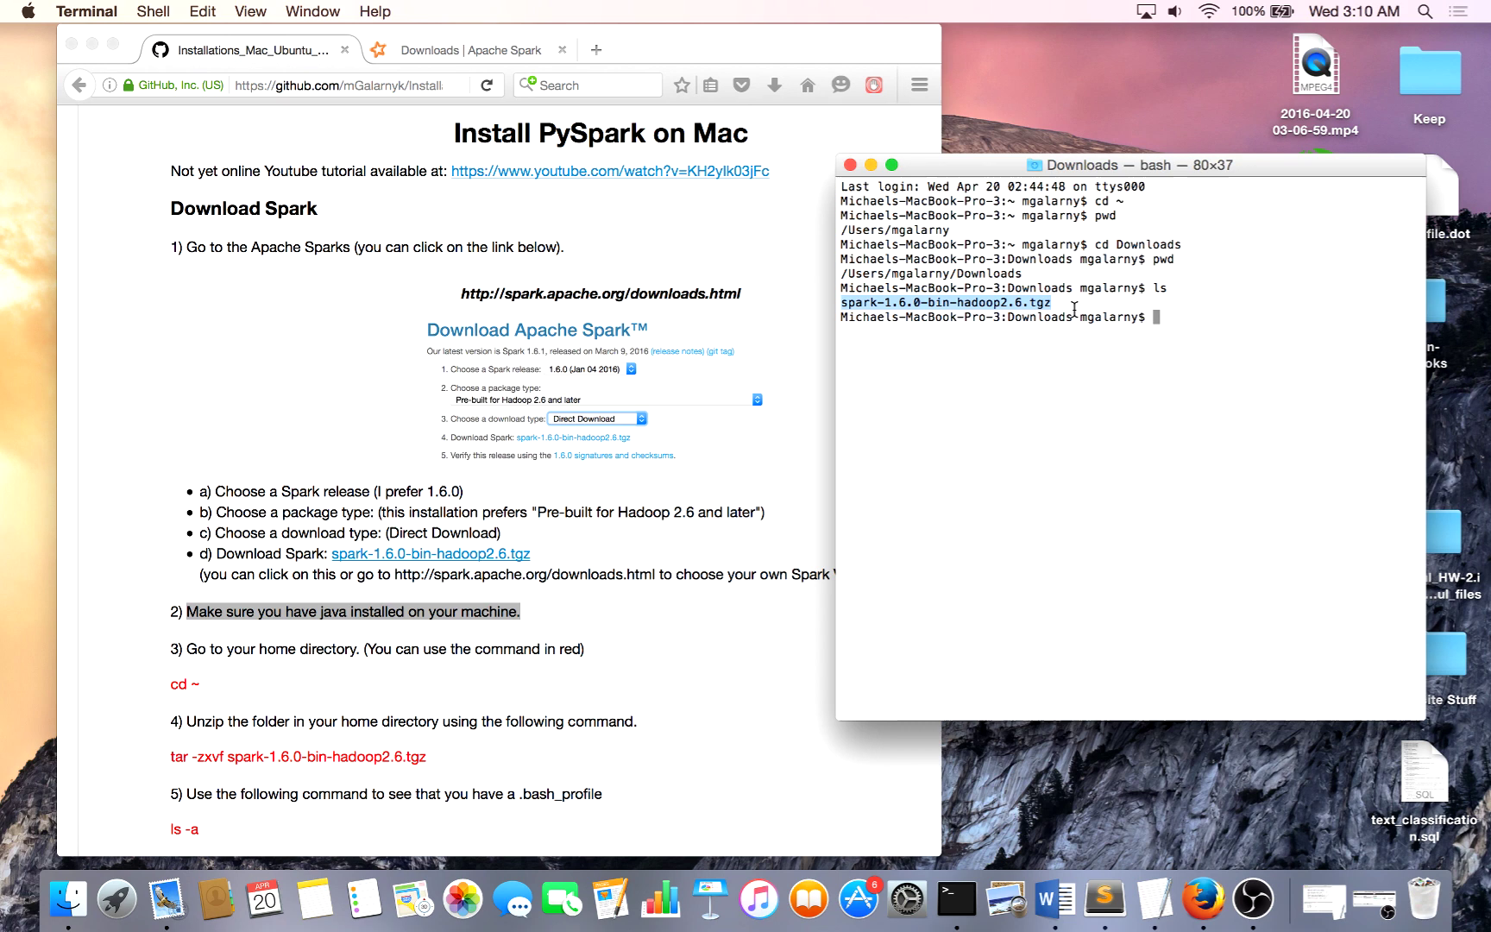
pyautogui.moveTo(1140, 307)
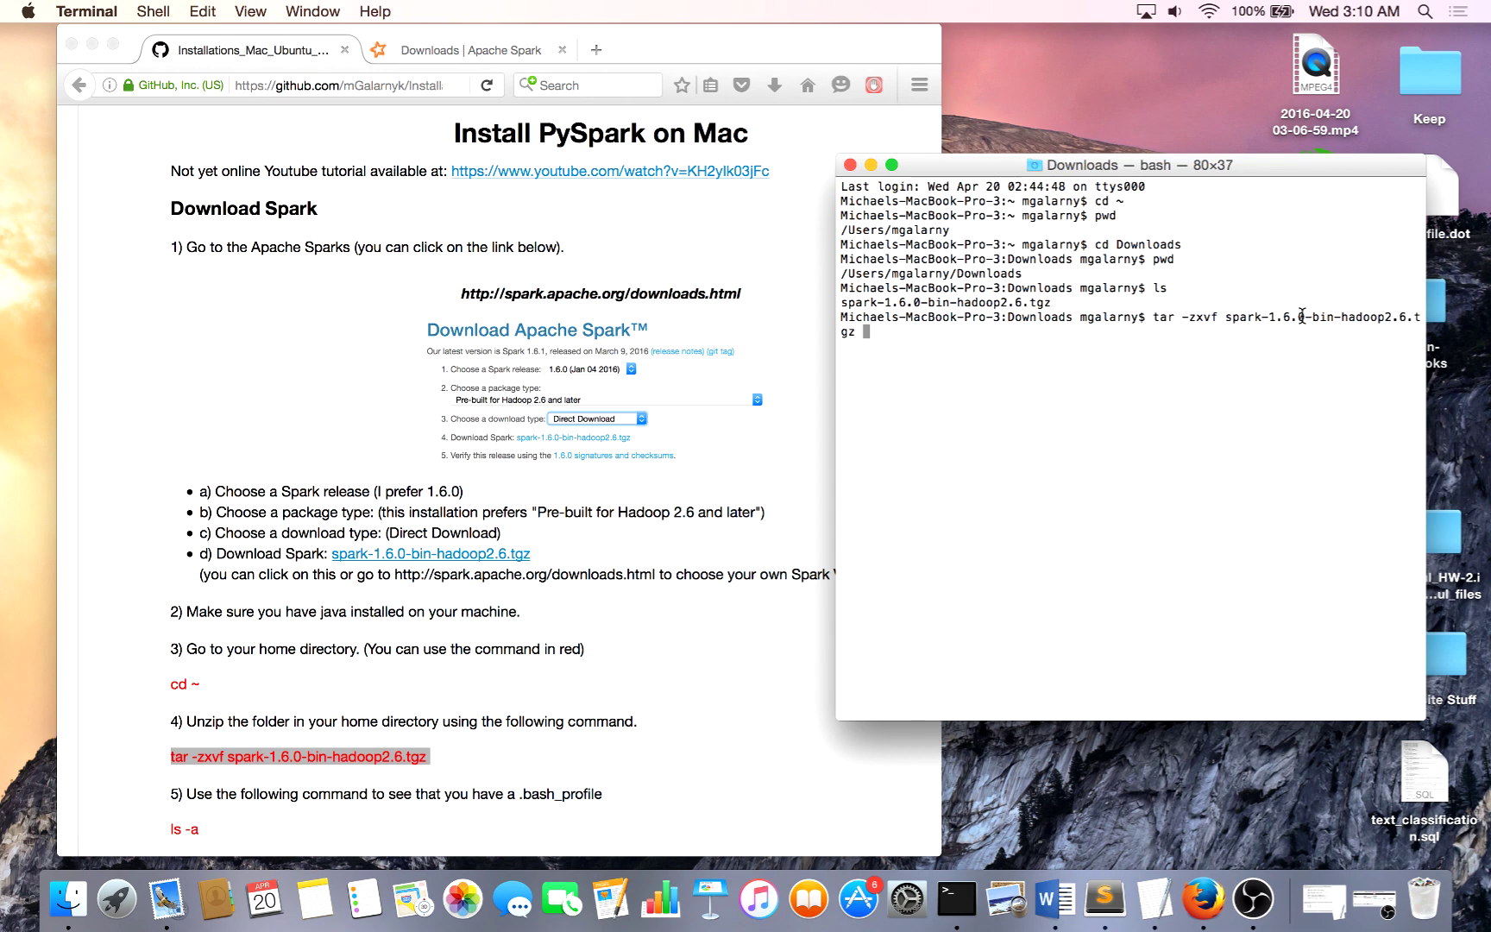
# Run tar -zxvf spark-1.6.0-bin-hadoop2.6.tgz and highlight the extracted spark-1.6.0-bin-hadoop2.6 folder.
pyautogui.press('Return')
pyautogui.write('ls')
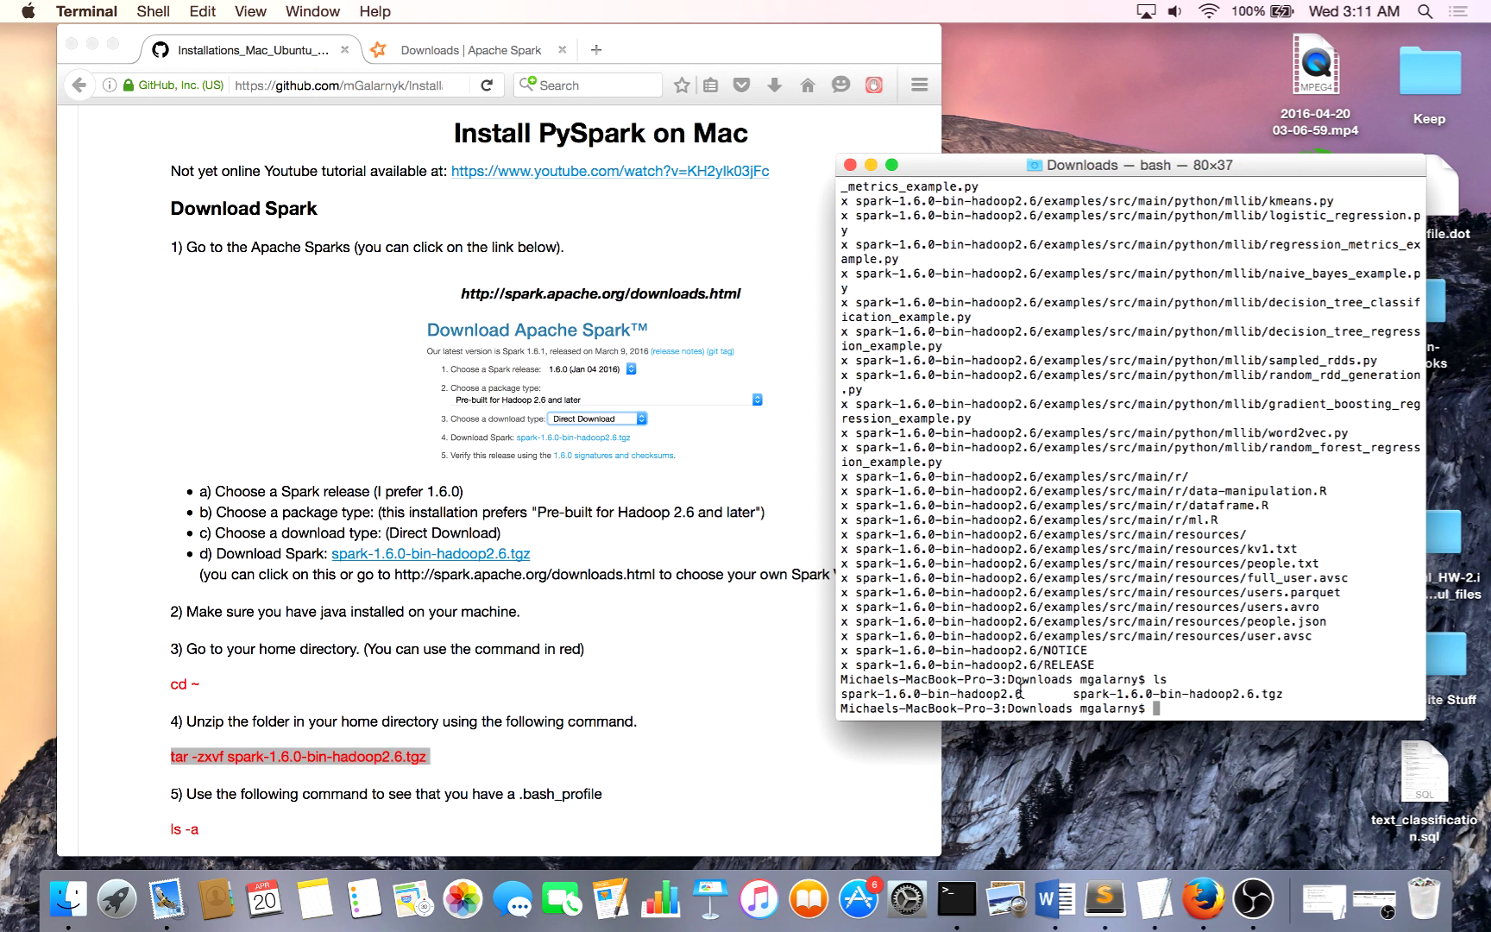
pyautogui.doubleClick(917, 692)
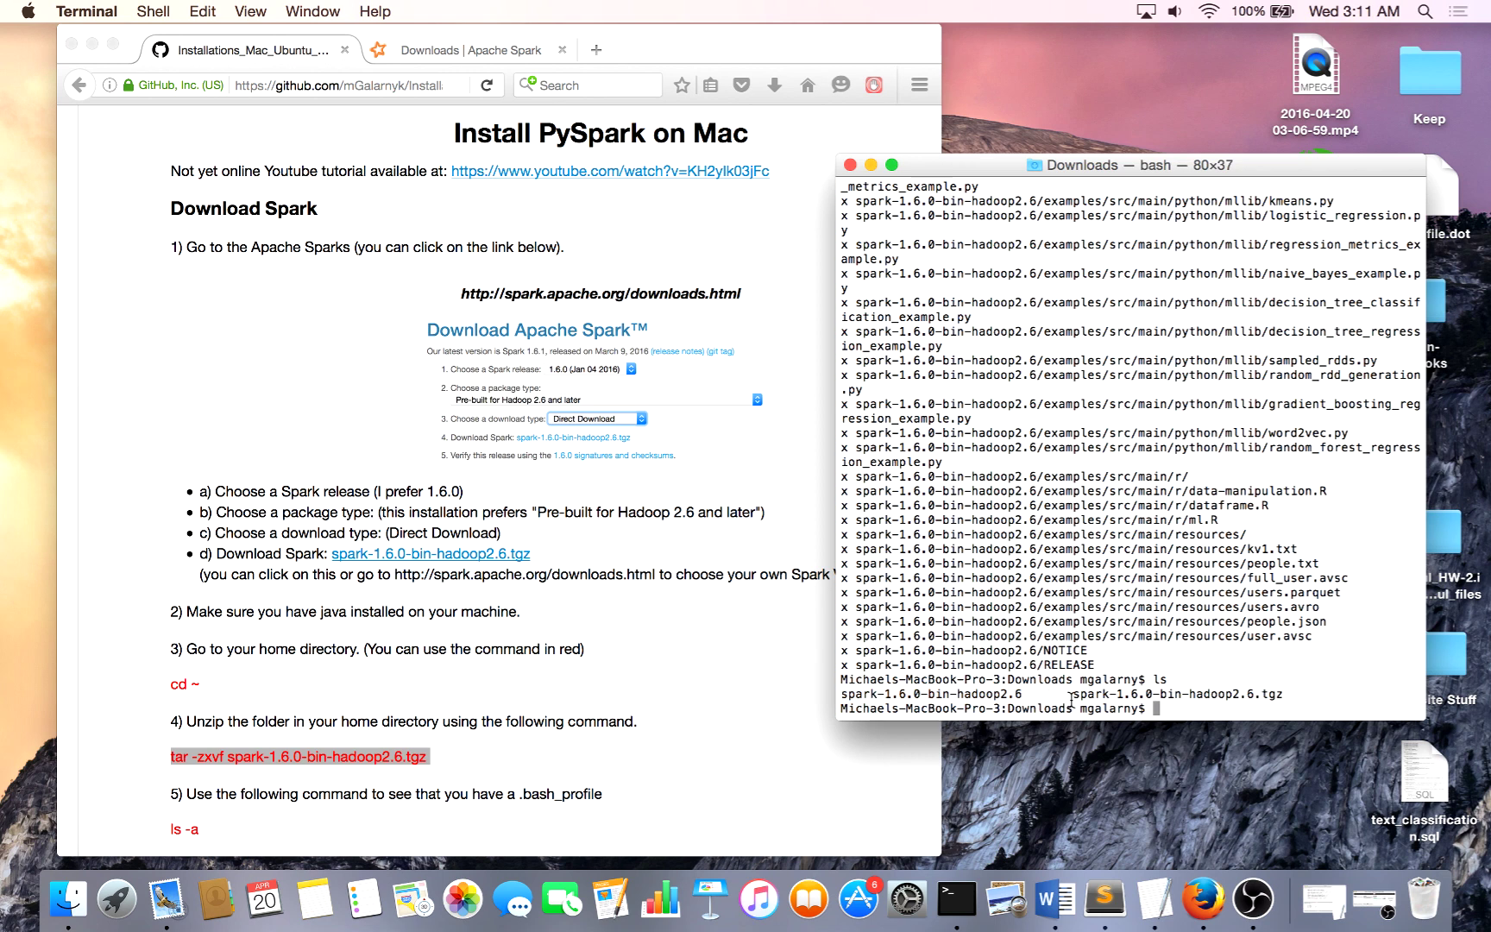
pyautogui.moveTo(1159, 709)
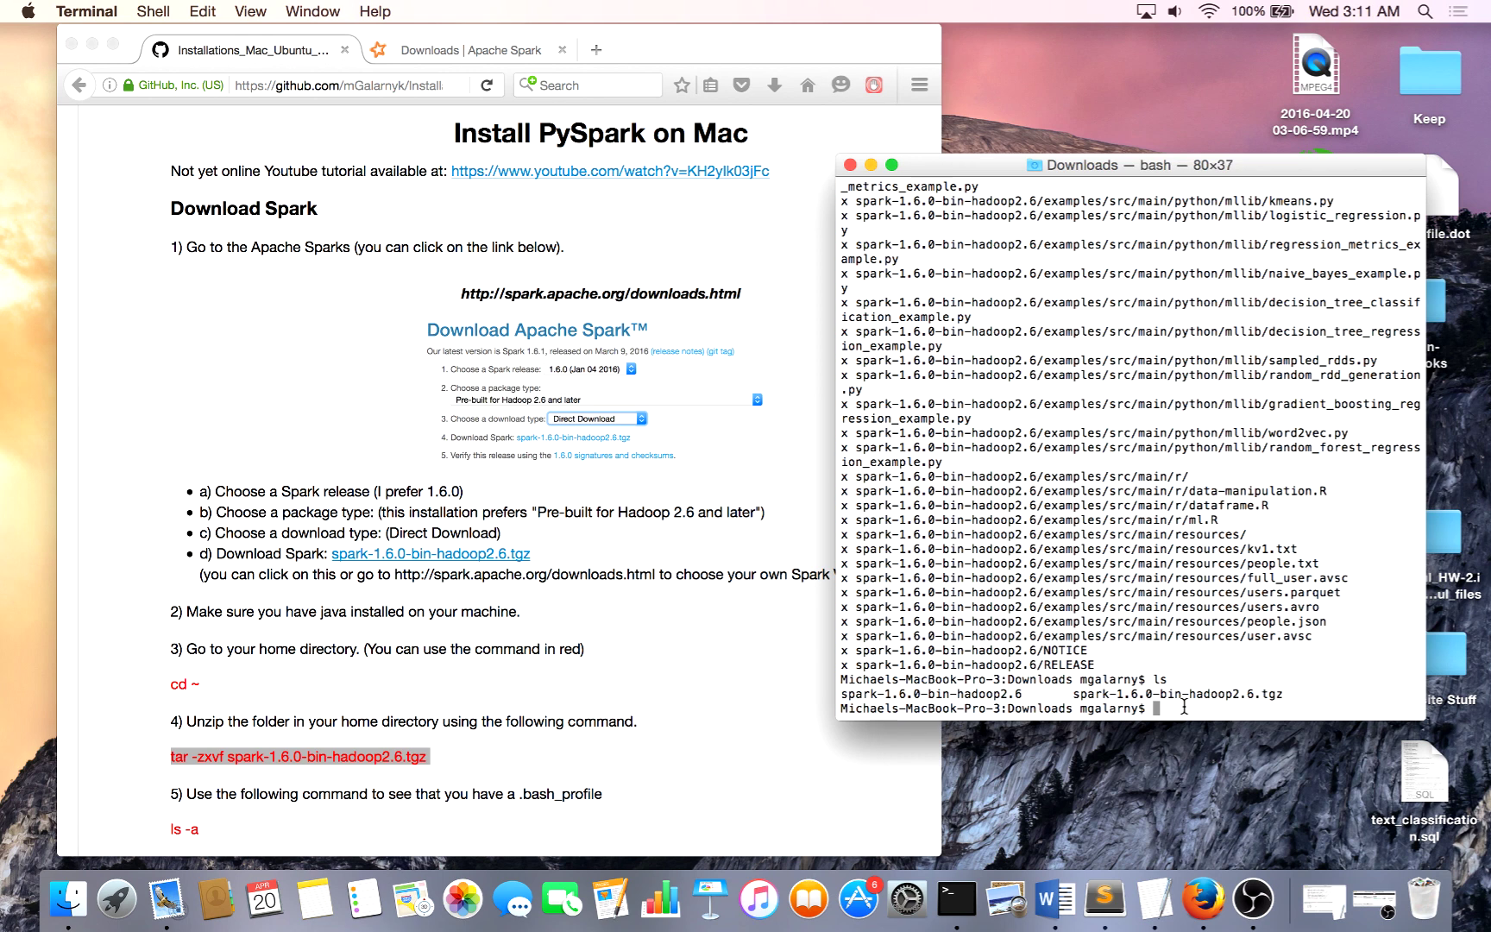
# Run cd to return home and highlight spark-1.6.0-bin-hadoop2.6 in the home listing.
pyautogui.write('c')
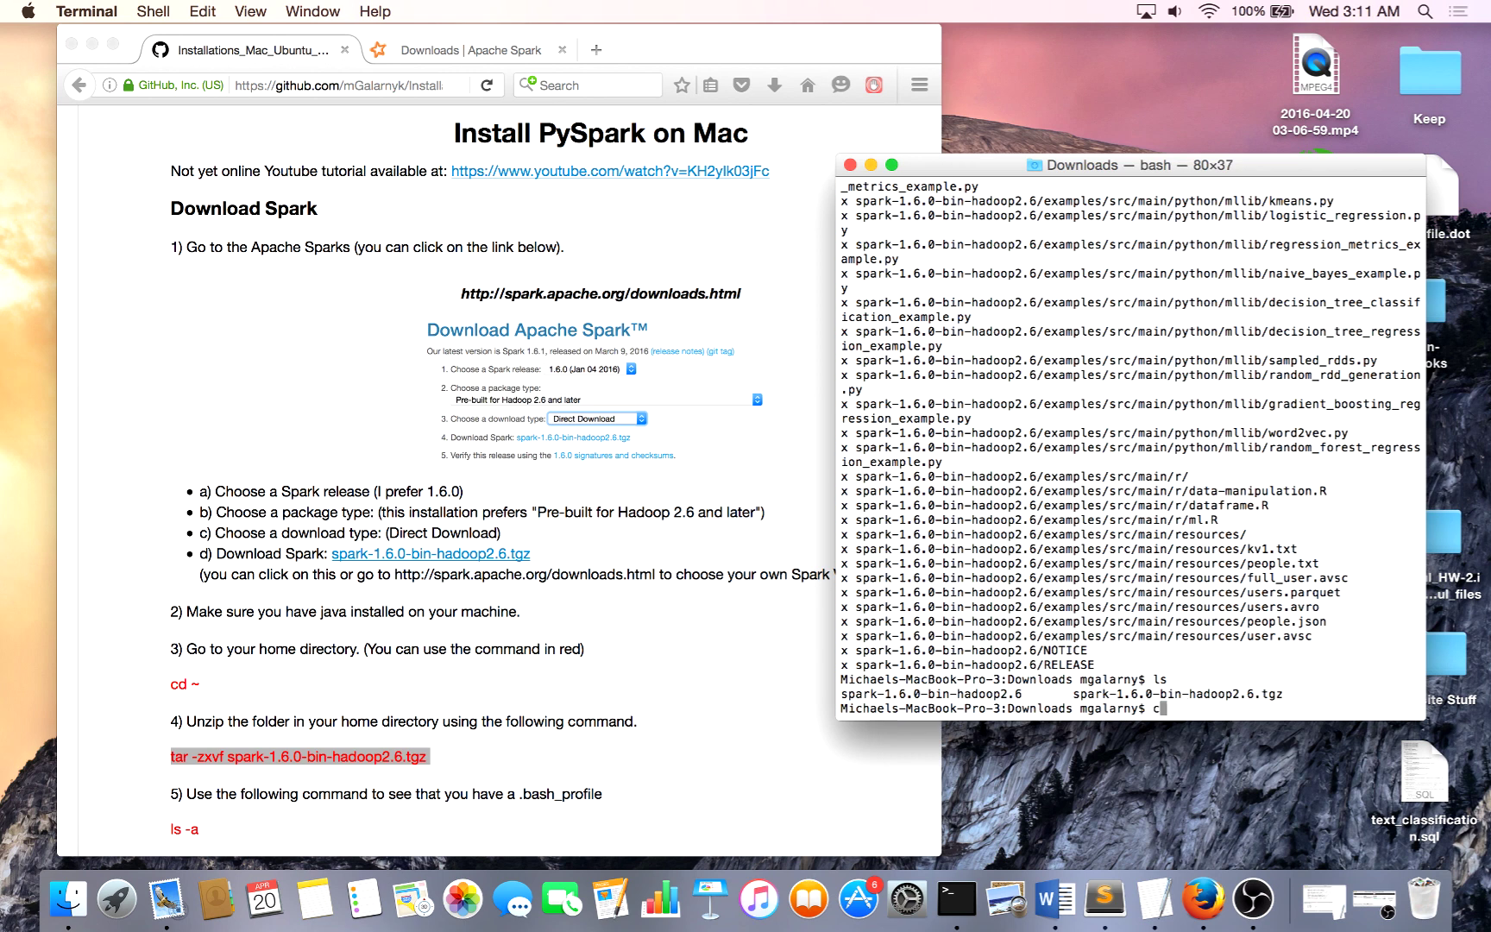
pyautogui.write('d')
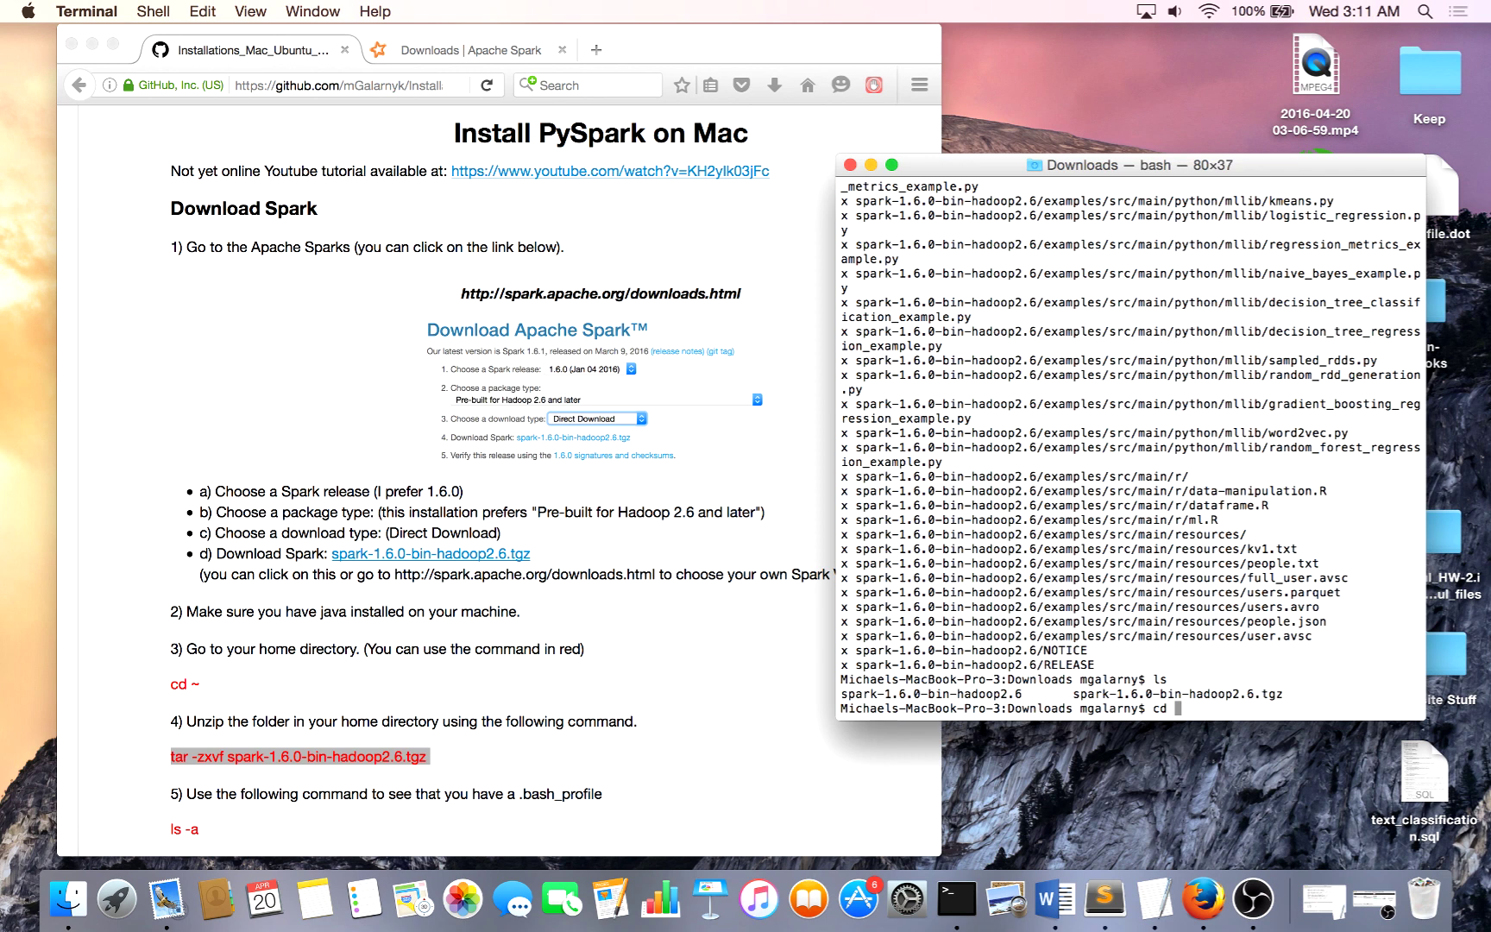
pyautogui.press('Return')
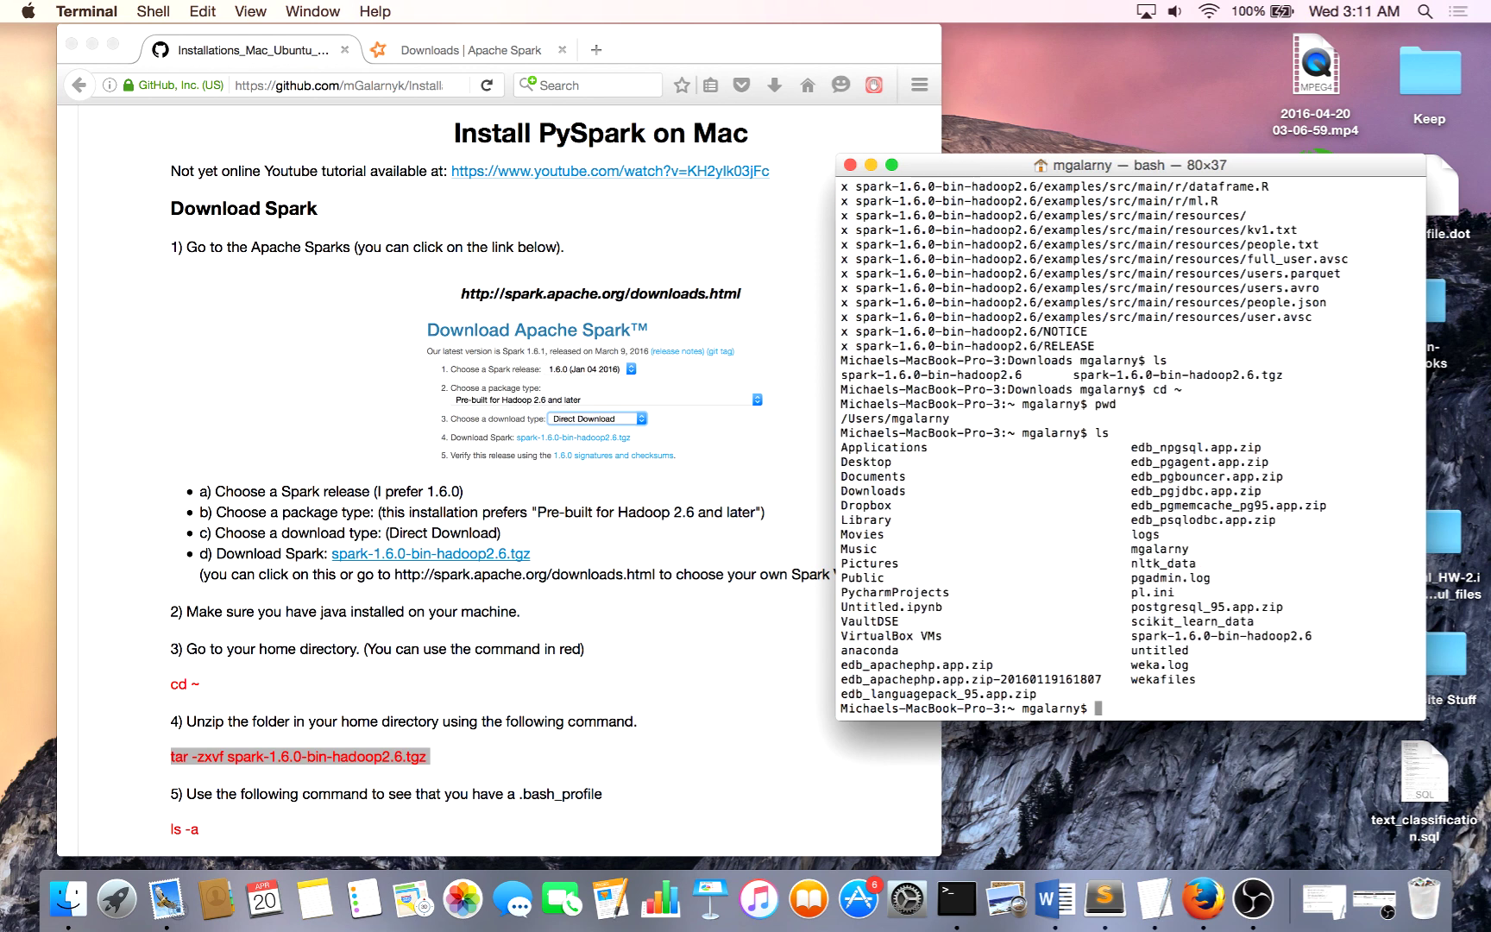
pyautogui.moveTo(1315, 637)
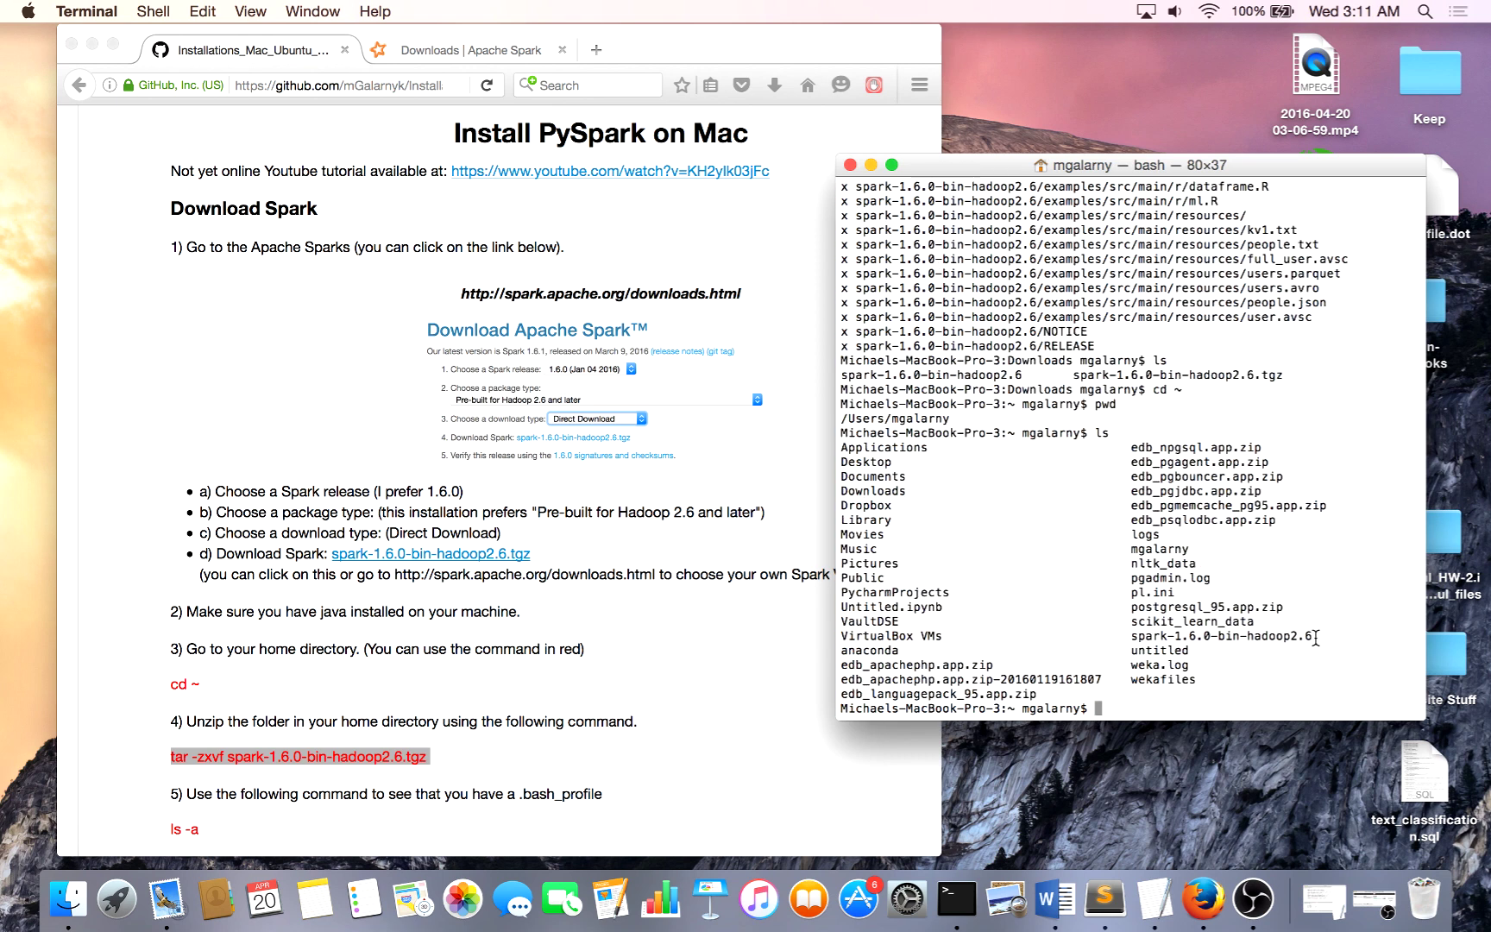
pyautogui.doubleClick(1222, 636)
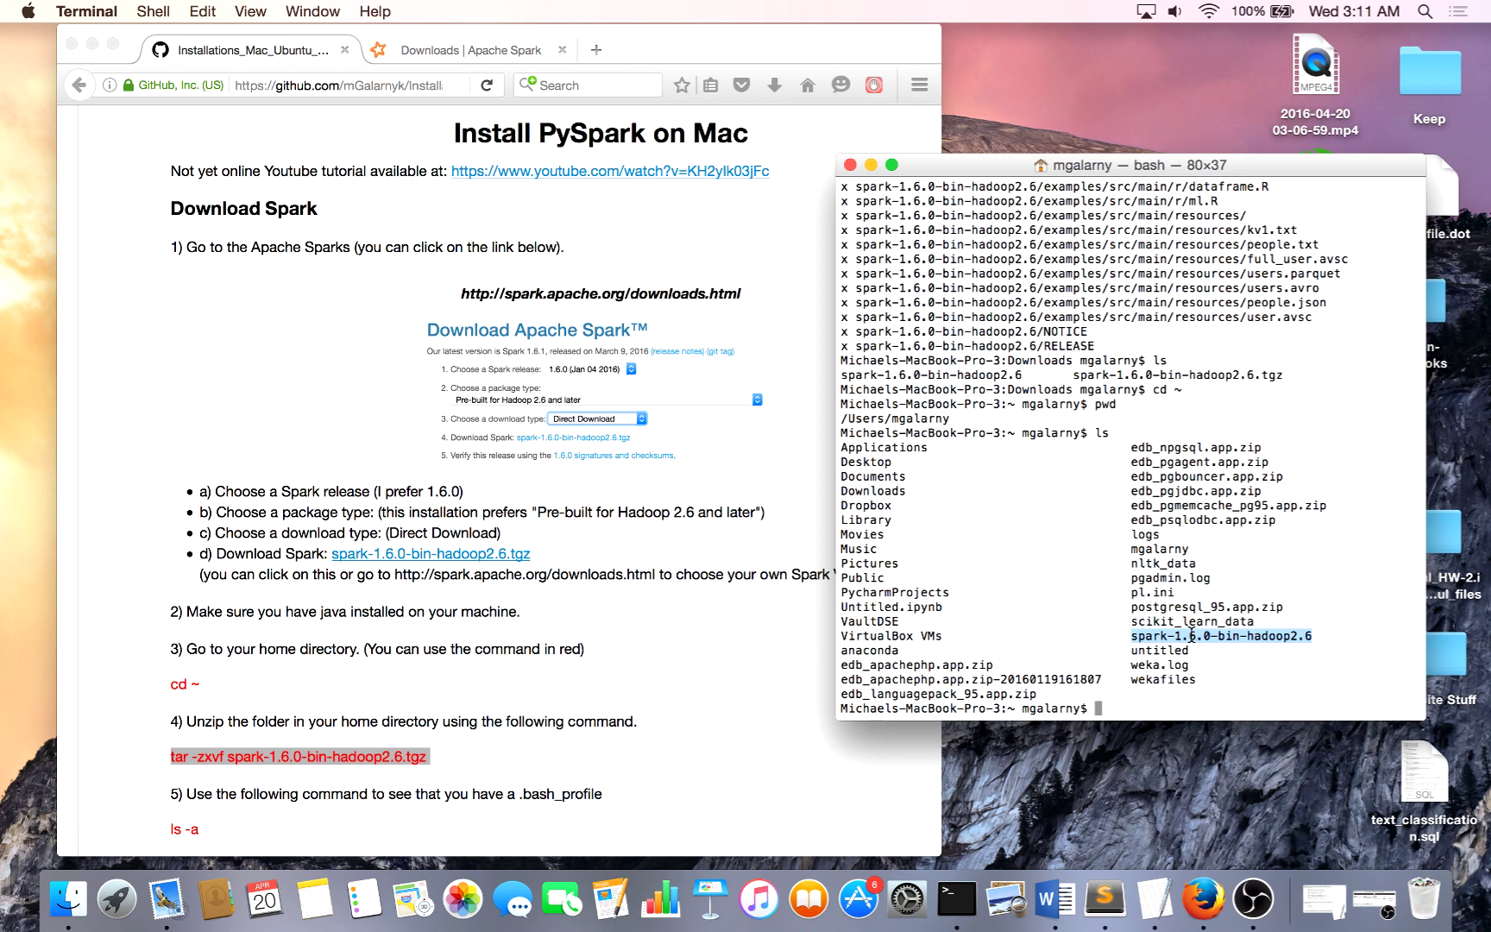
pyautogui.moveTo(1142, 738)
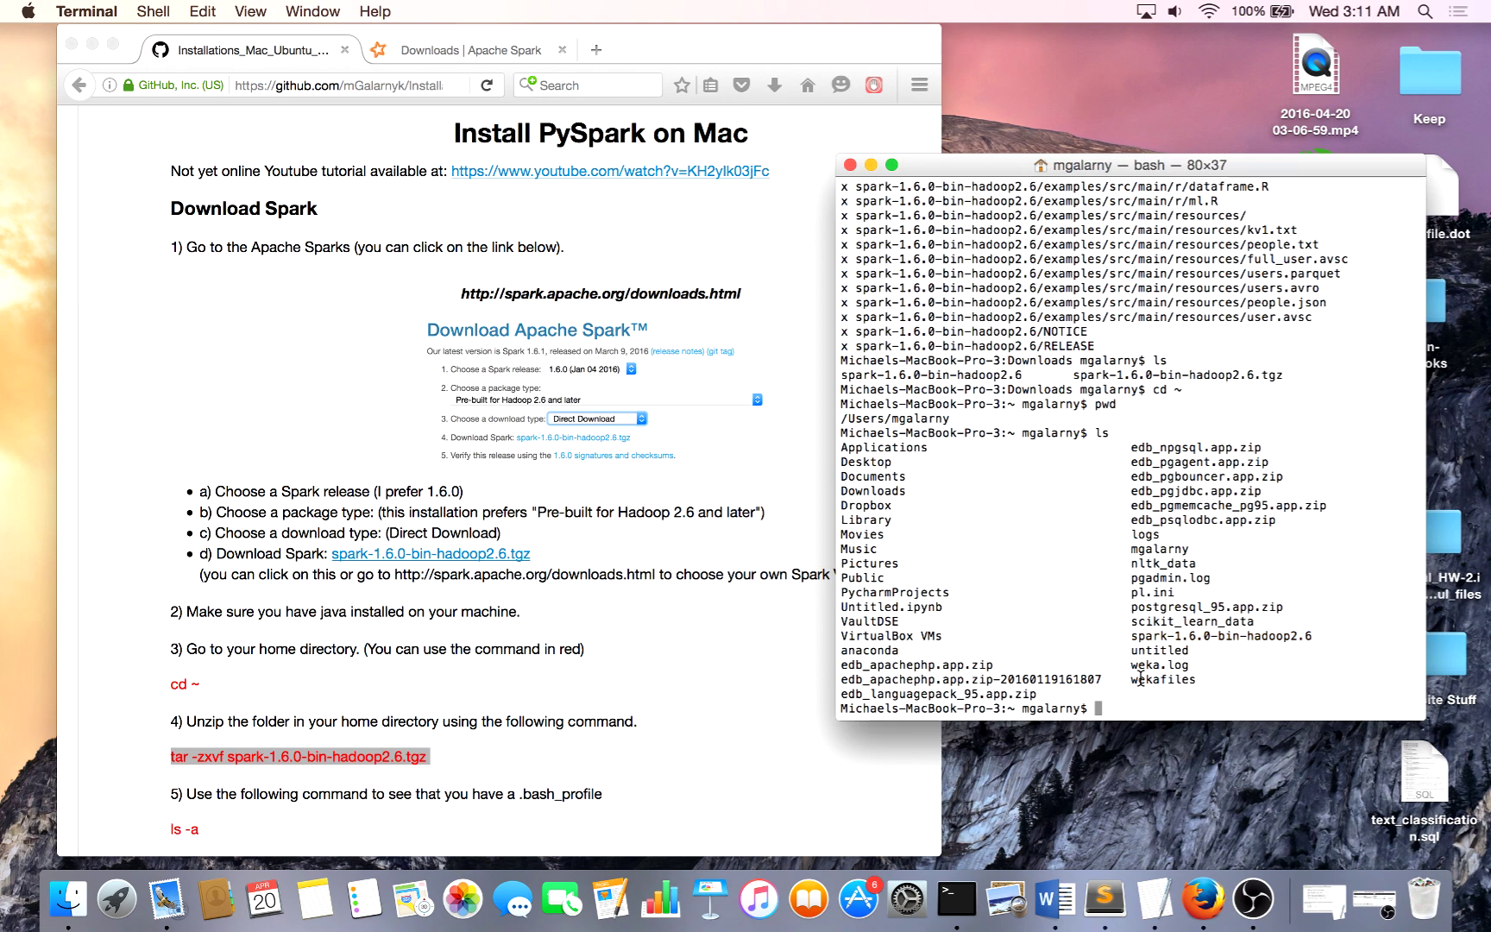
# Run ls -a in Terminal to reveal hidden home files, including .bash_profile.
pyautogui.scroll(-3)
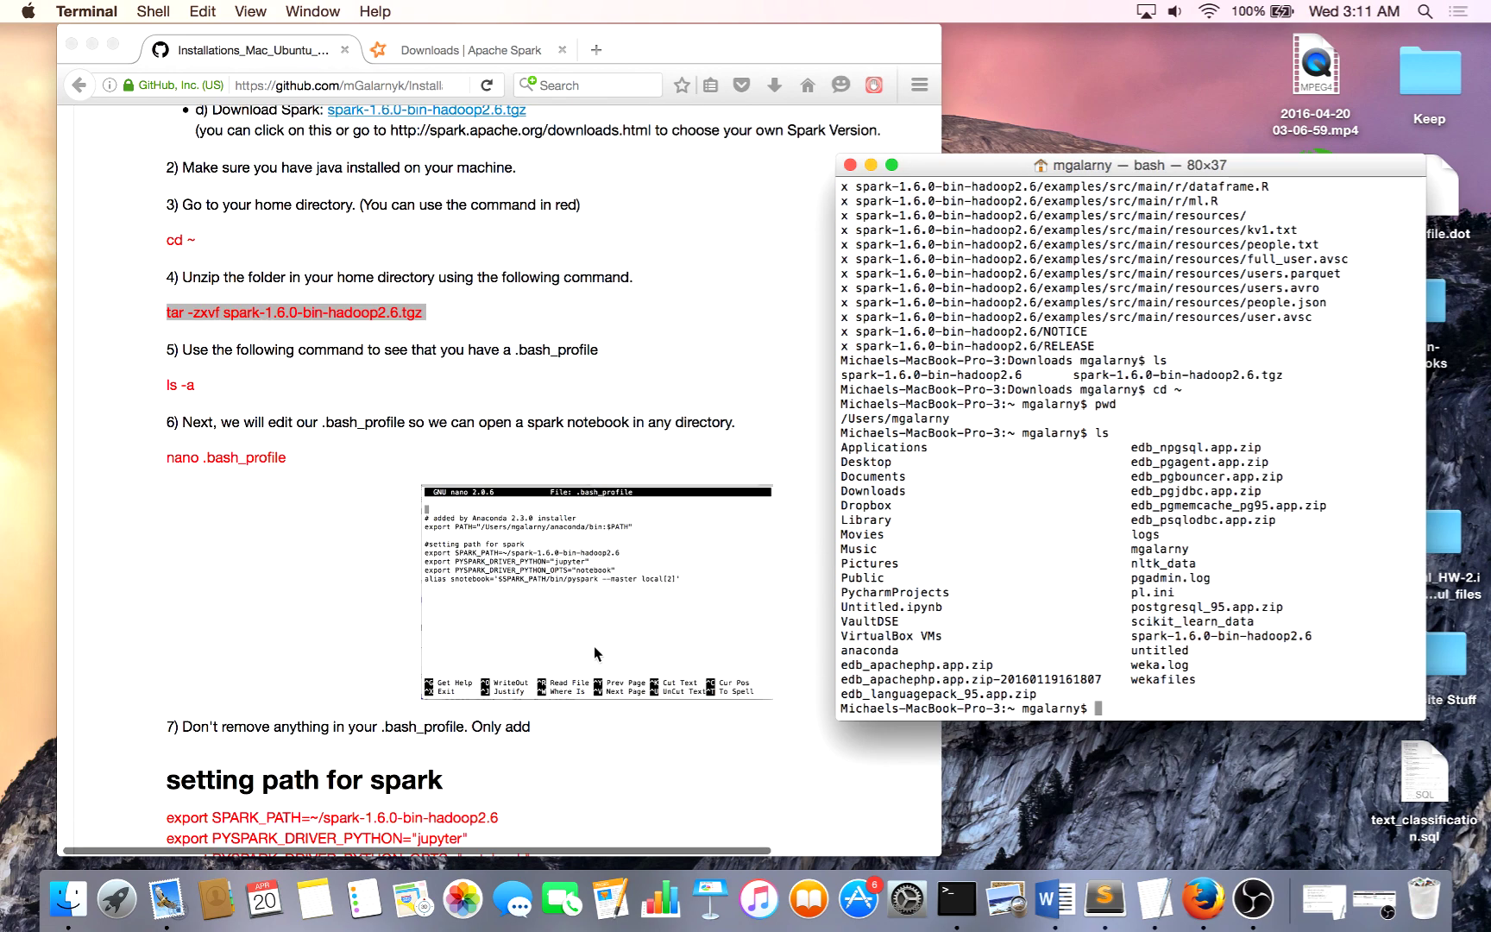
pyautogui.scroll(-3)
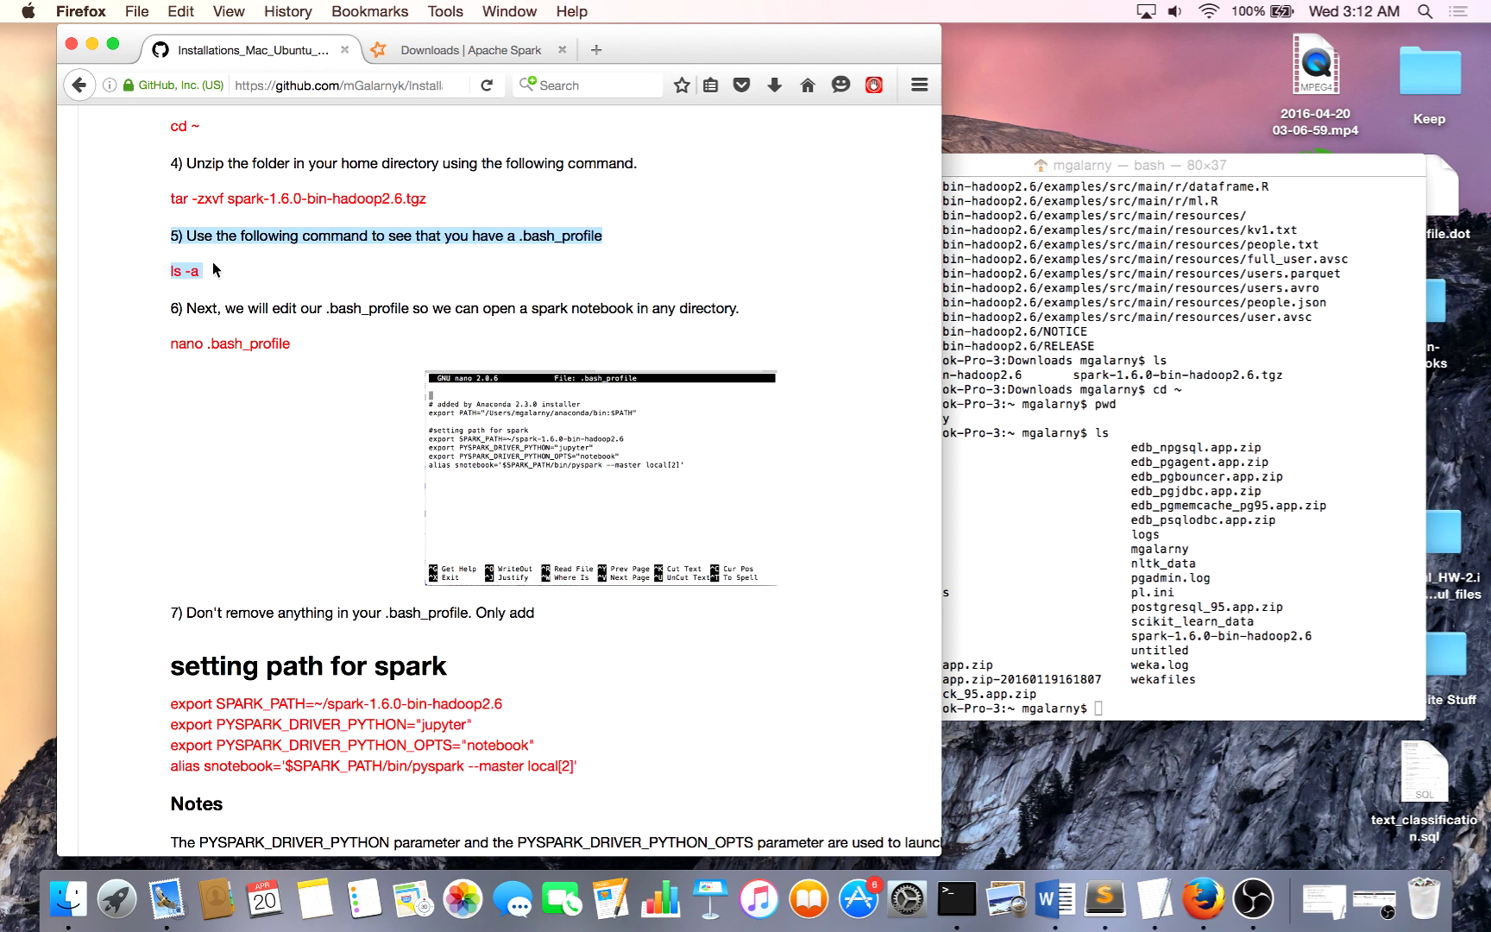
pyautogui.click(214, 269)
pyautogui.write('ls -')
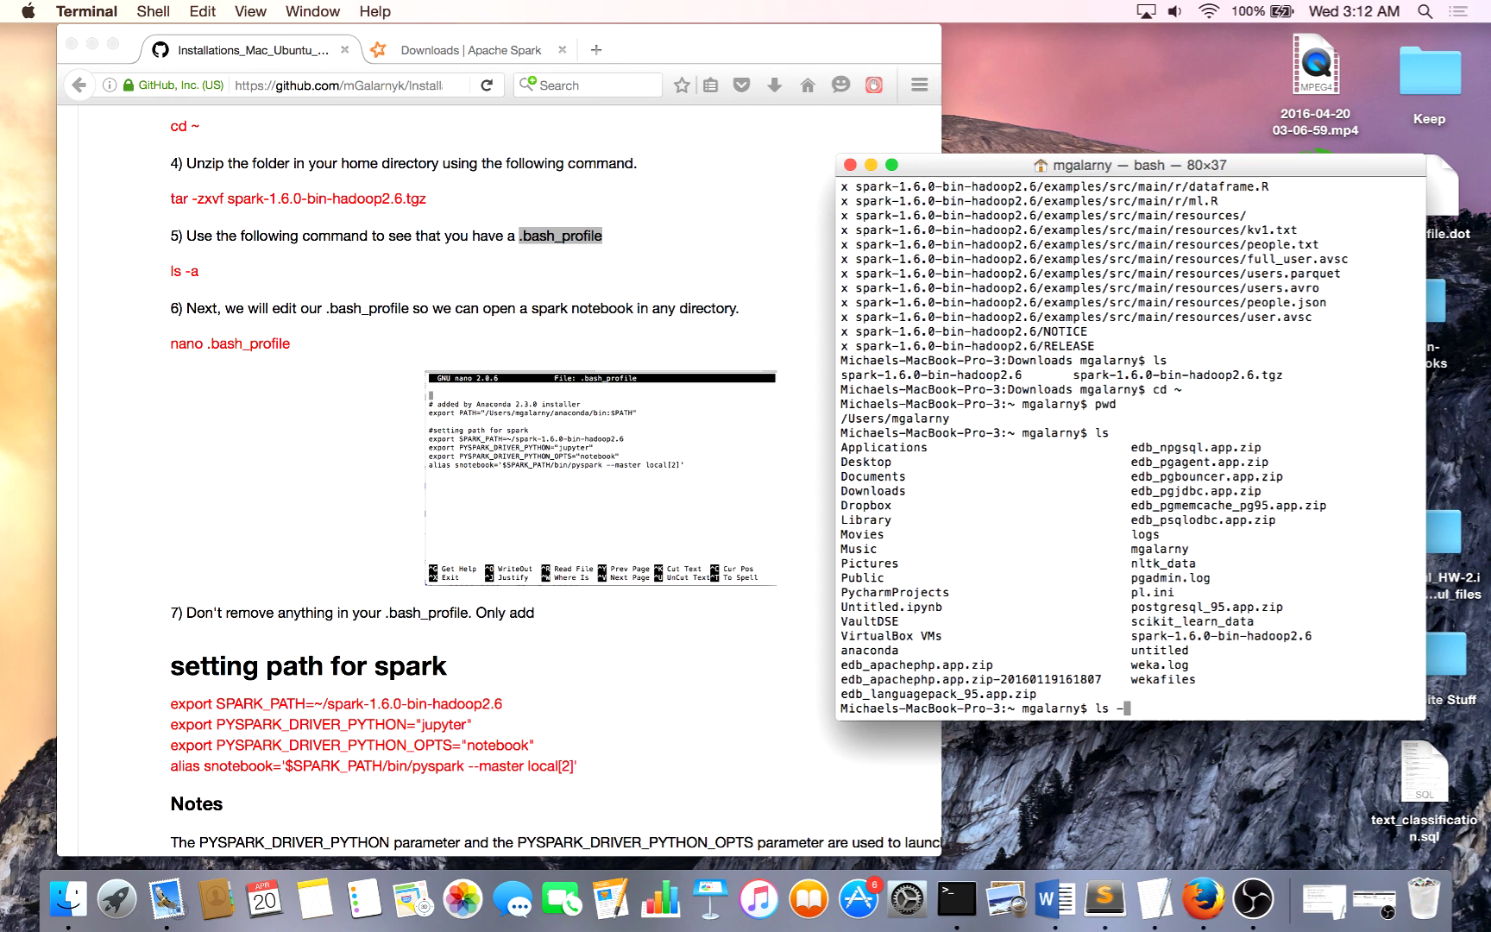
pyautogui.write('a')
pyautogui.press('Return')
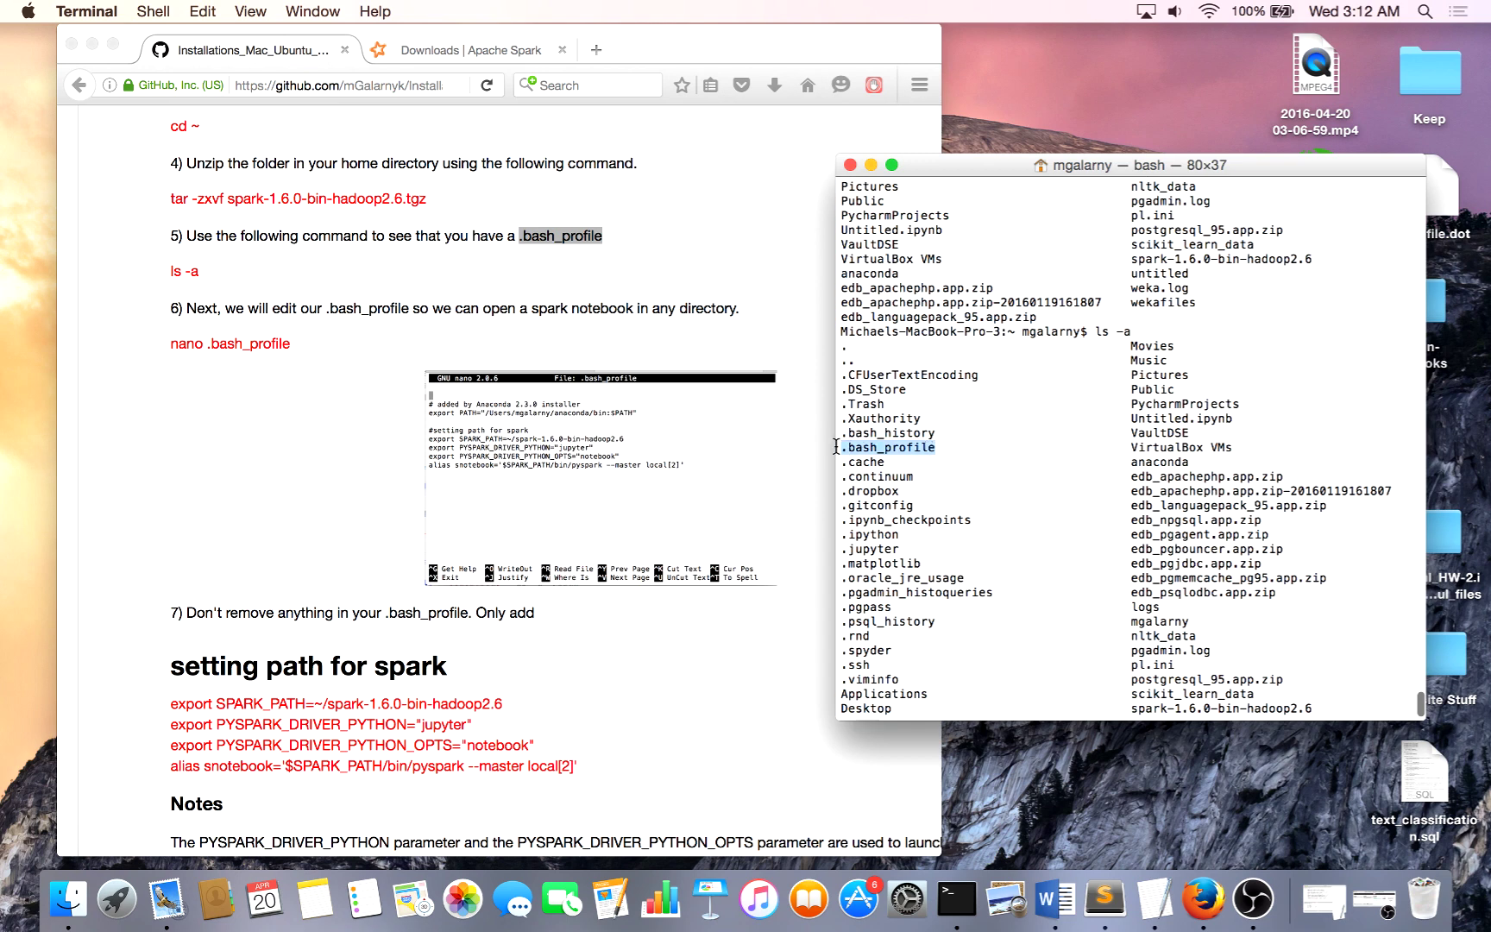
pyautogui.scroll(-3)
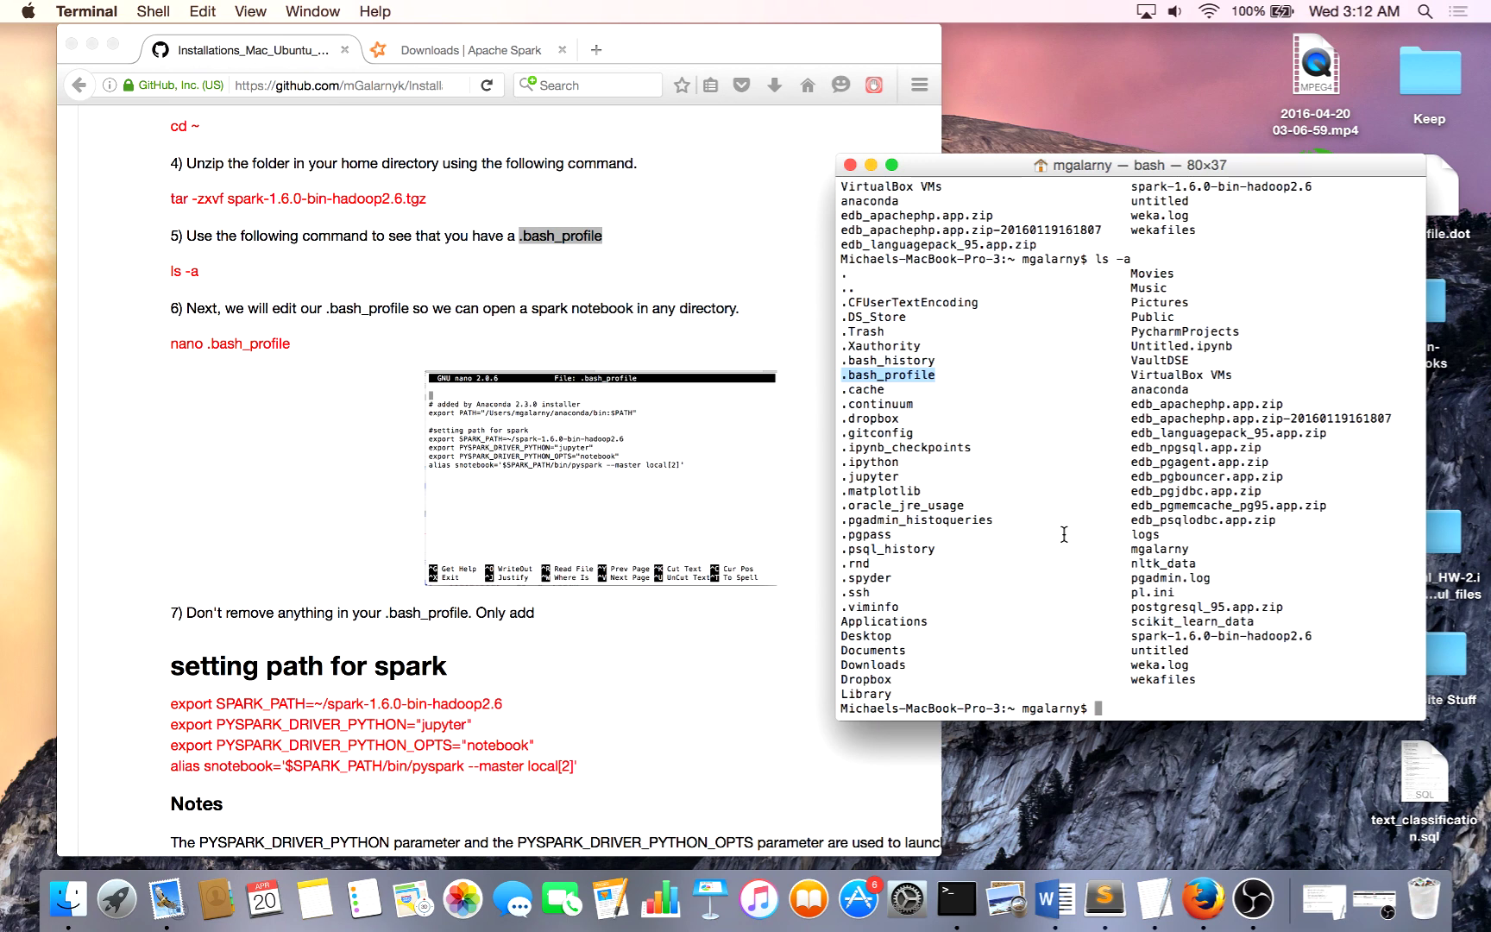
# Open .bash_profile in nano, revealing the Spark path, PySpark driver settings and snotebook alias.
pyautogui.write('nan')
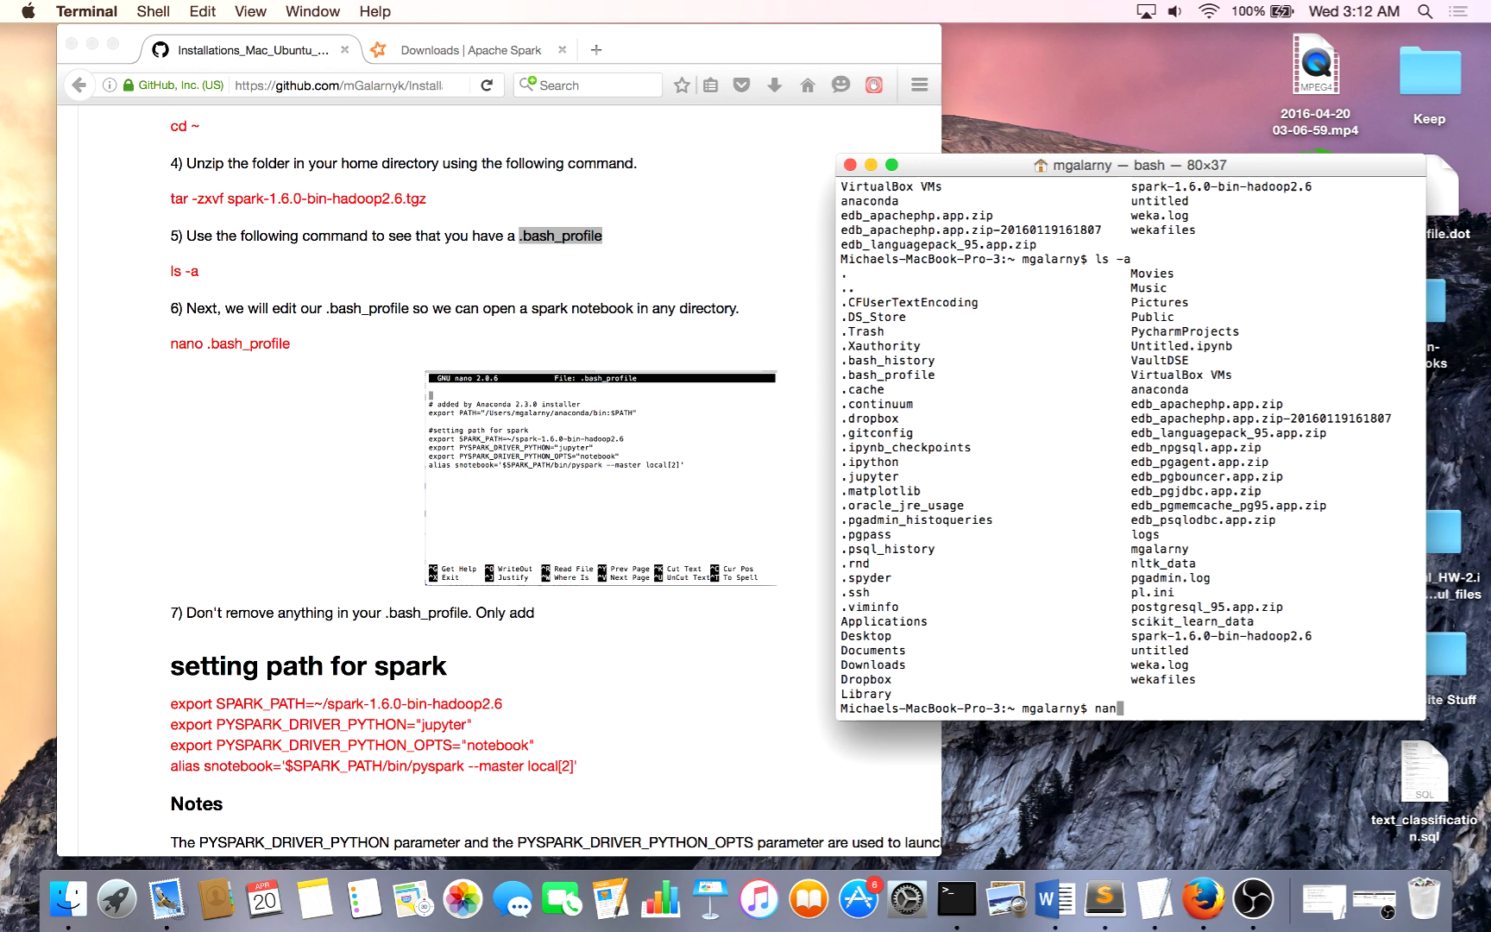
pyautogui.write('o .bash')
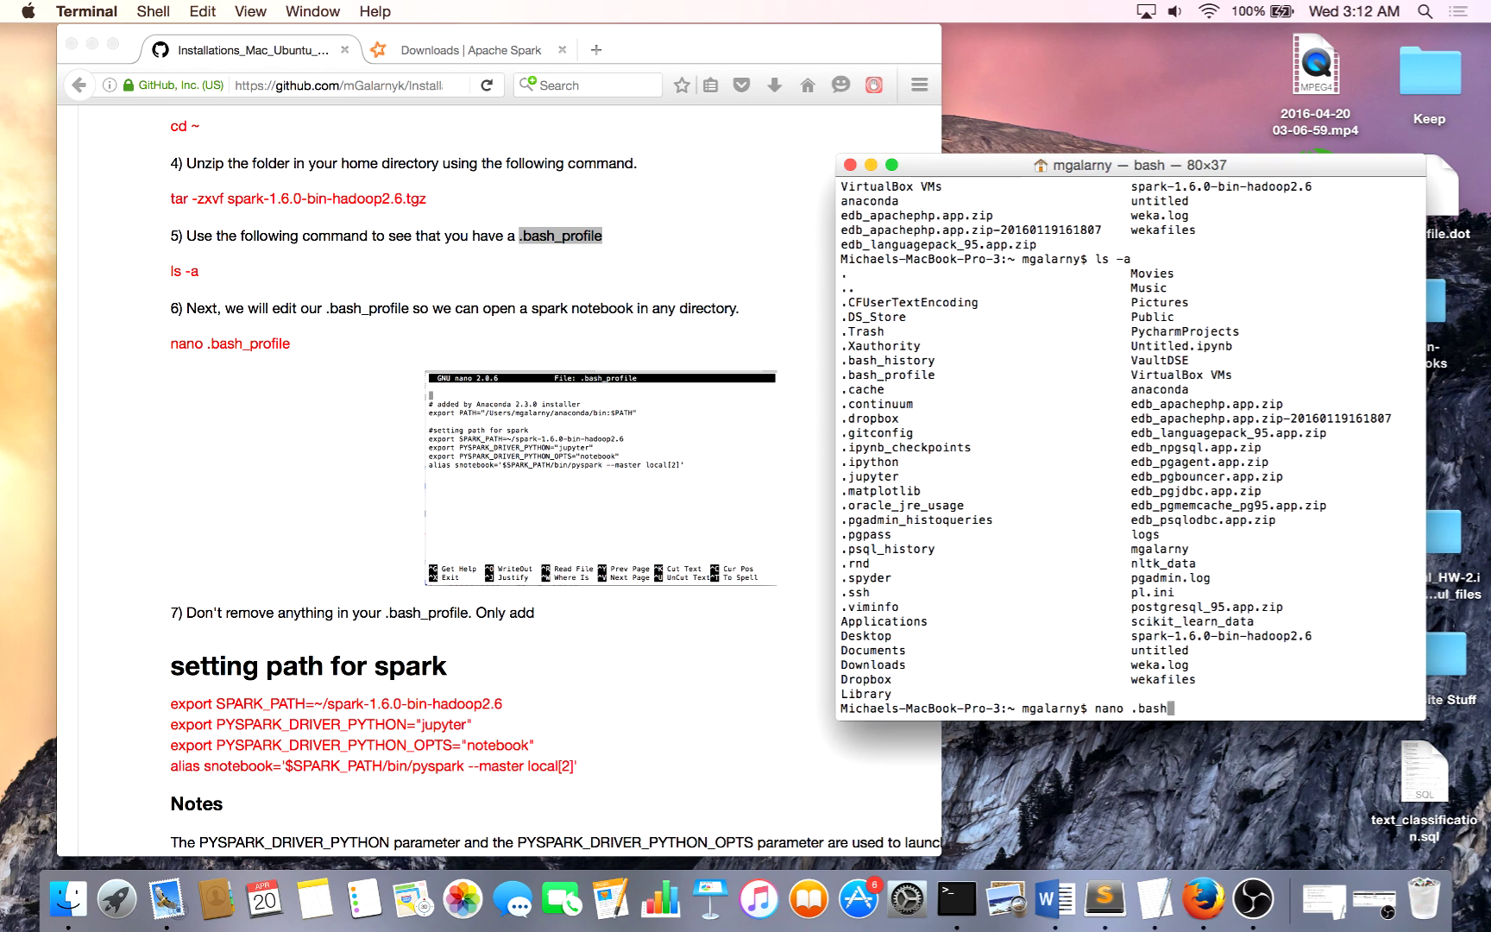
pyautogui.write('_profile')
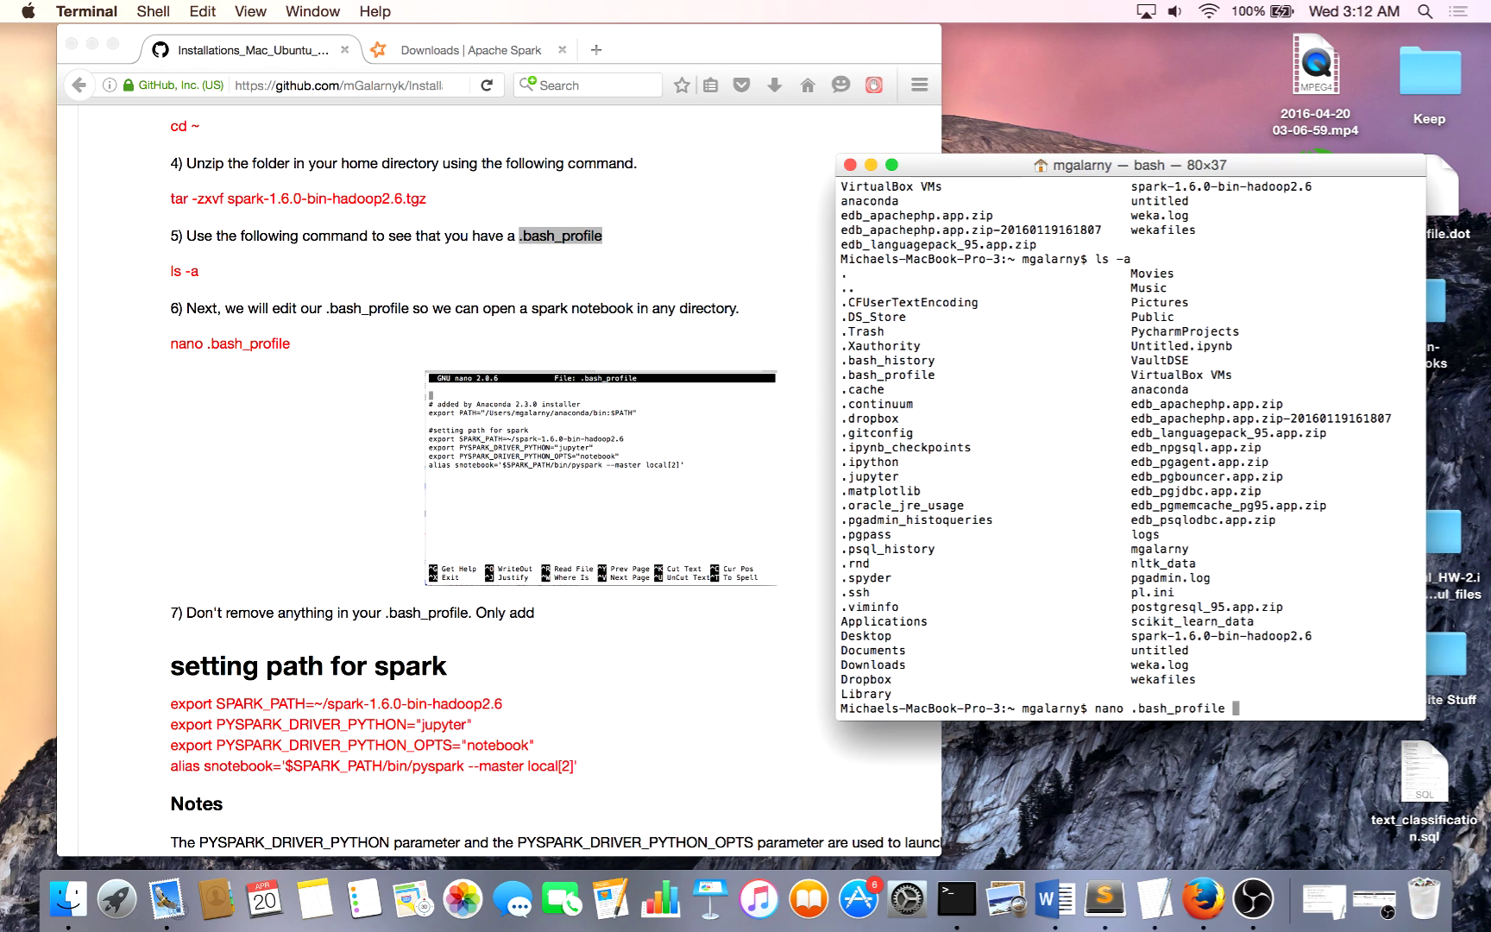
pyautogui.press('Return')
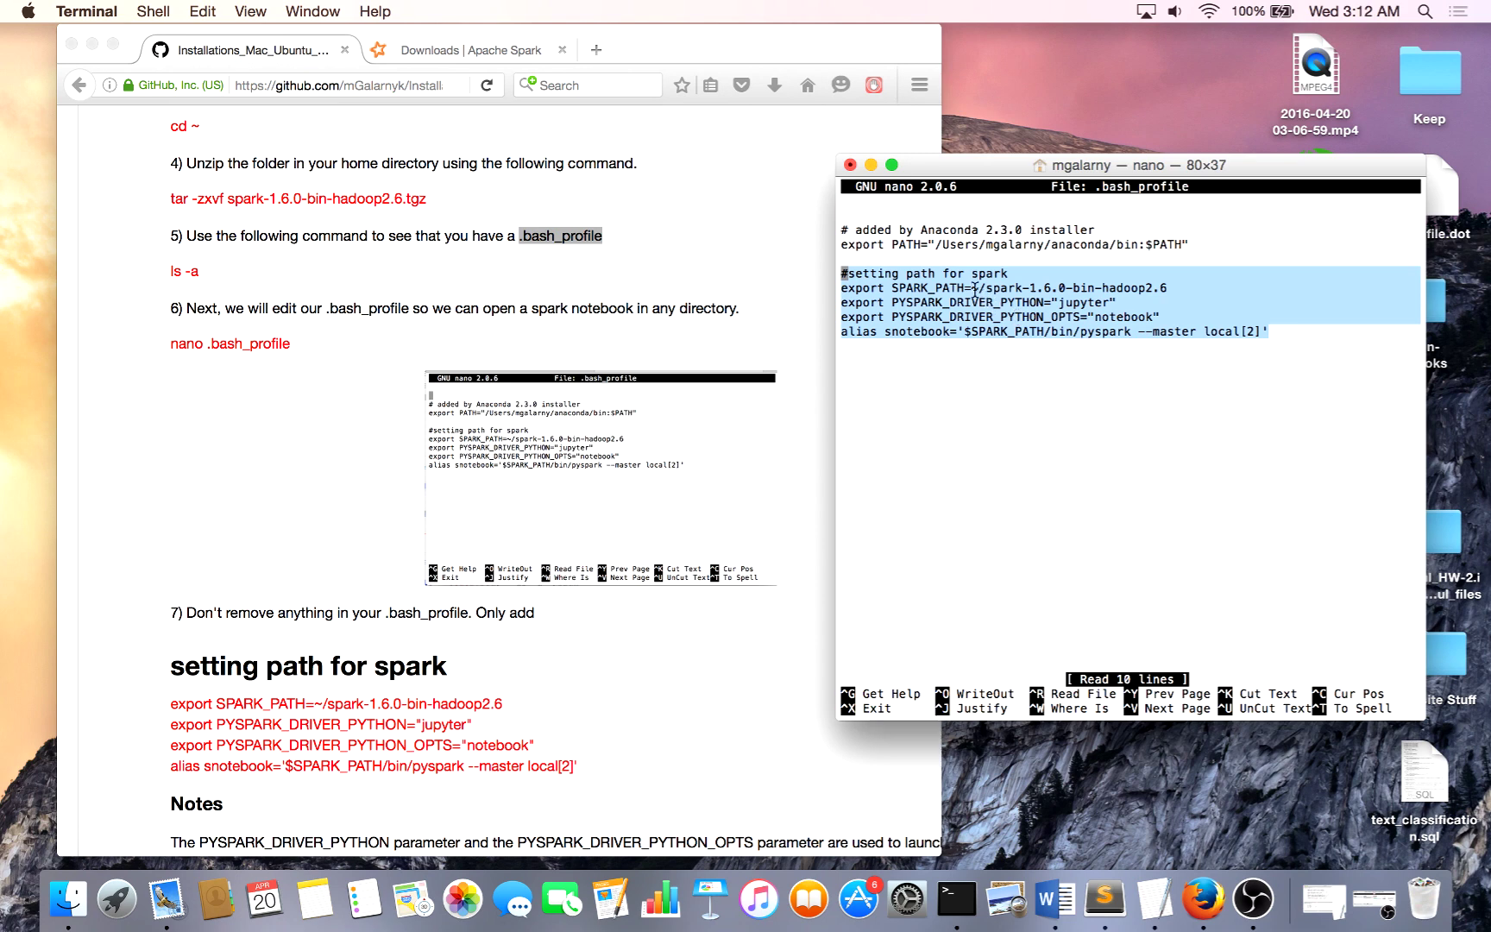
pyautogui.click(1158, 309)
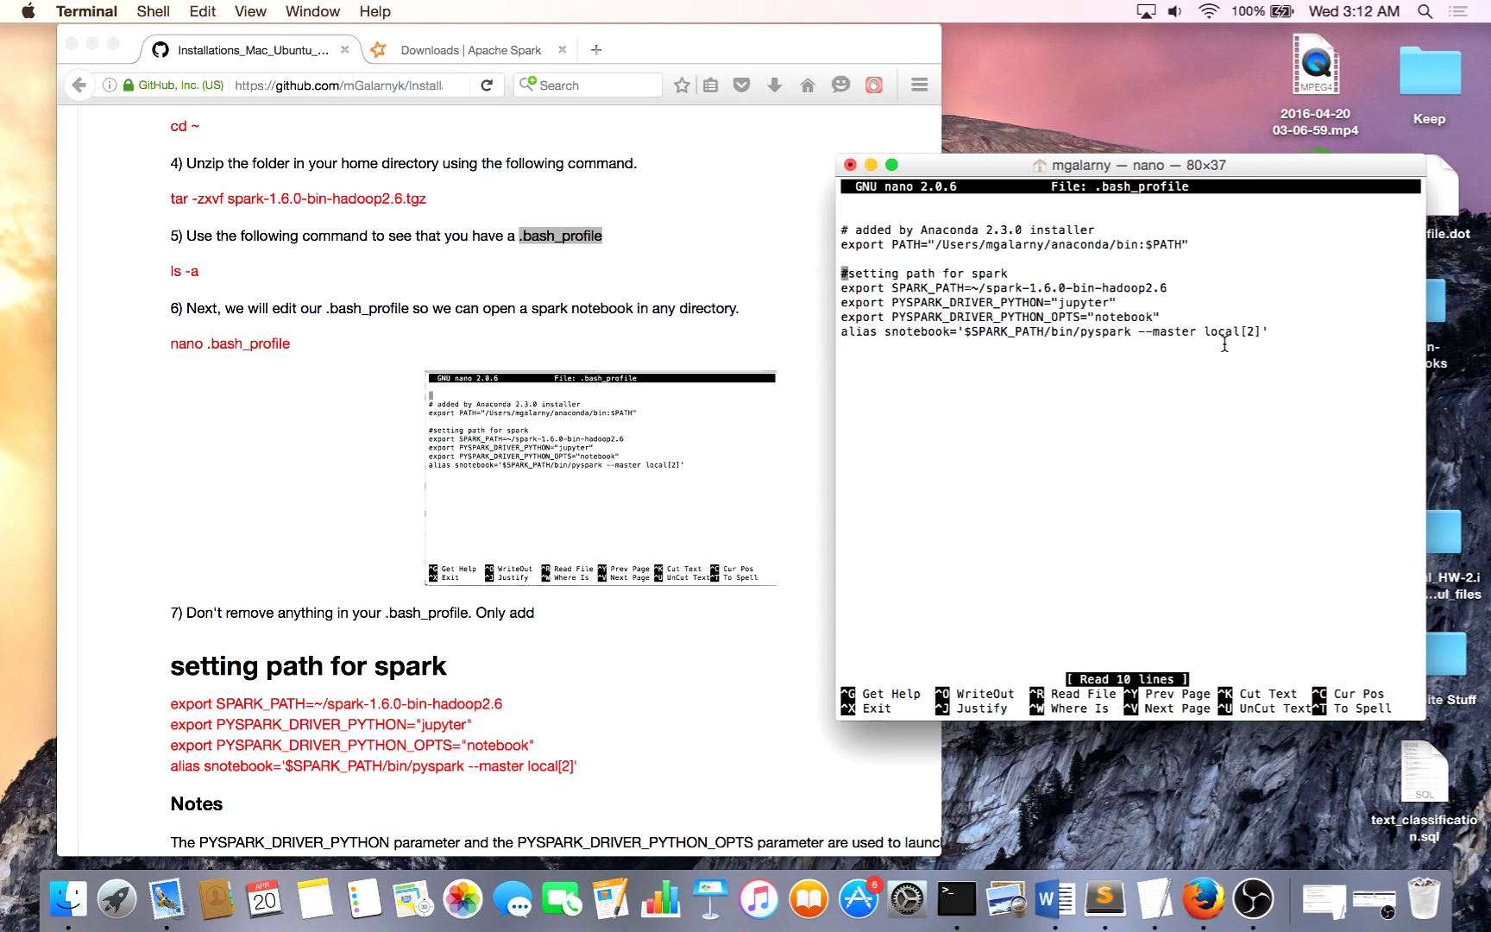
pyautogui.moveTo(887, 337)
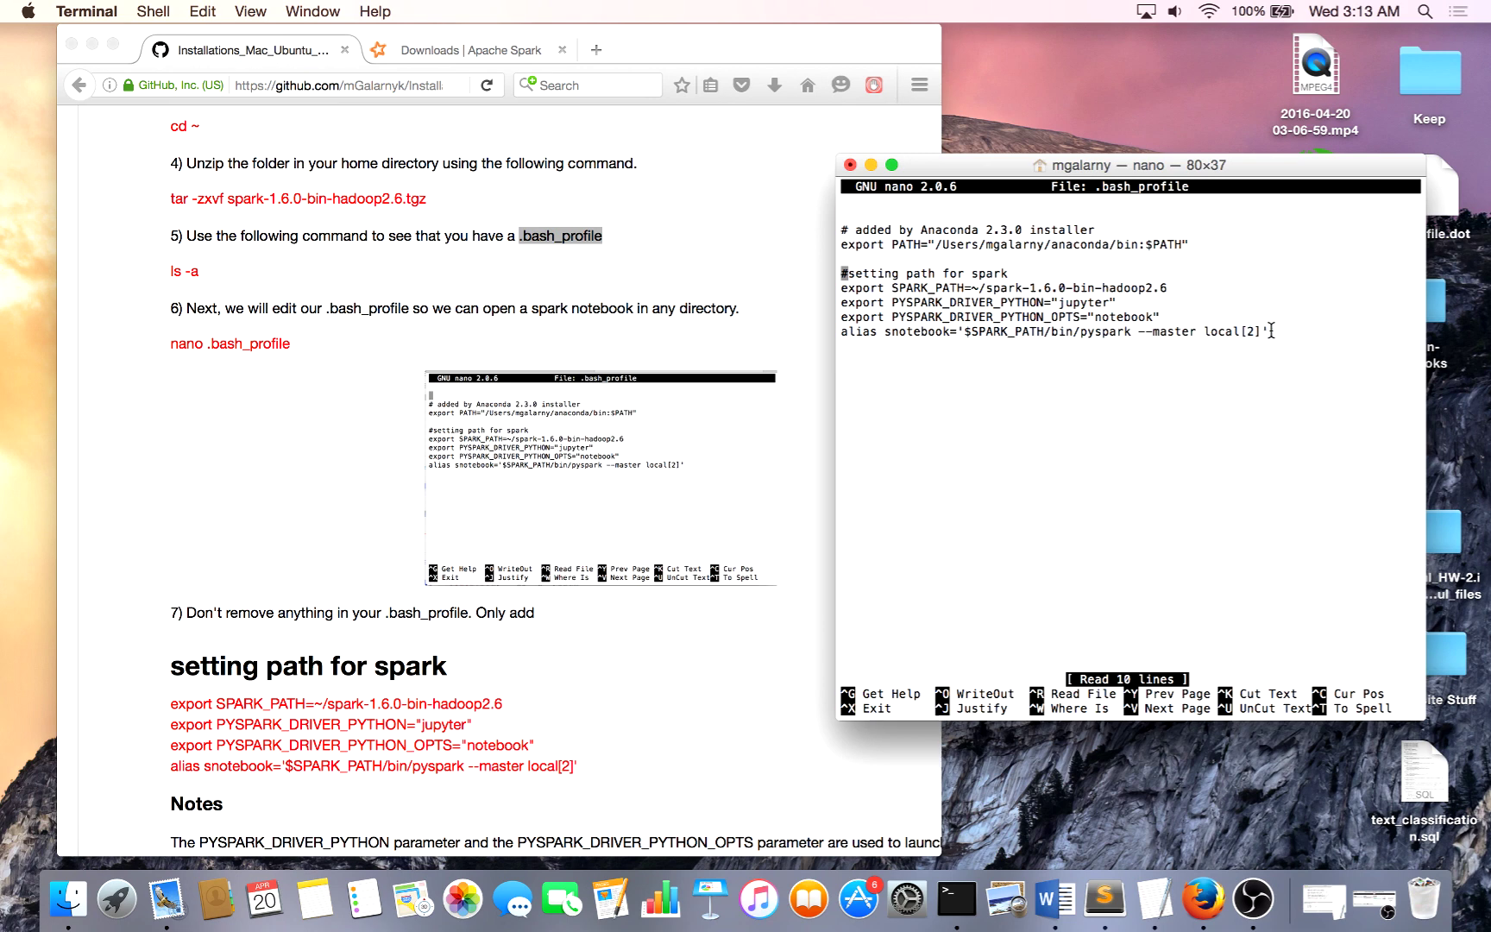
pyautogui.moveTo(1289, 328)
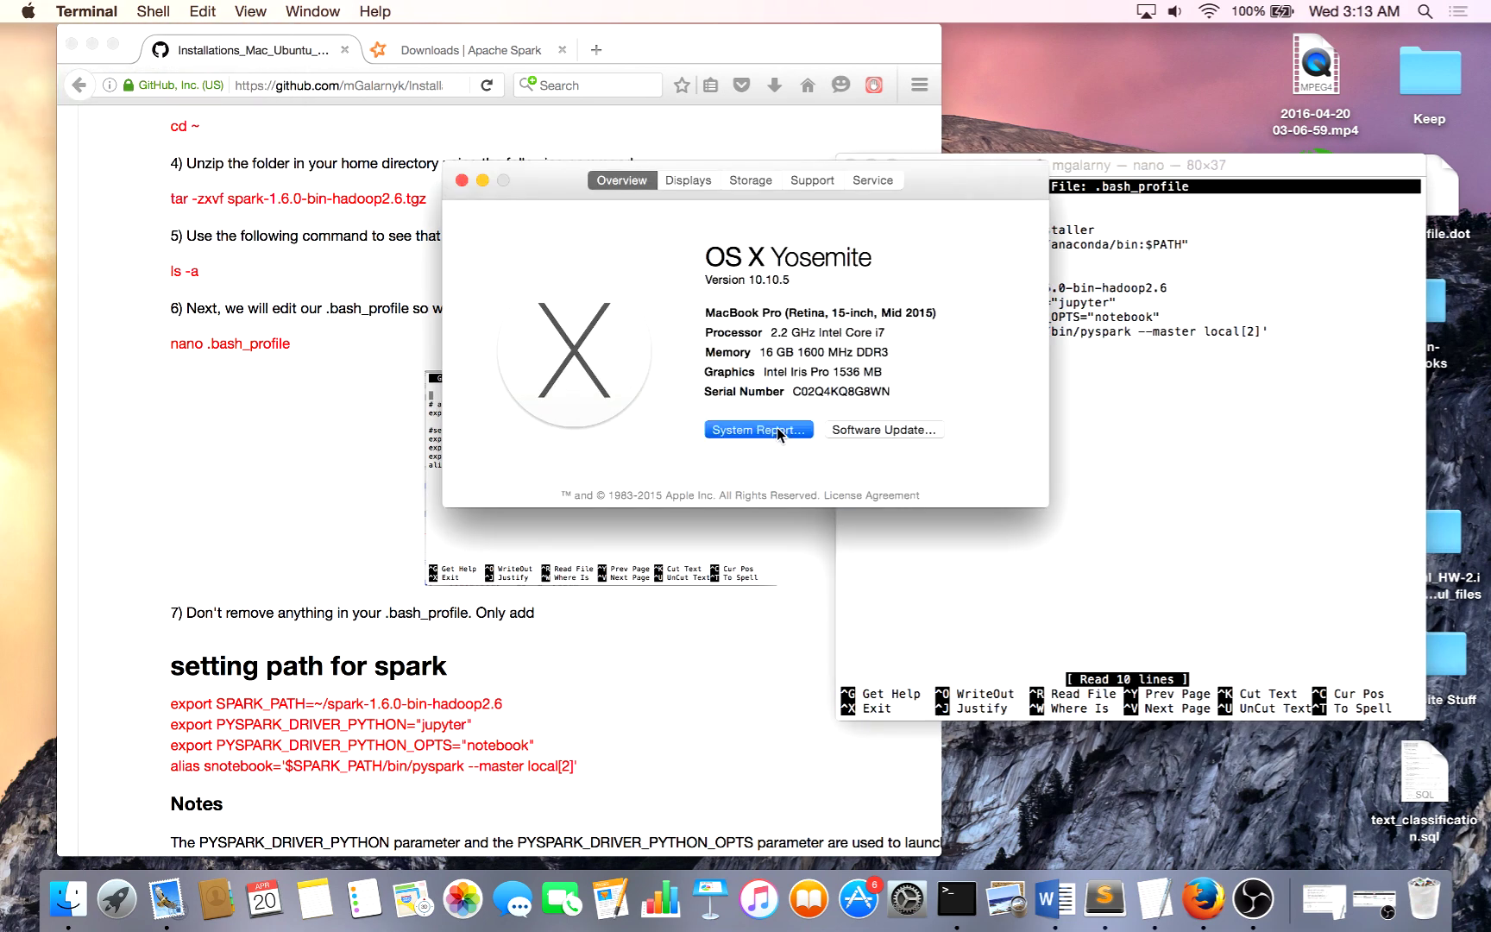
# Close the About This Mac overview confirming OS X Yosemite 10.10.5.
pyautogui.click(758, 430)
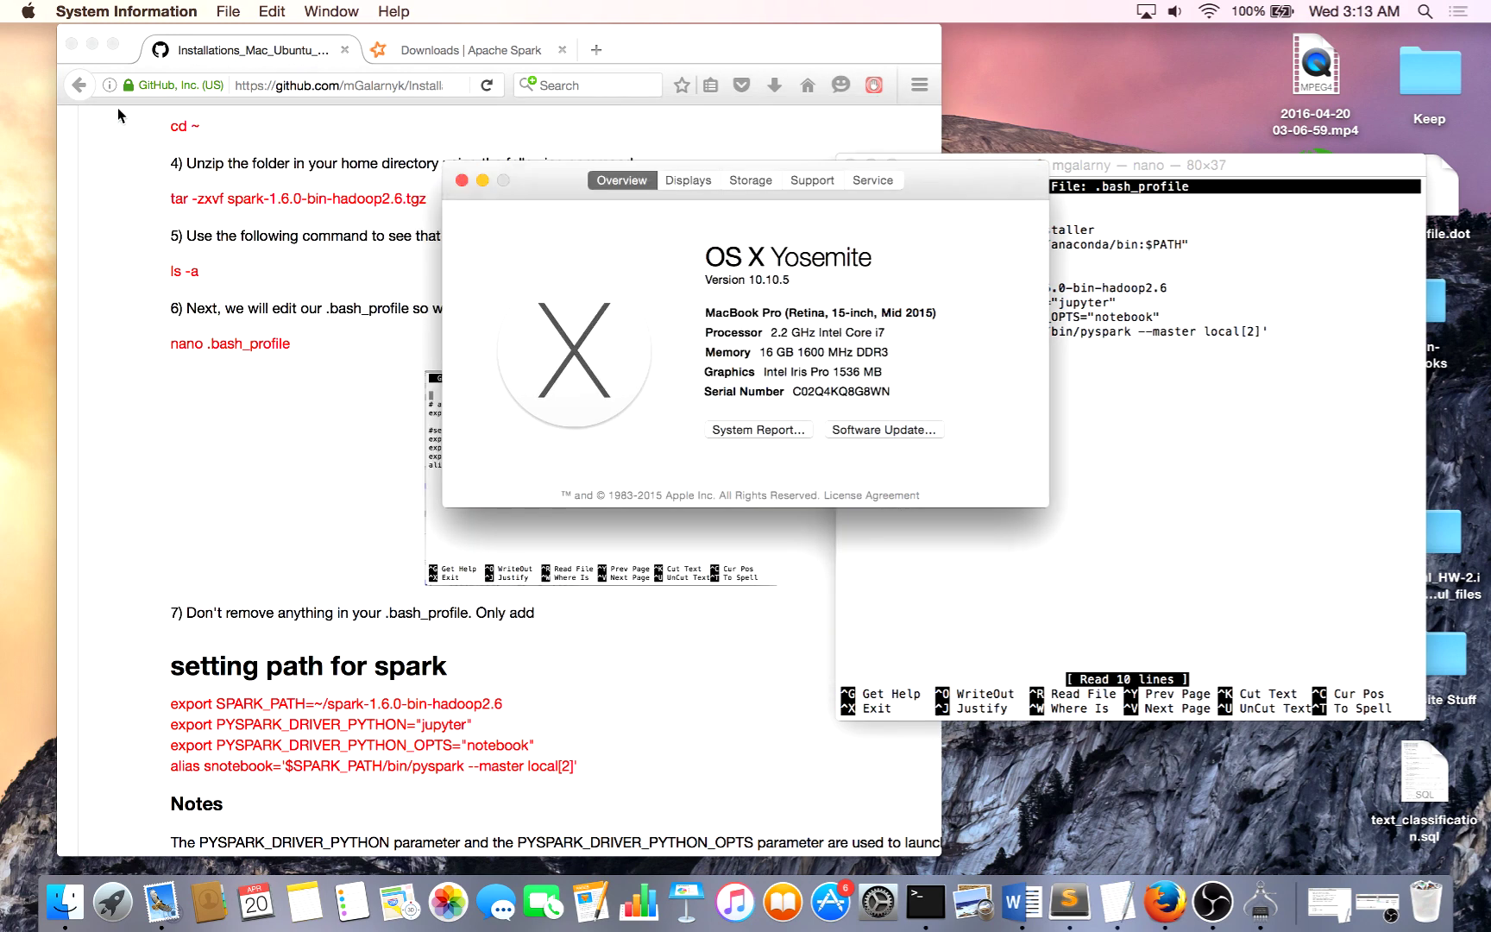
pyautogui.moveTo(464, 180)
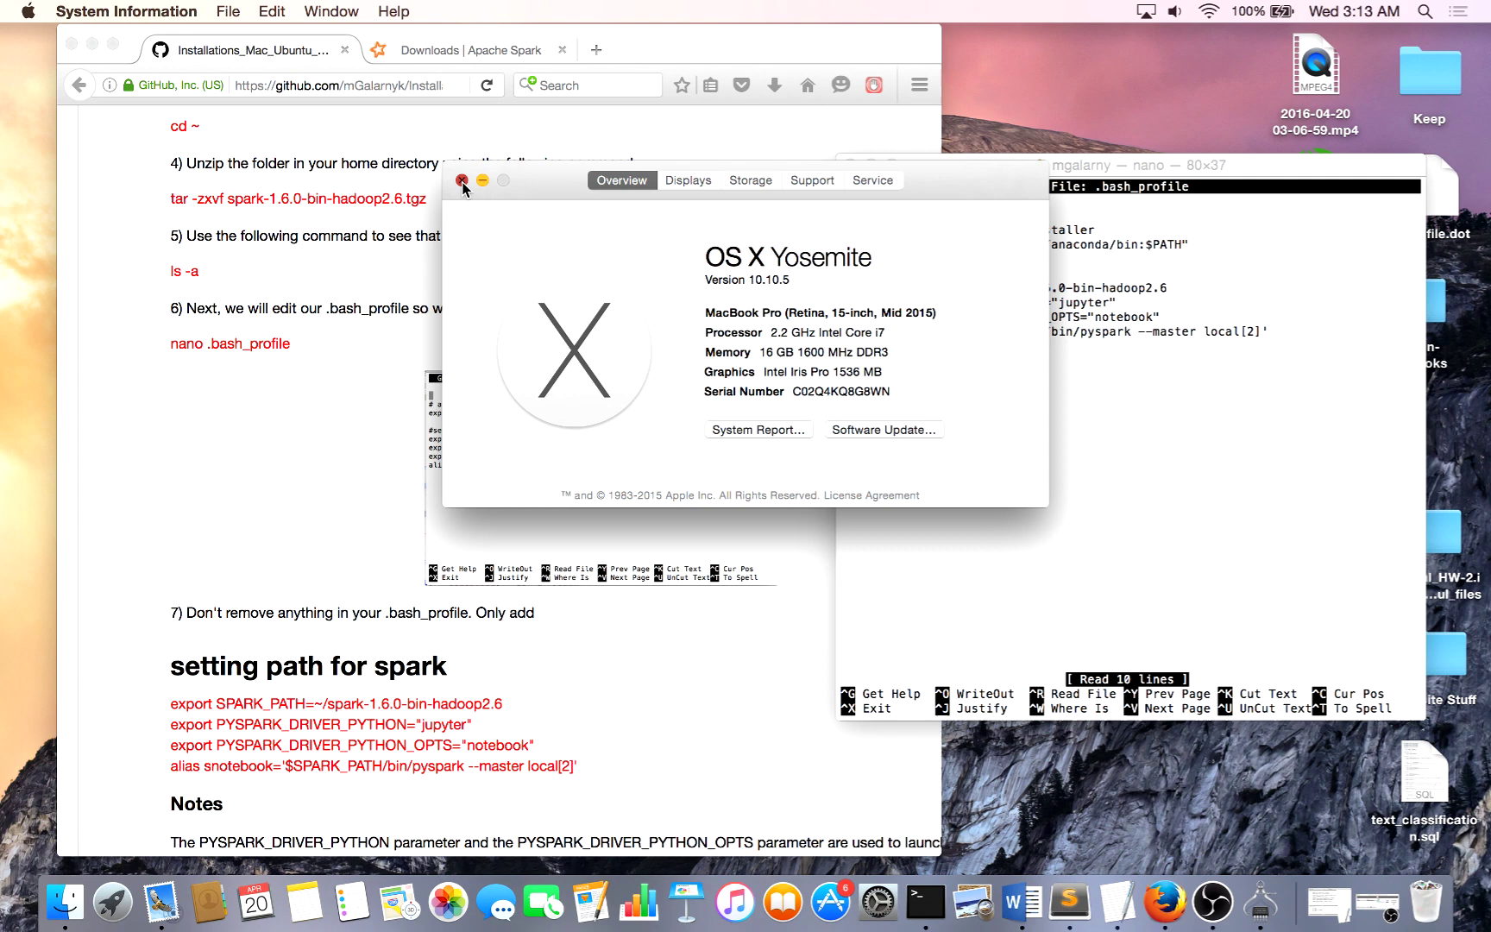
pyautogui.click(462, 181)
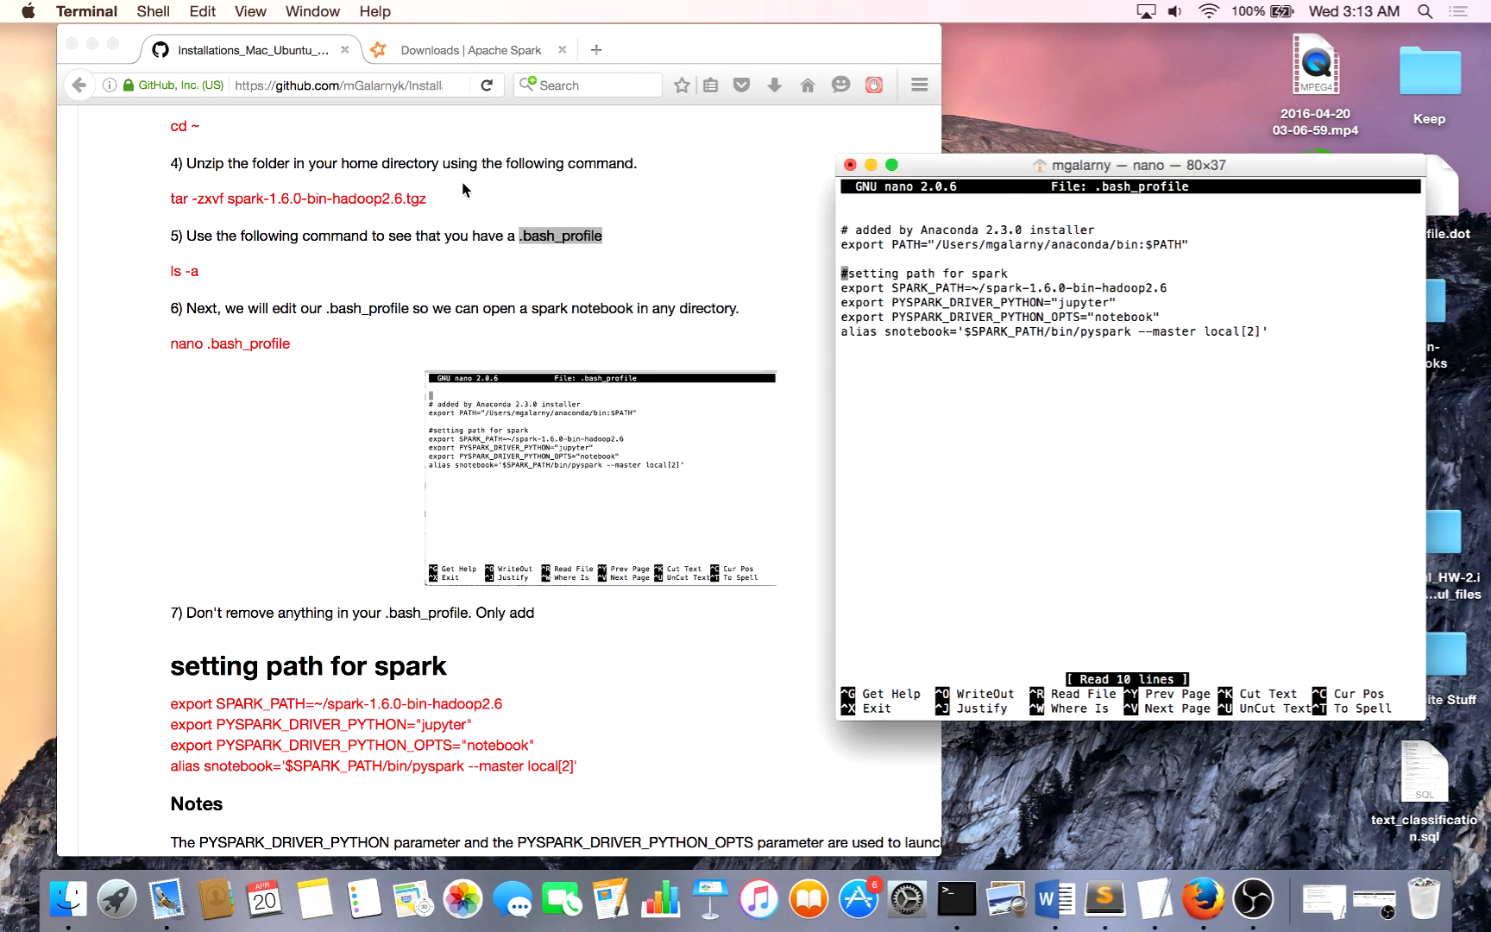
pyautogui.moveTo(1263, 330)
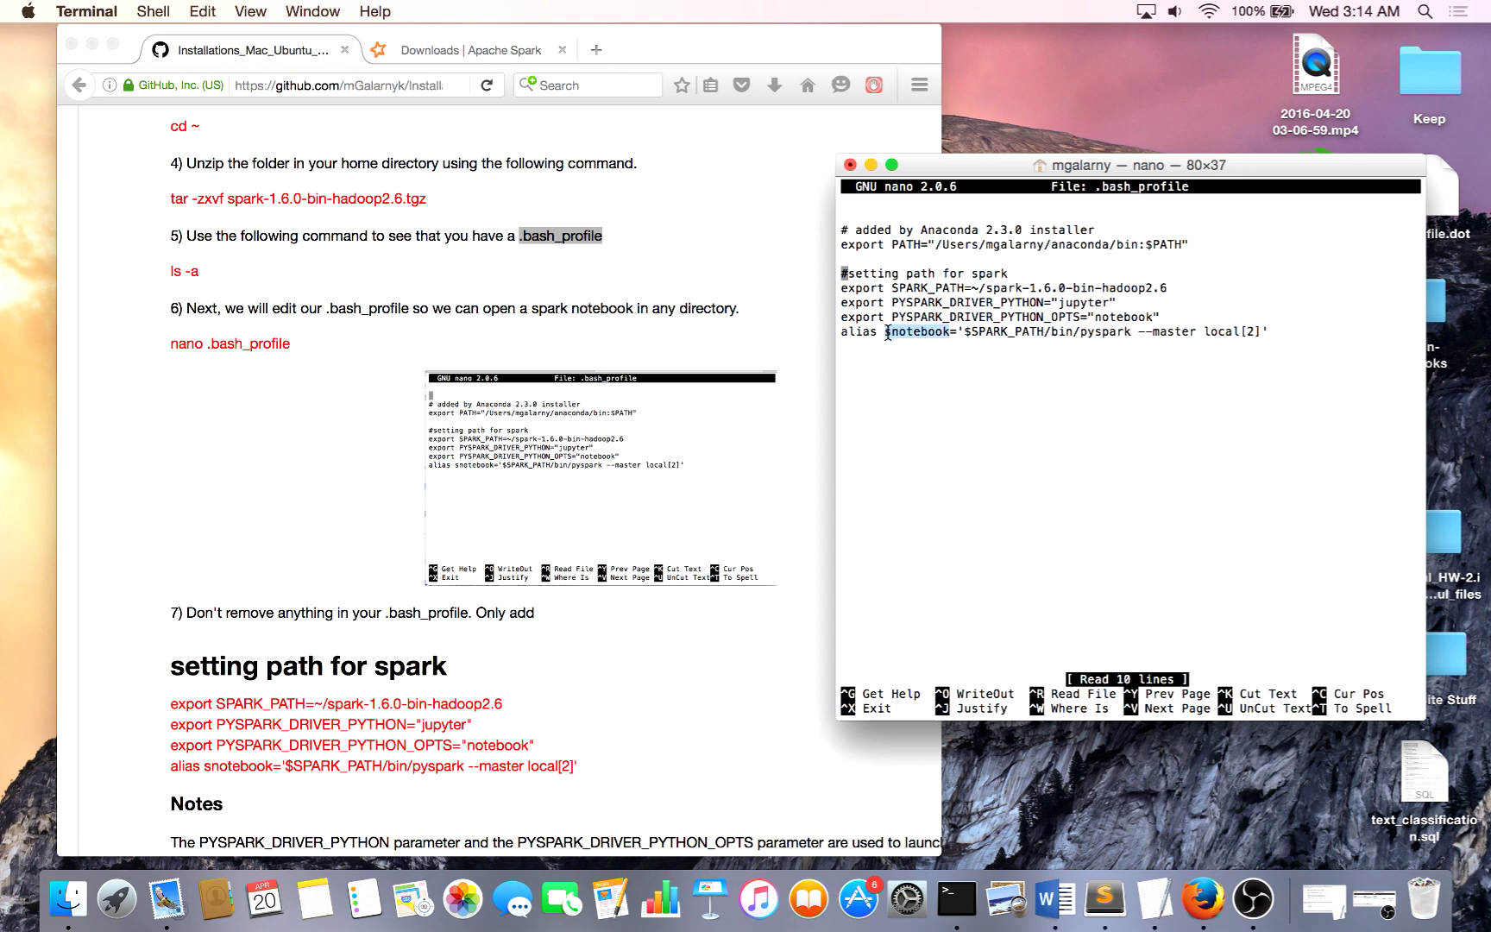
pyautogui.moveTo(1069, 509)
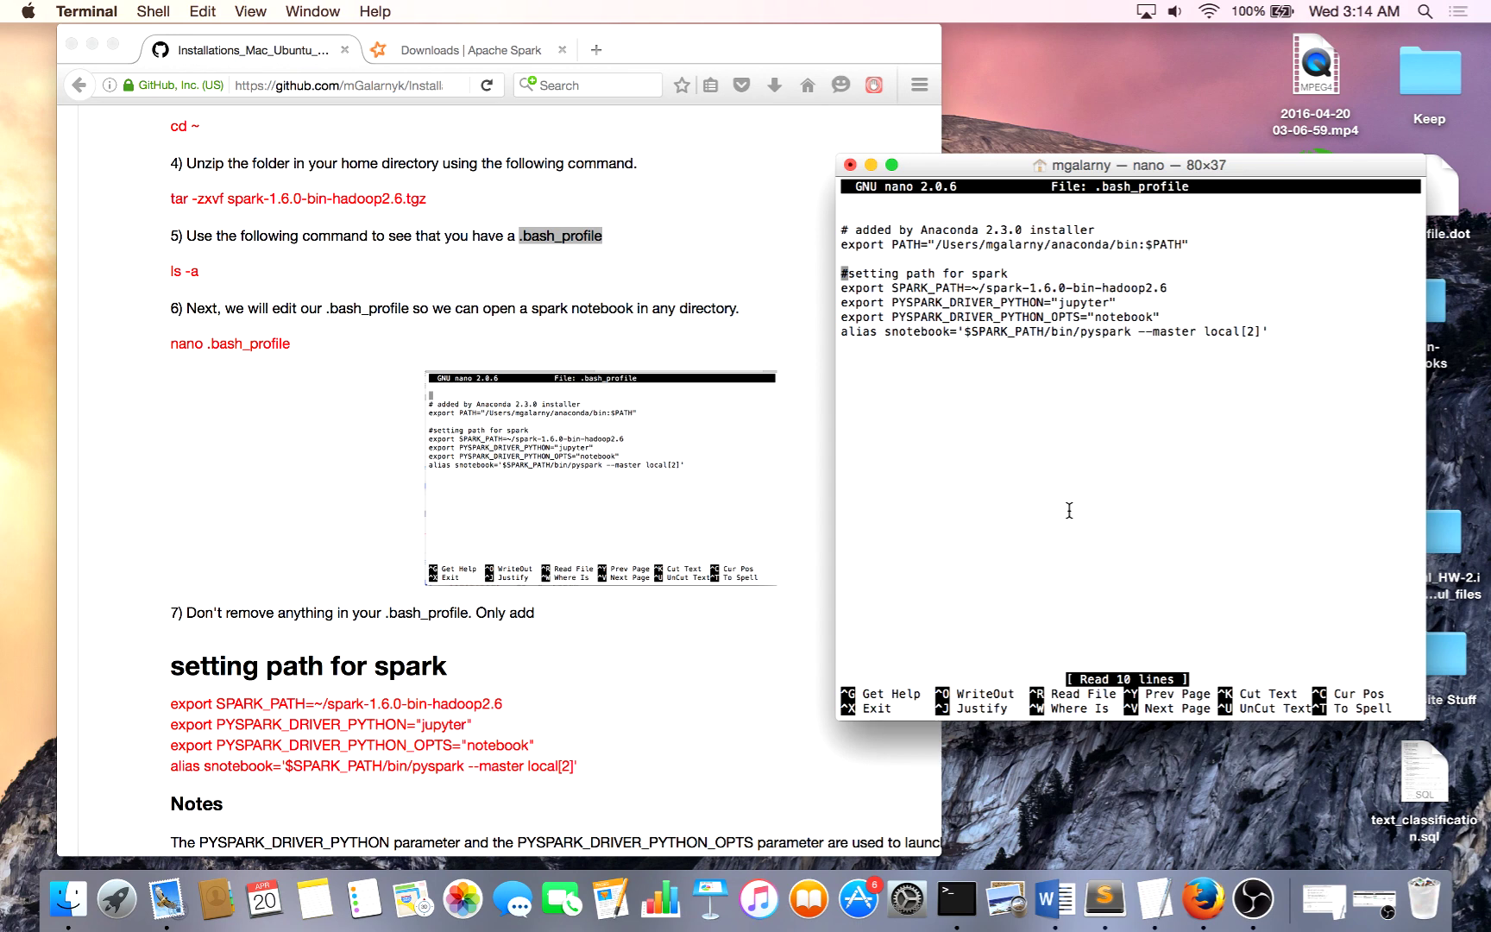
# Exit nano and run source .bash_profile so the Spark settings apply to the shell.
pyautogui.press('ctrl+x')
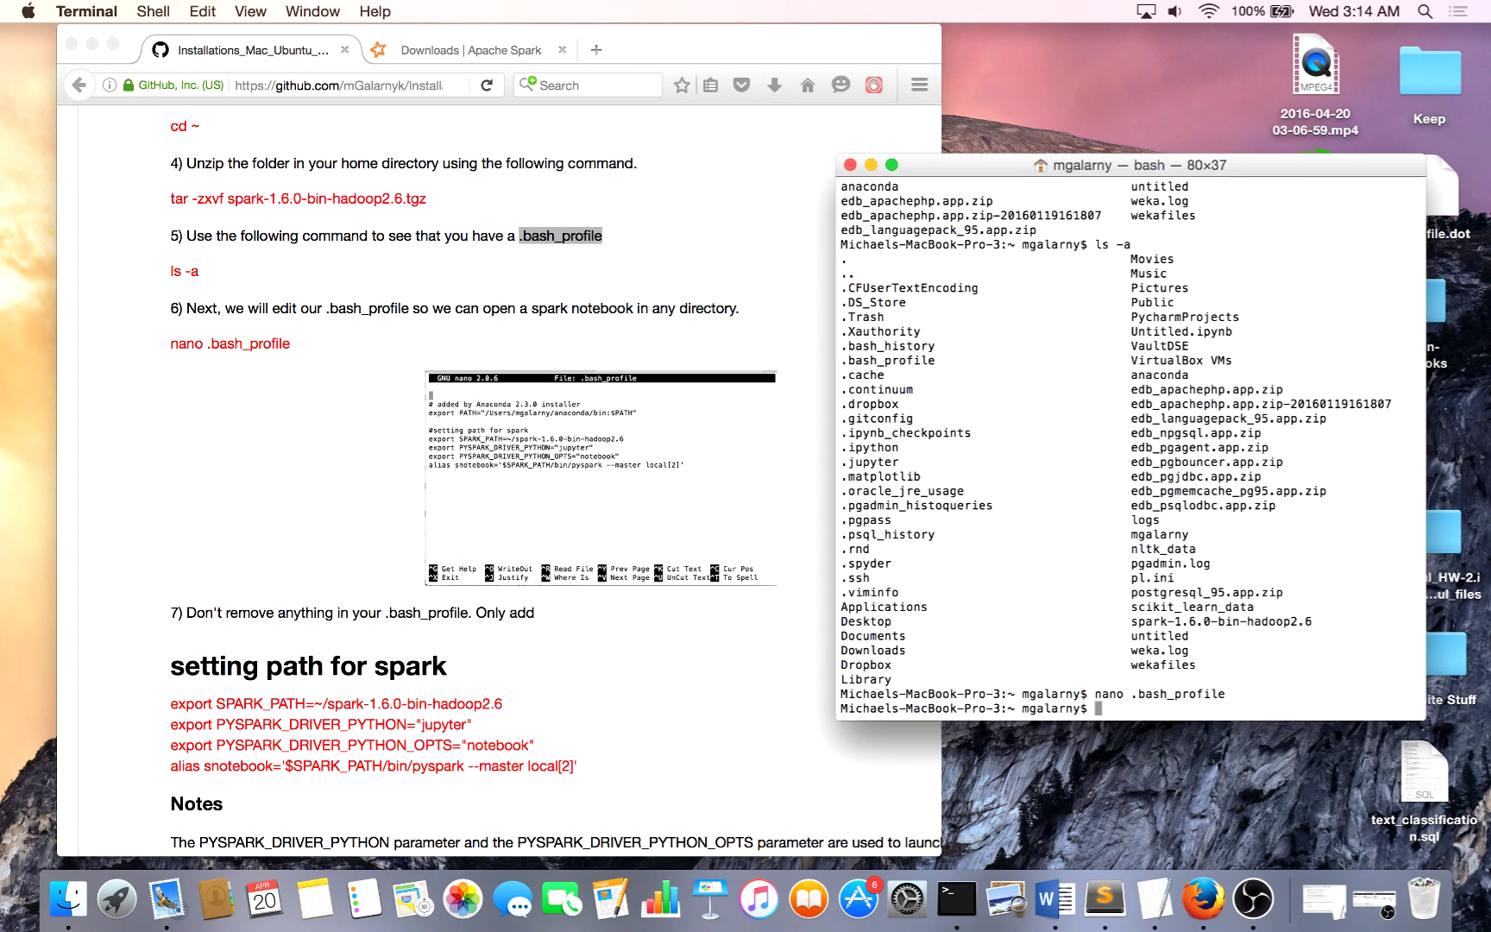
pyautogui.write('sour')
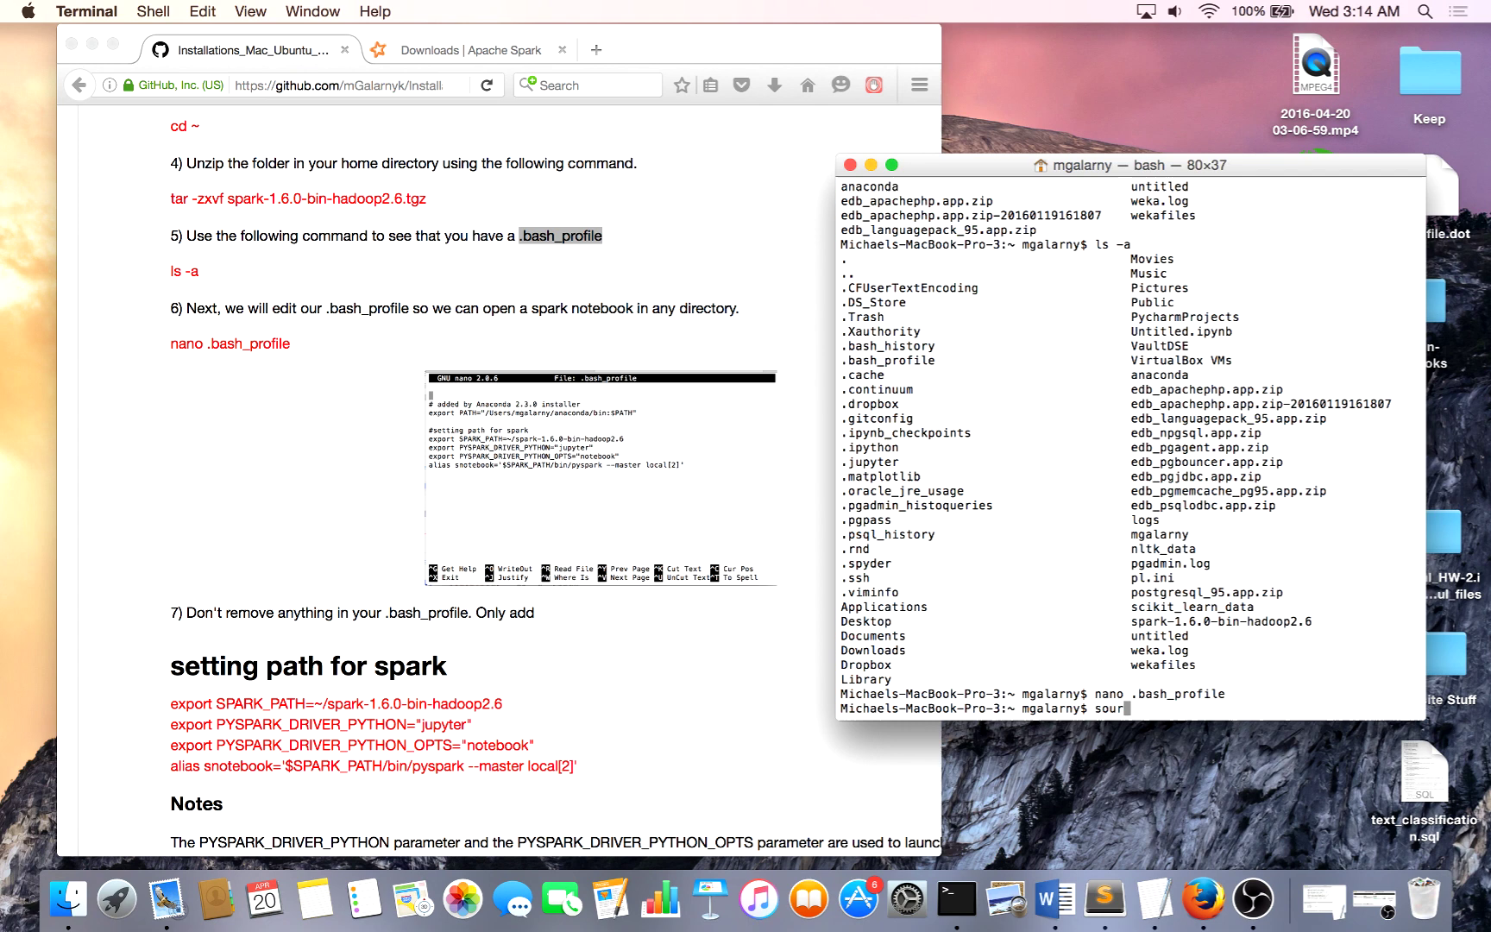
pyautogui.write('ce')
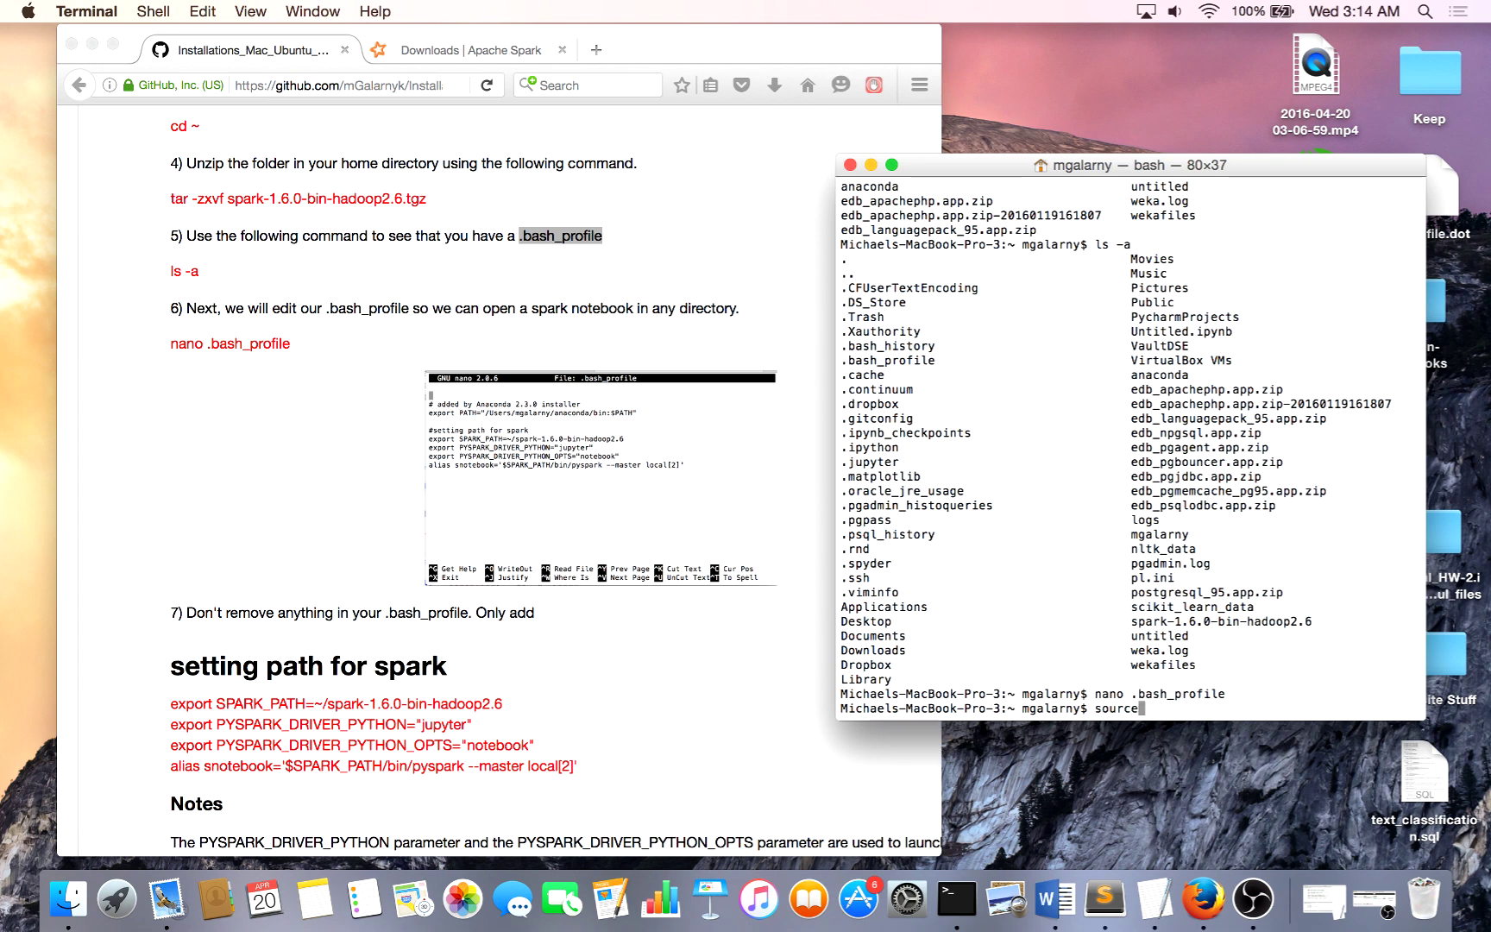
pyautogui.moveTo(849, 165)
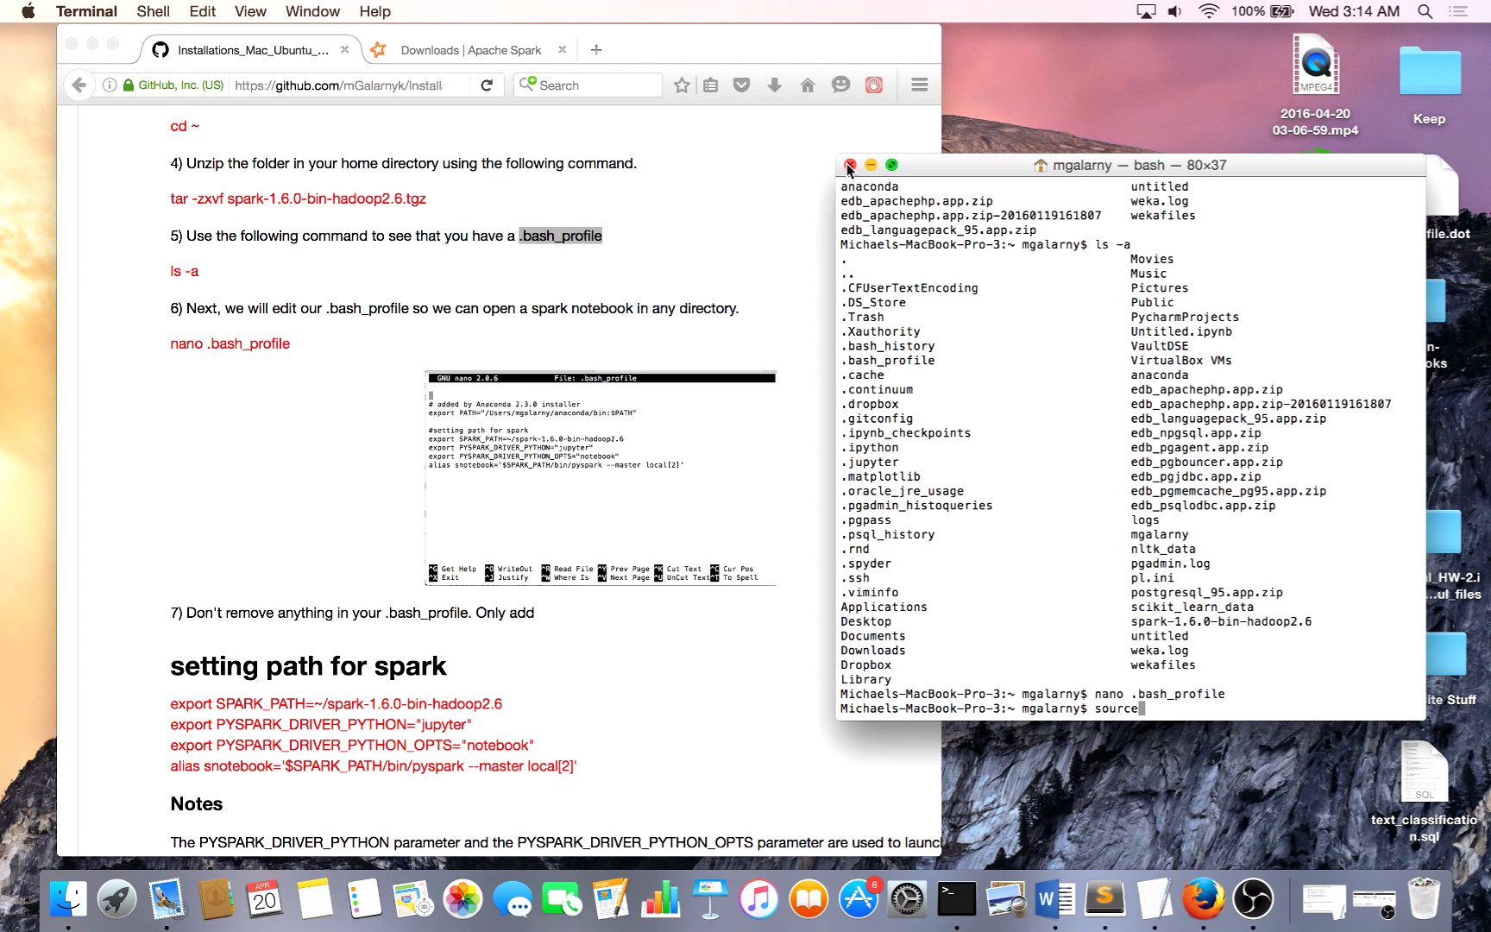
pyautogui.write('.bas')
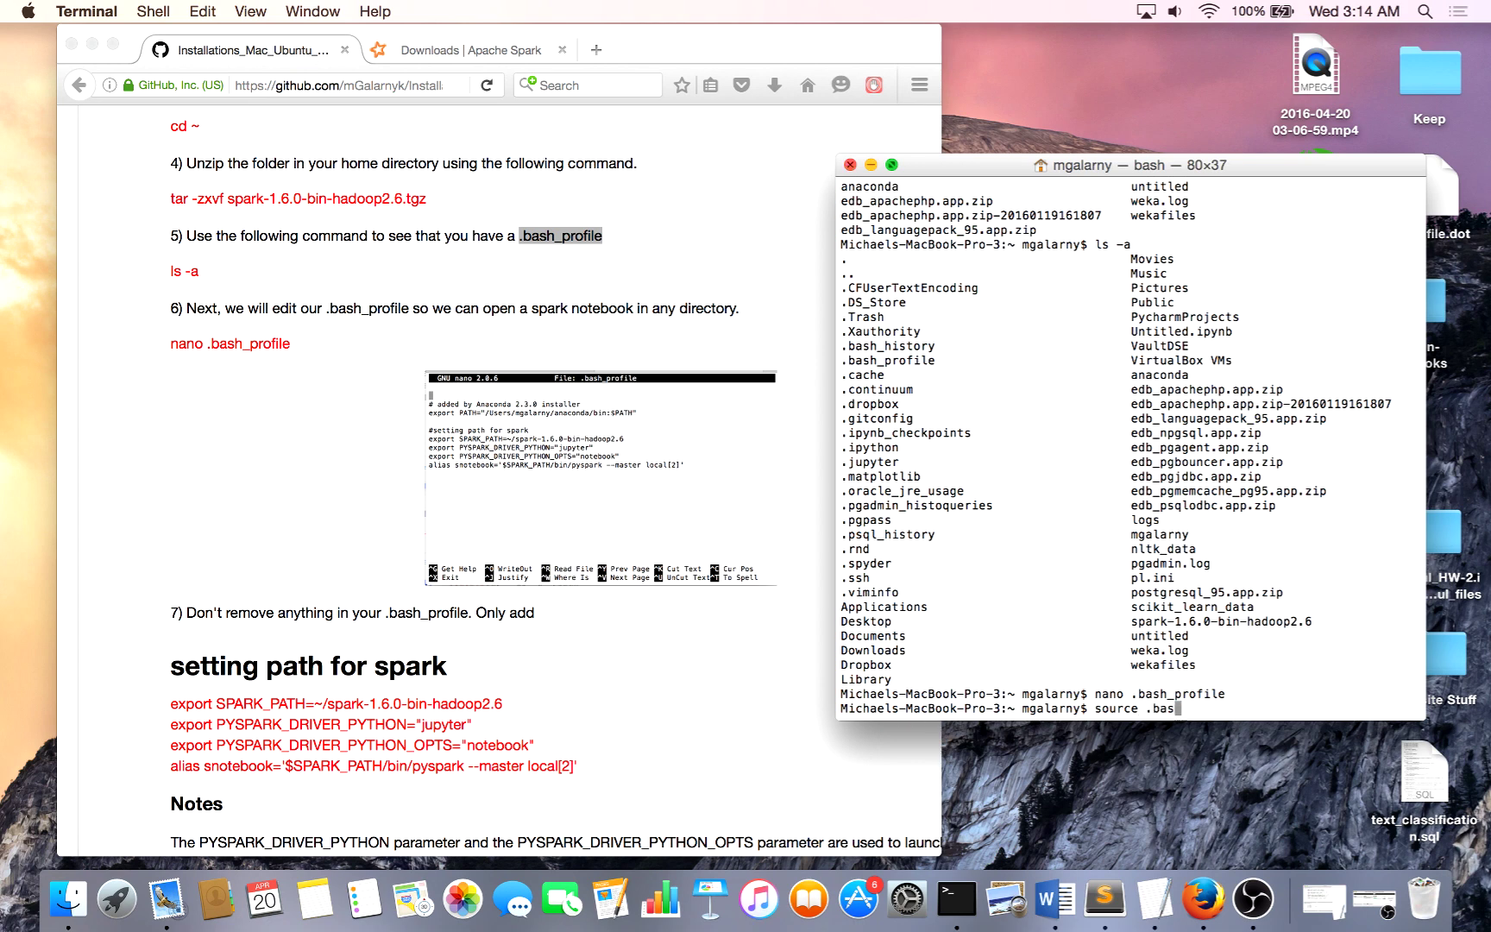
pyautogui.write('h_profile')
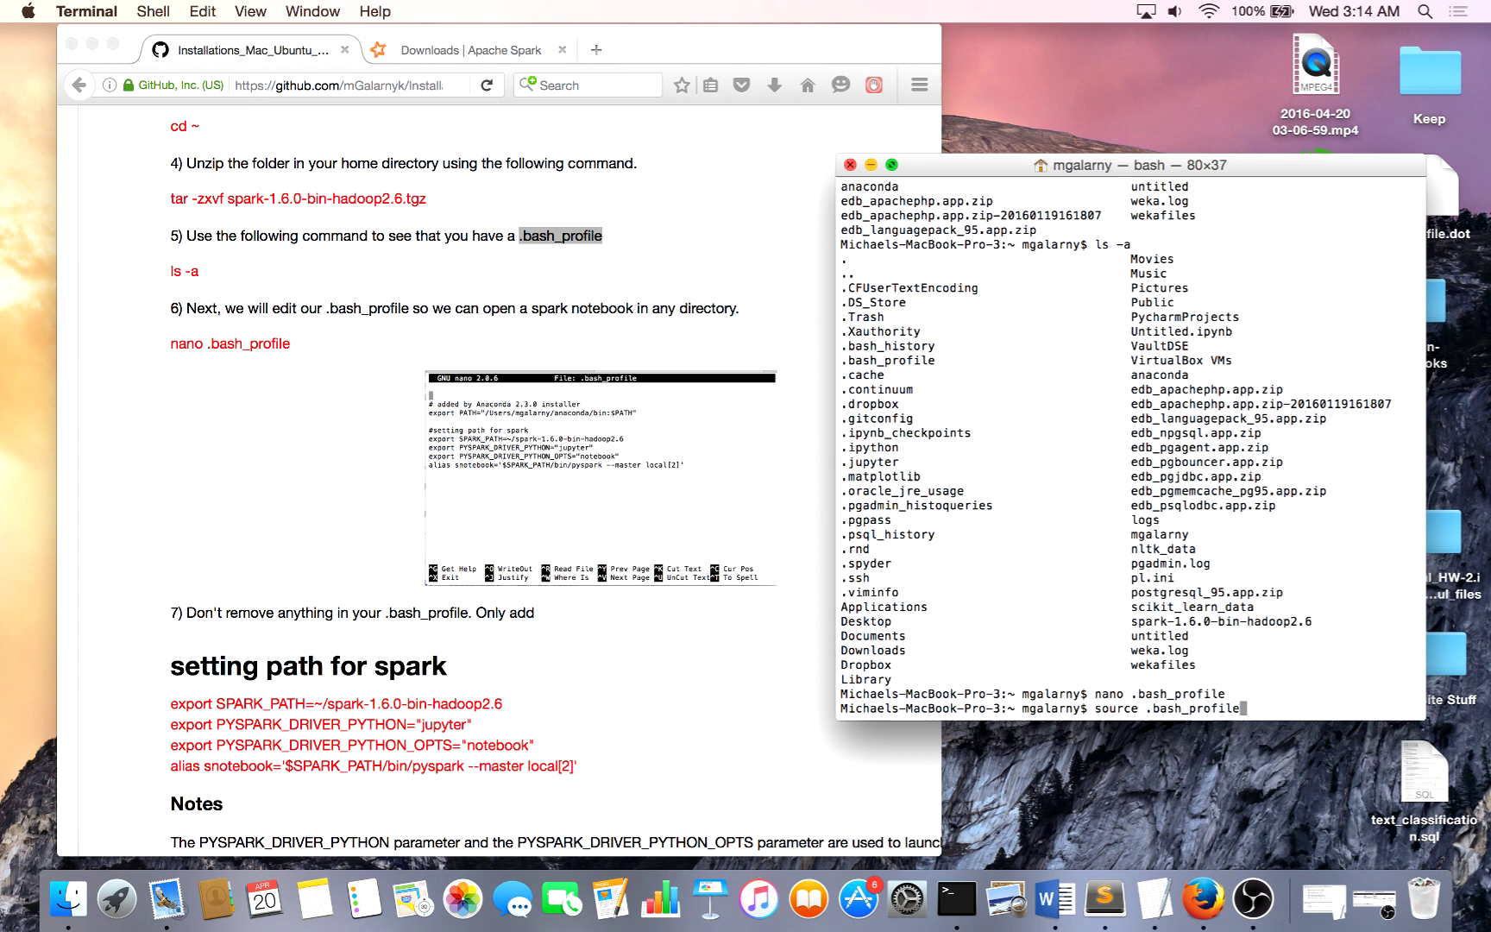
pyautogui.press('Return')
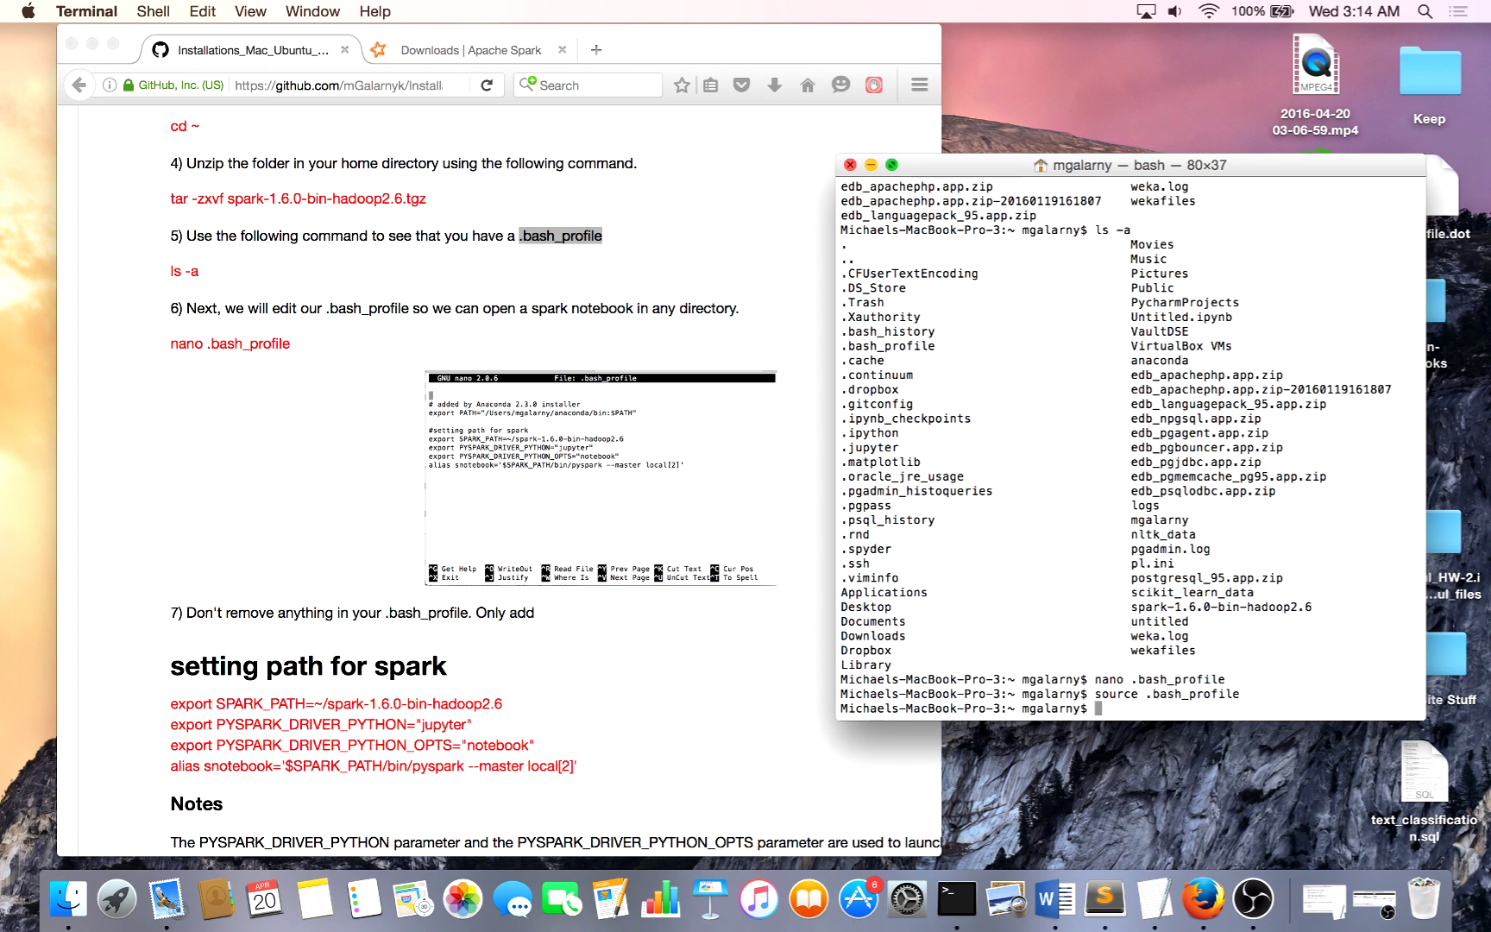
# Run snotebook and create a new Python 2 notebook, Untitled1, in Jupyter.
pyautogui.write('snotebook')
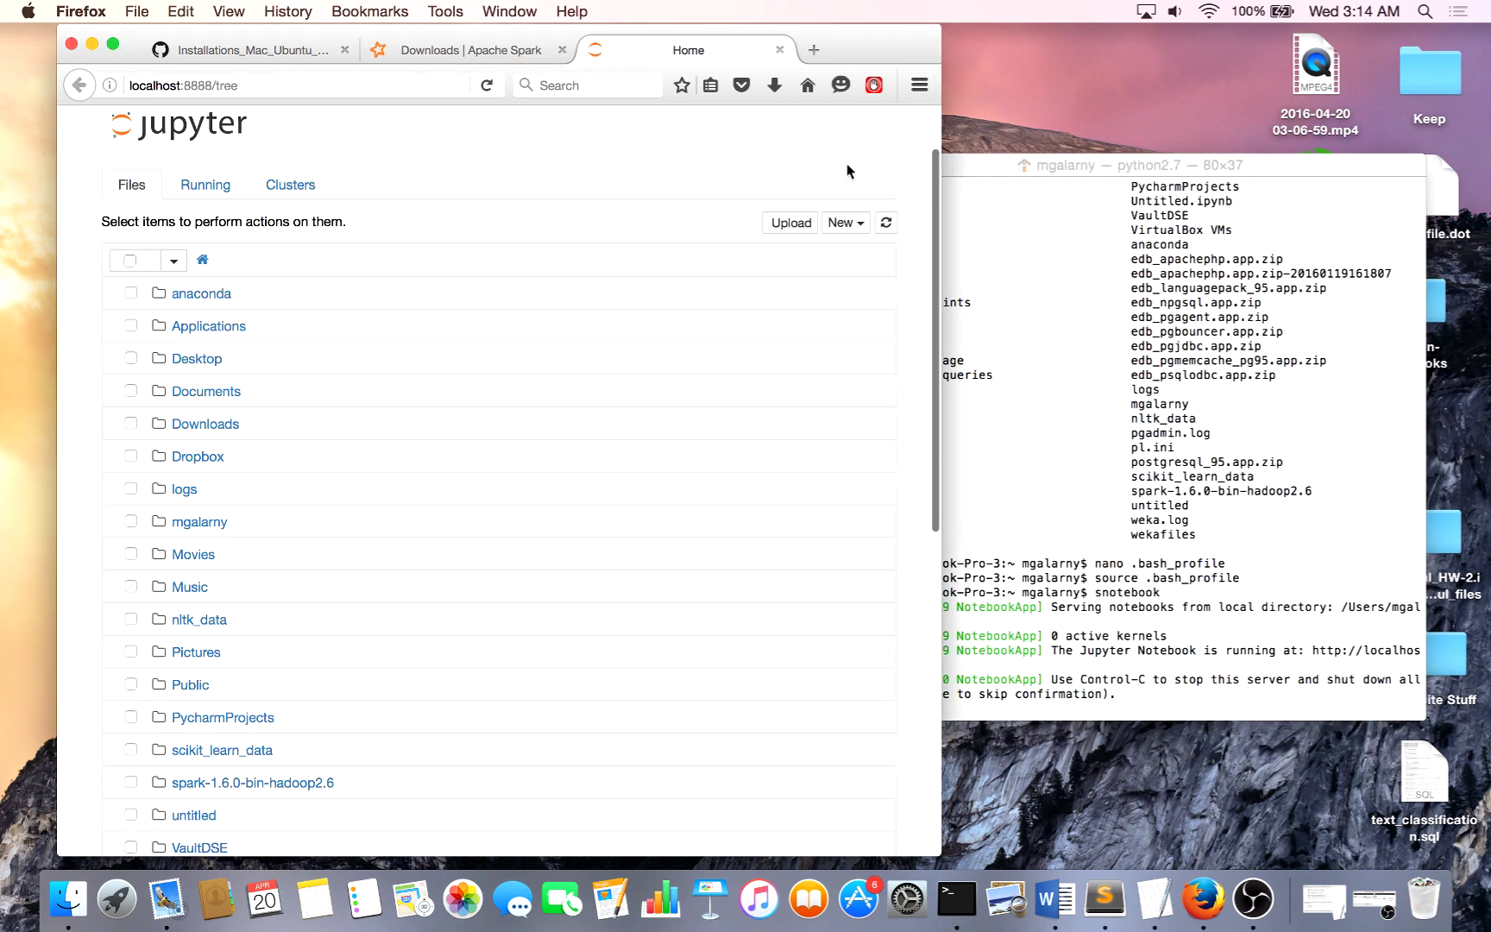
pyautogui.click(842, 221)
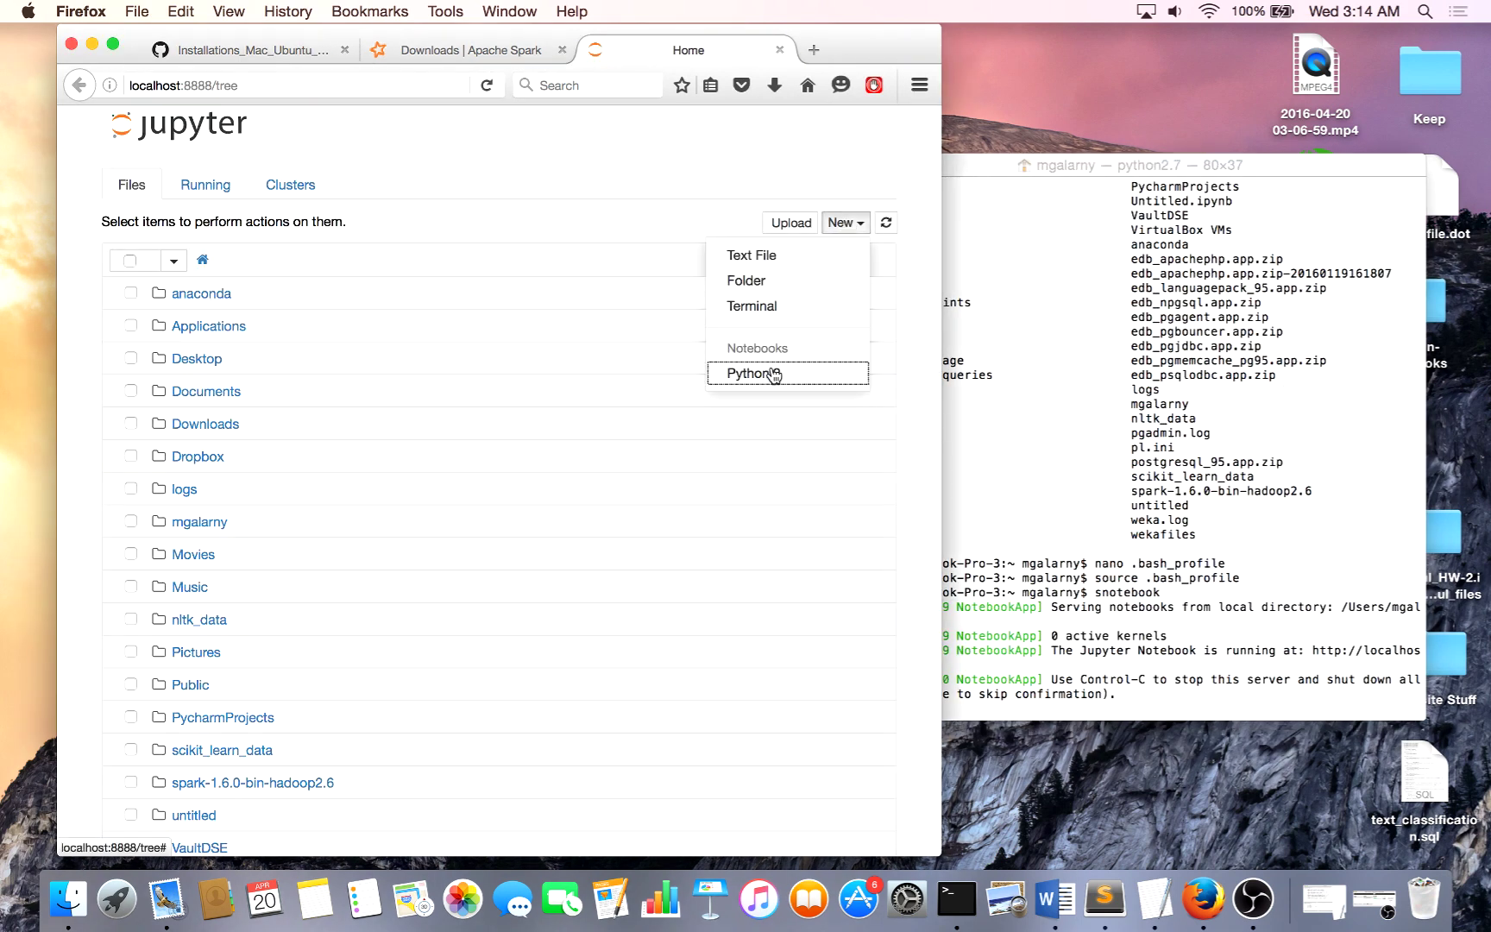
pyautogui.click(751, 373)
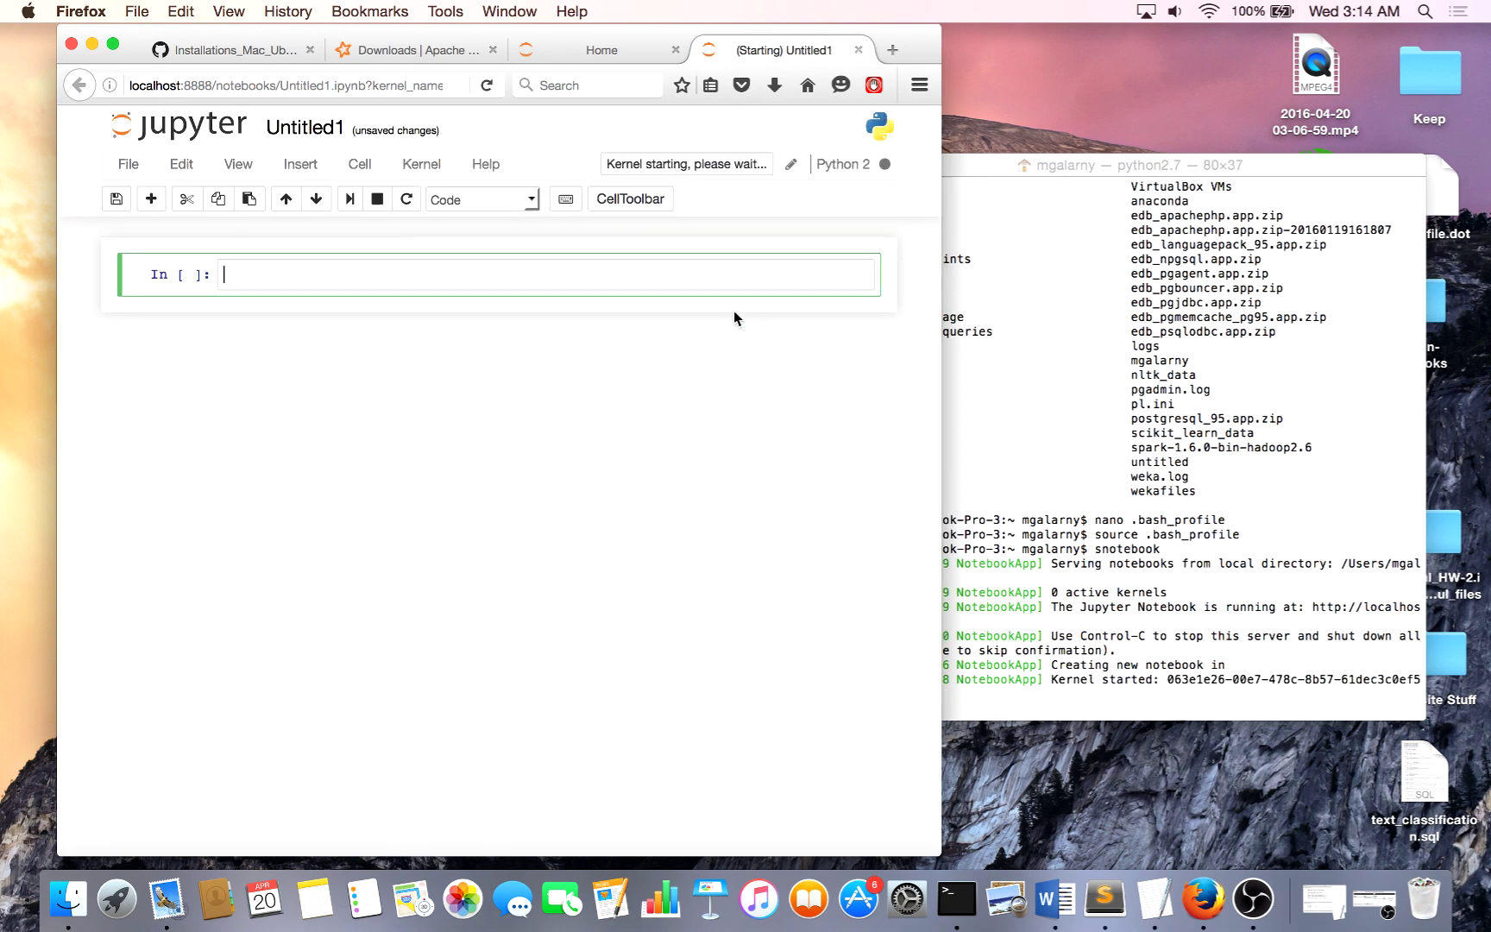
pyautogui.scroll(-3)
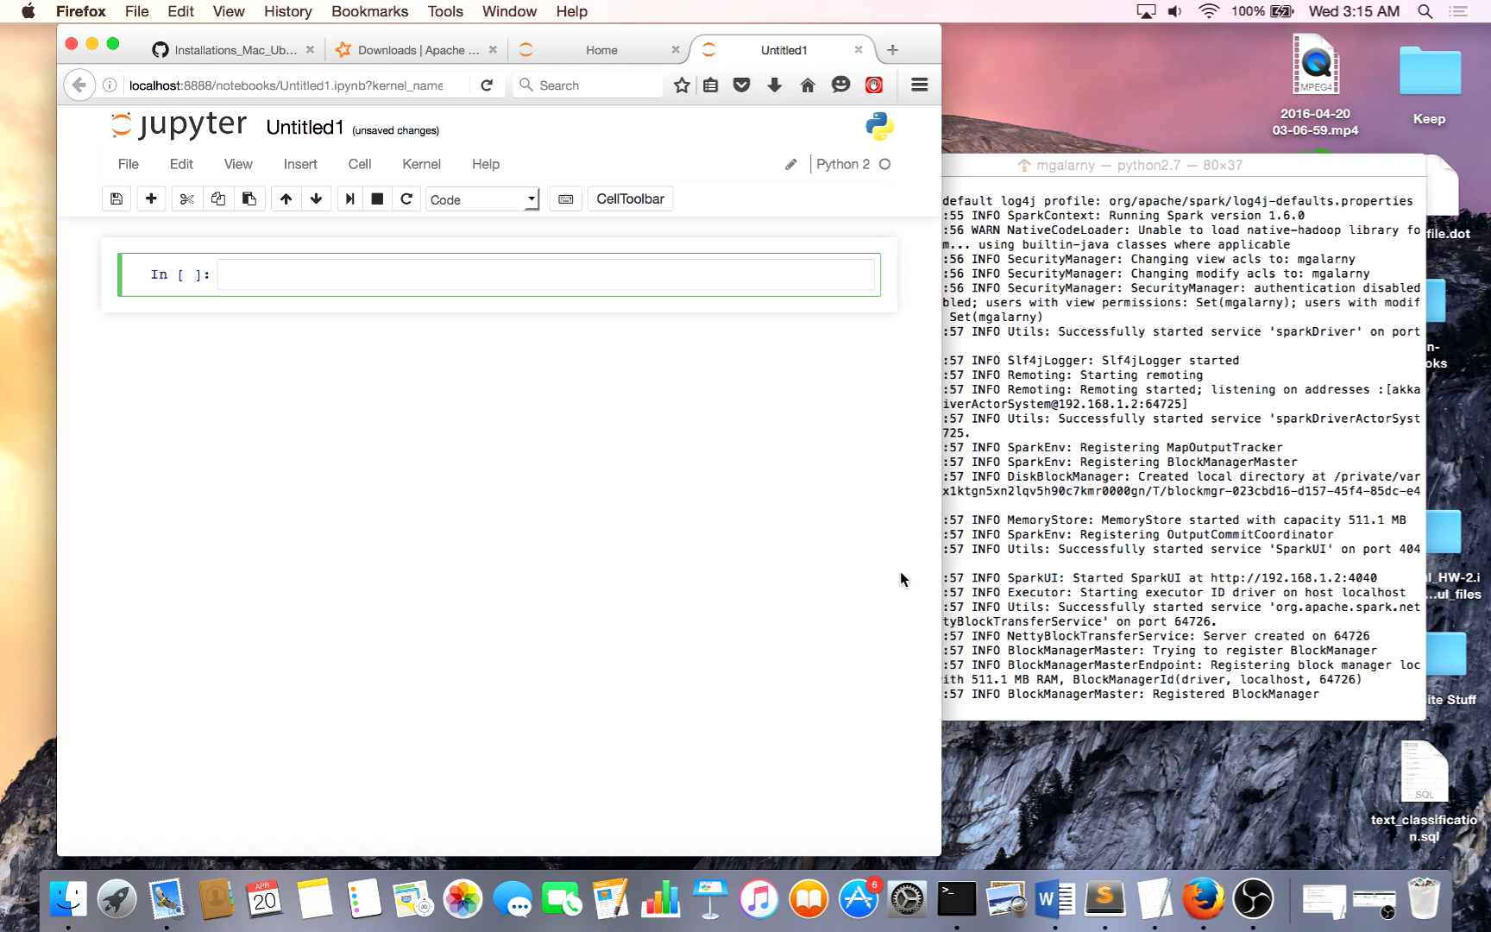
pyautogui.moveTo(1451, 899)
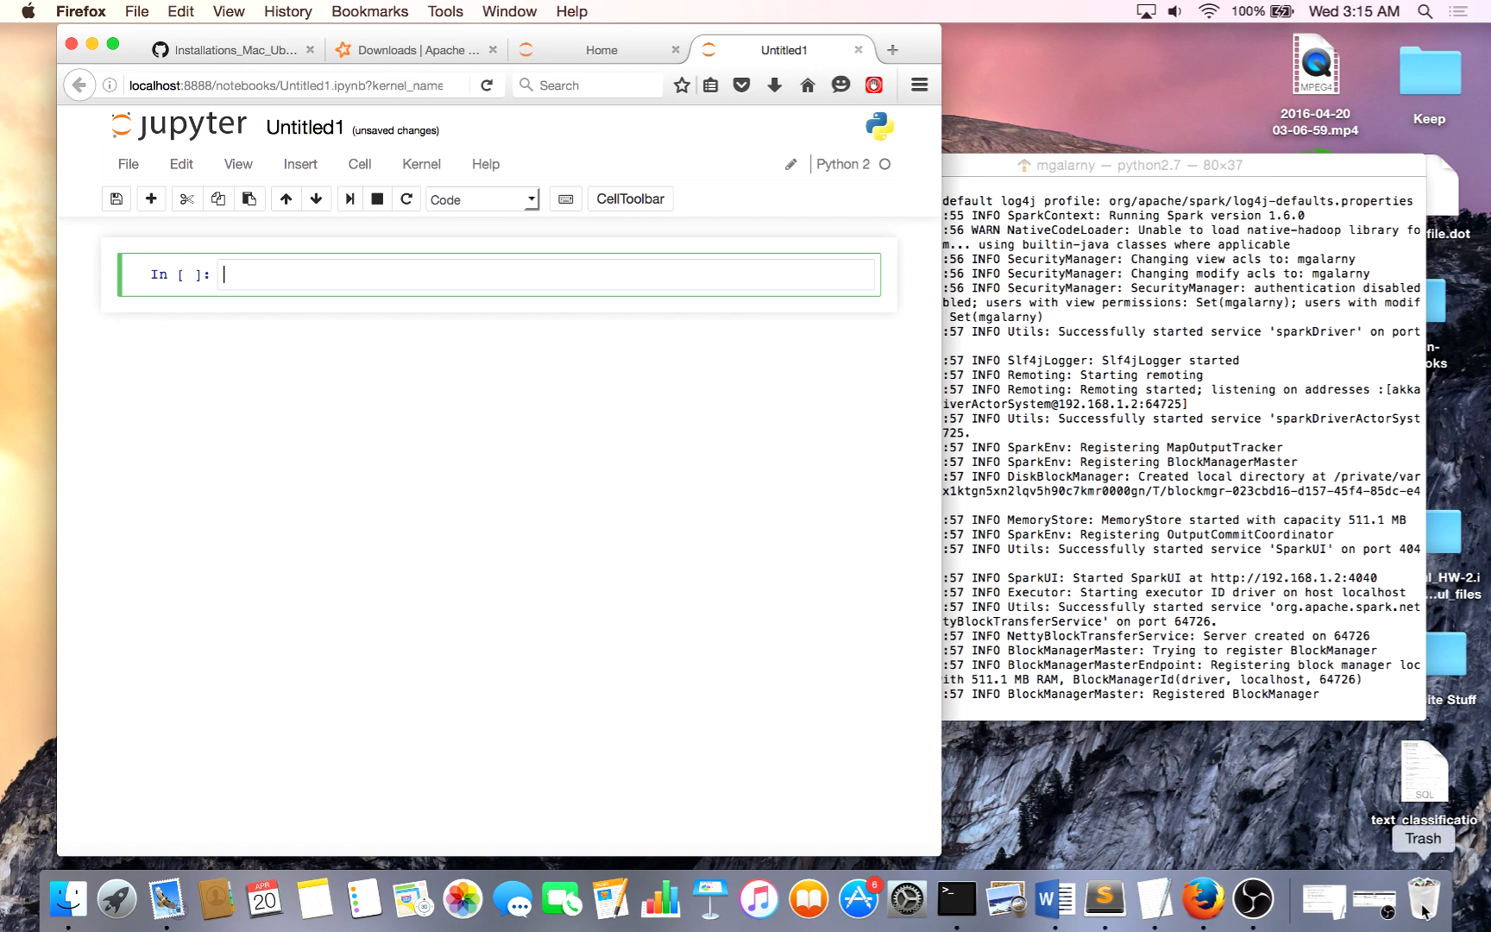